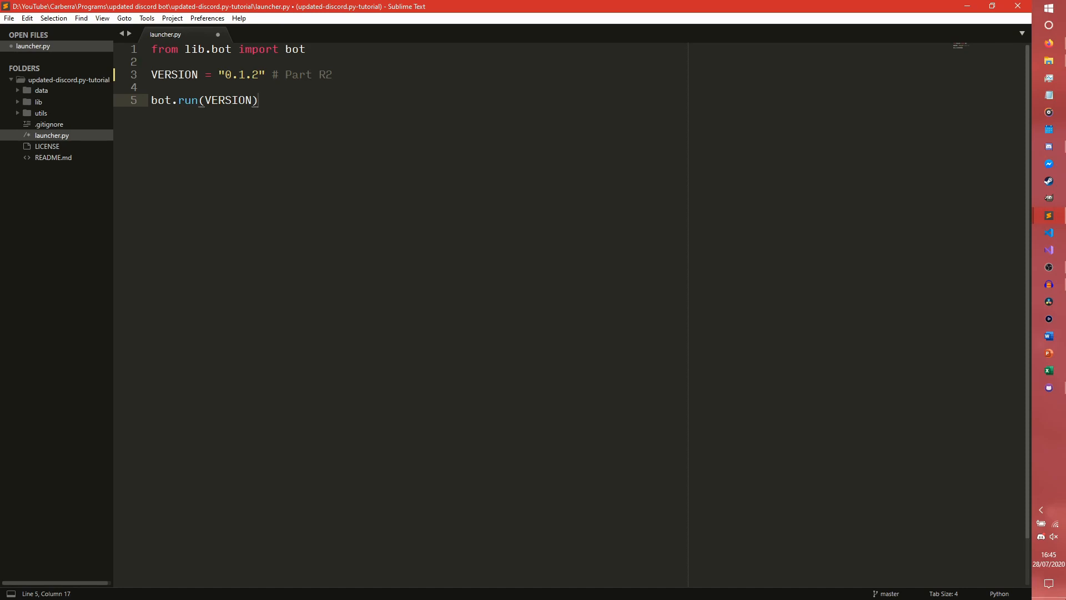
mouse_move(982, 489)
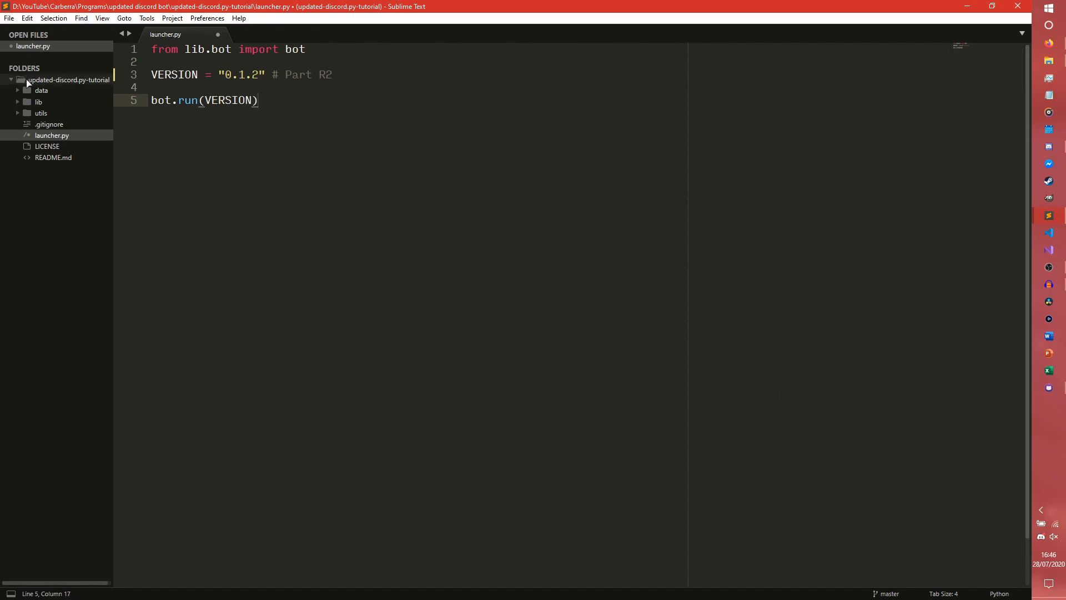
Expand lib and cogs in the sidebar and open the reactions cog.
left_click(16, 101)
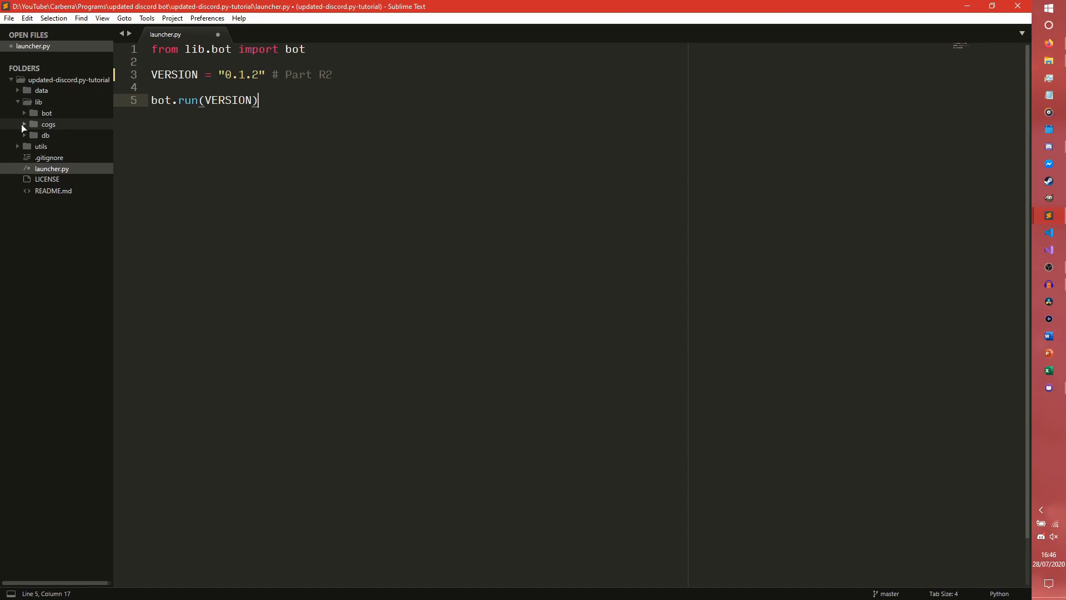
left_click(24, 125)
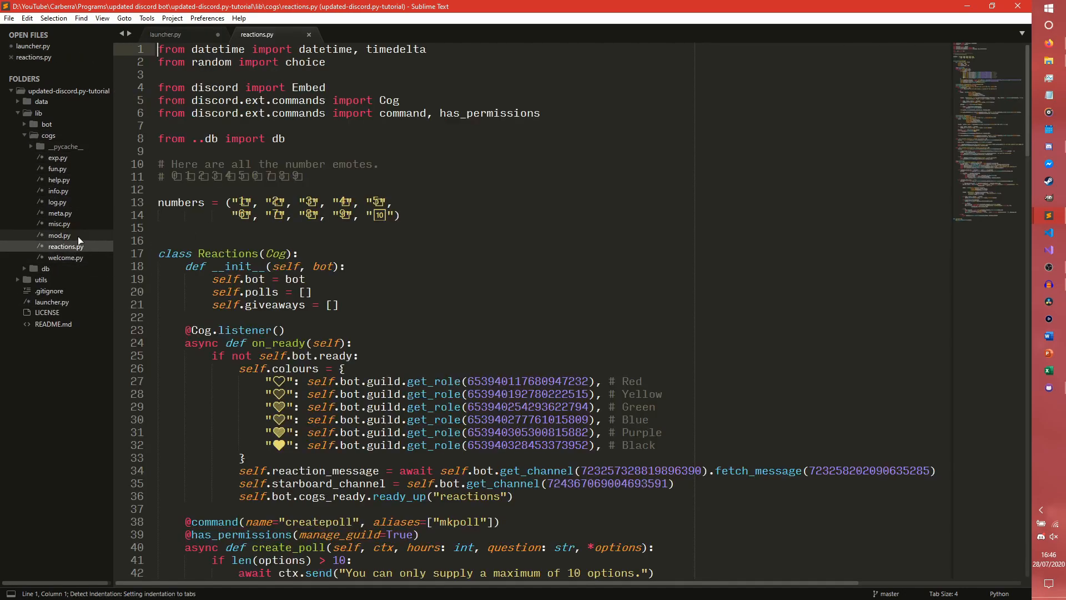
In exp.py, await self.check_lvl_rewards(message, lvl) after the level-up message is sent.
left_click(58, 157)
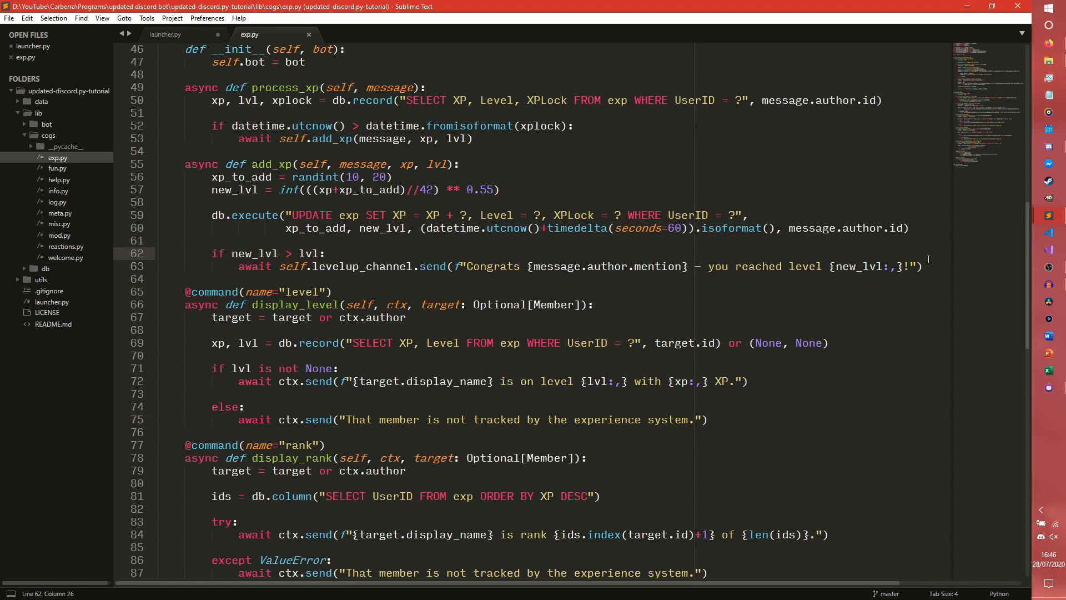
scroll("down", 3)
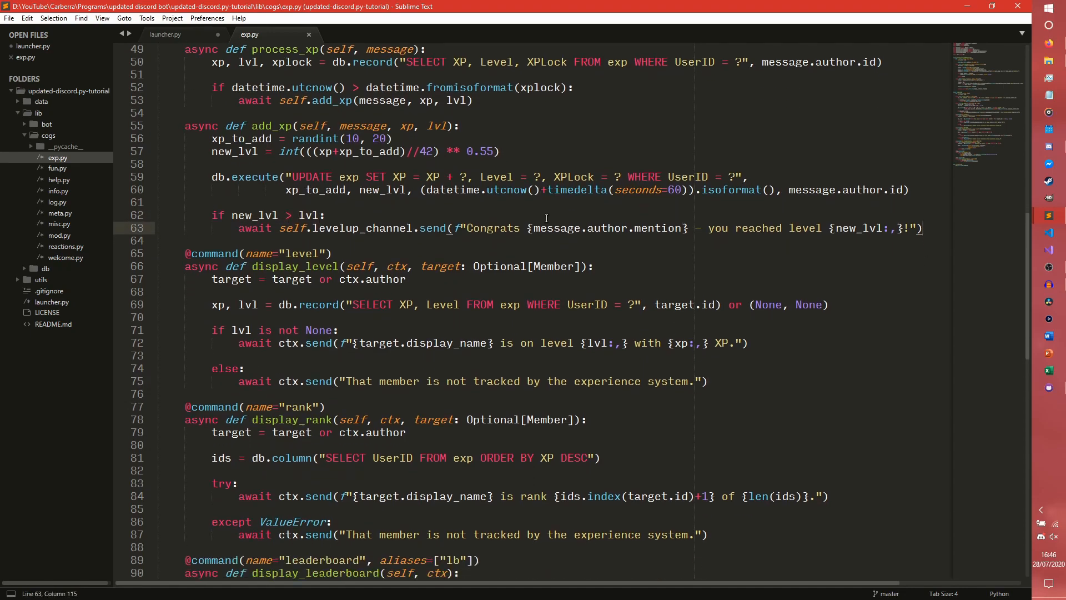
type("awia")
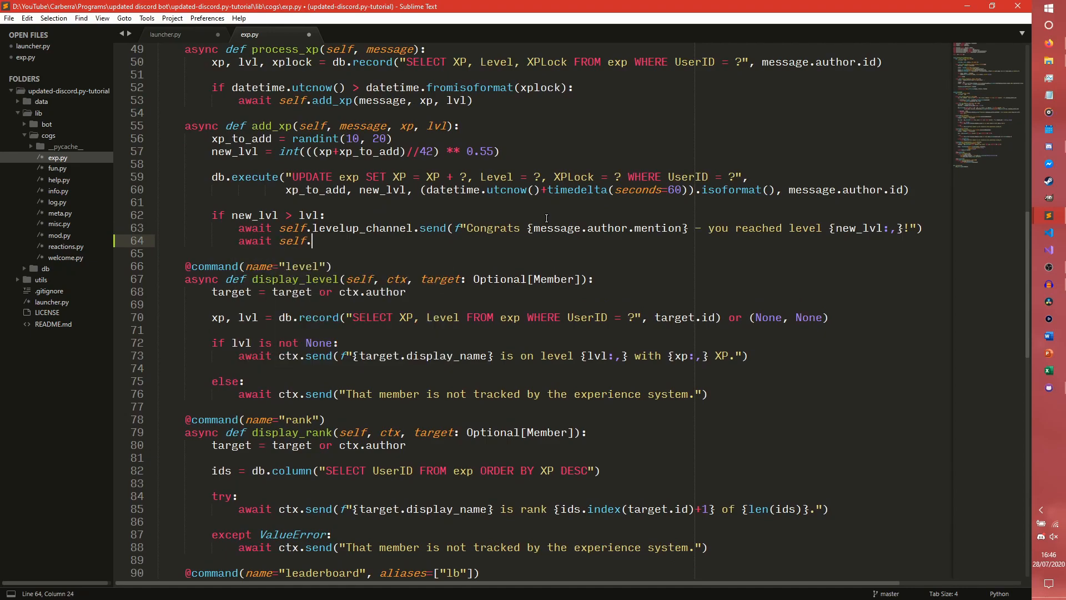
type("check_")
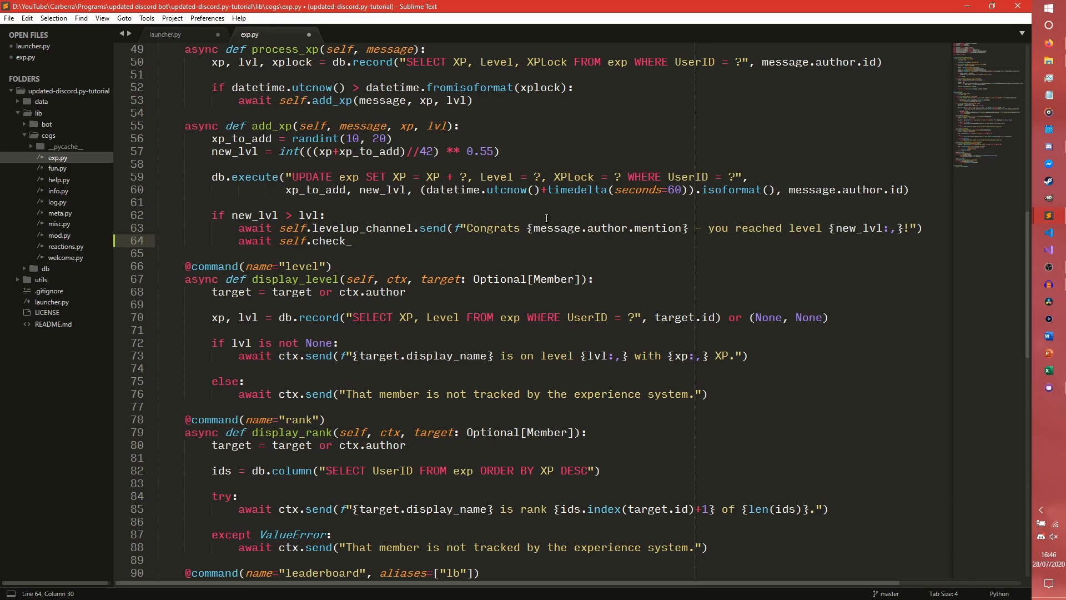
type("lvl_)")
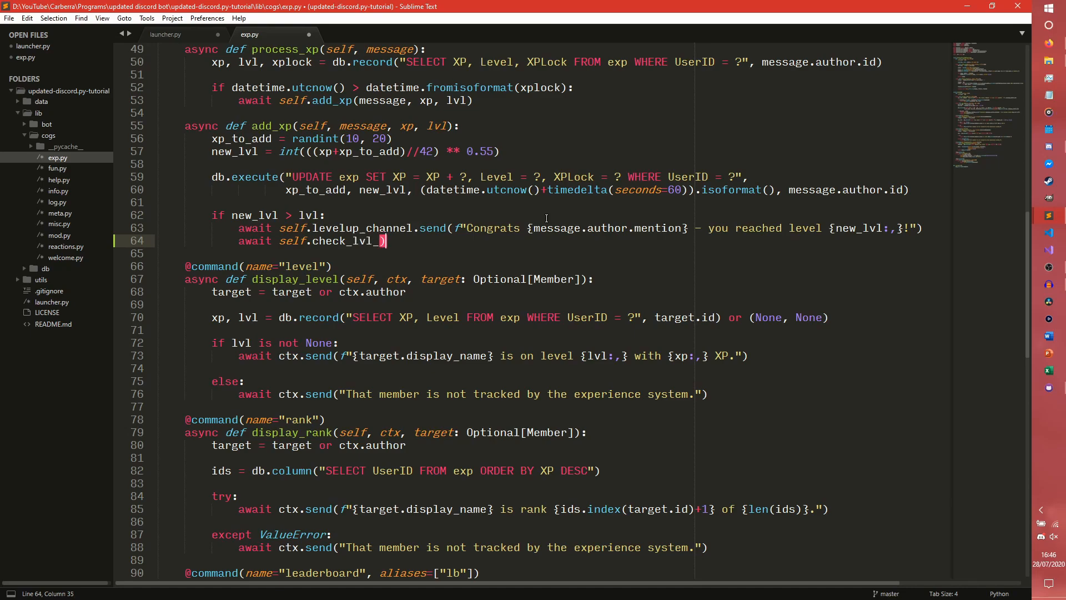
type("r")
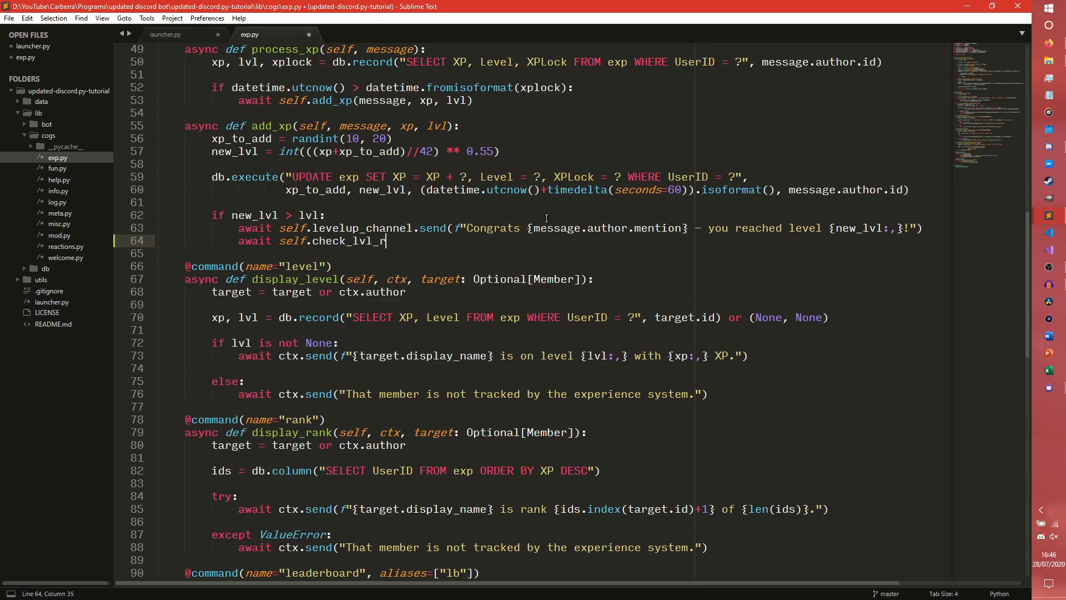
type("ewards()")
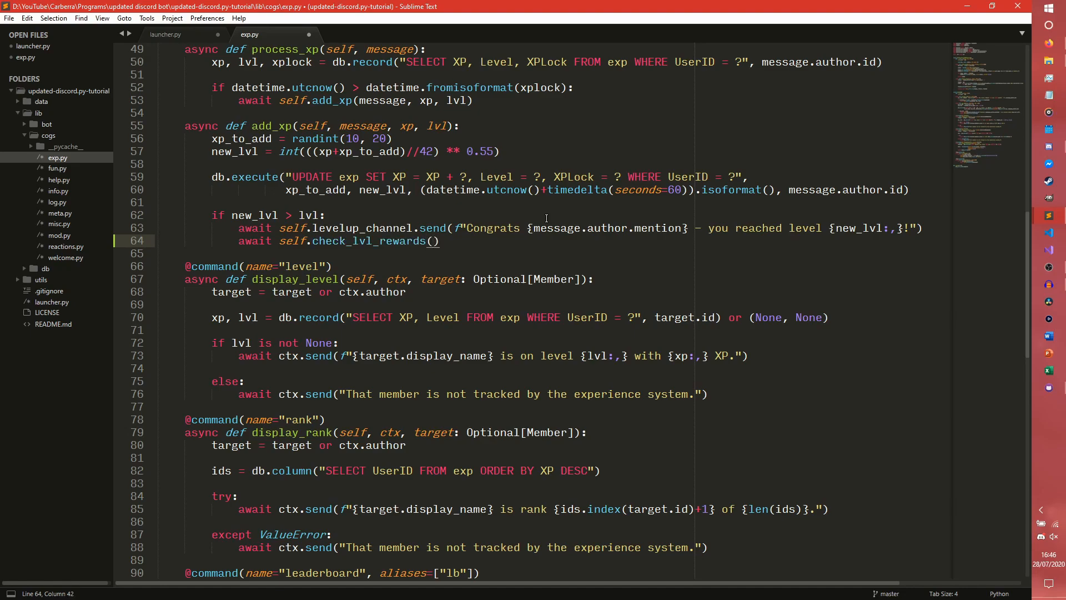
type("message, lvl")
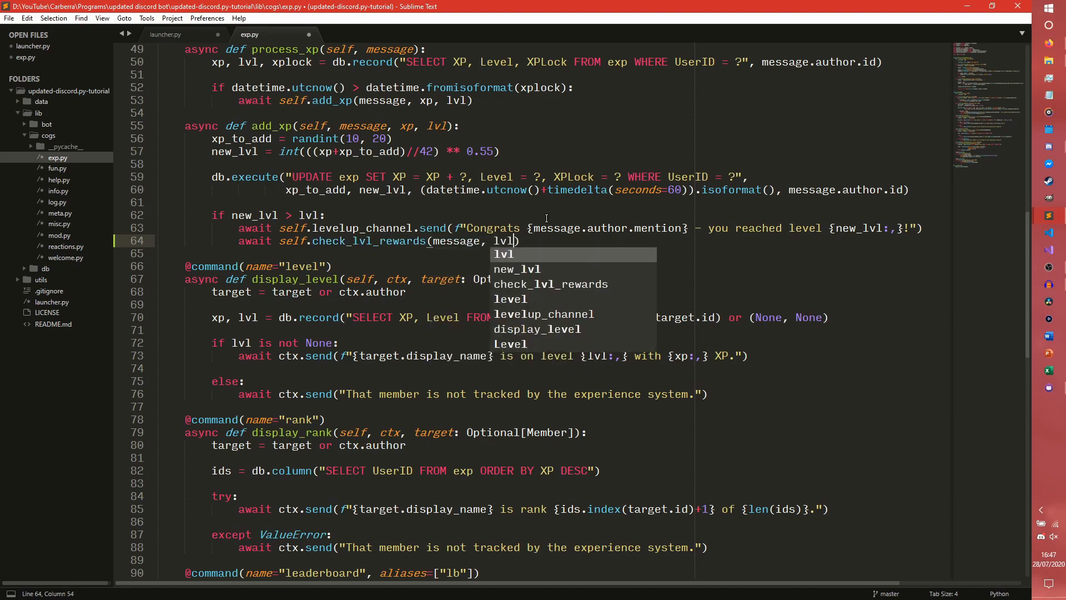
Begin defining the async check_lvl_rewards method below add_xp.
key("ctrl+s")
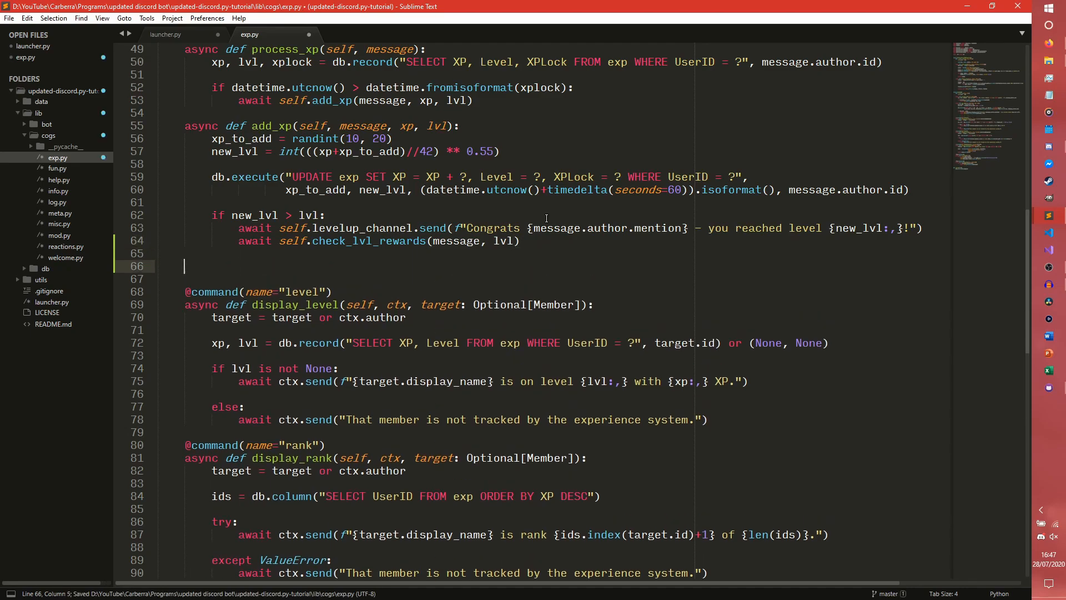
type("async def")
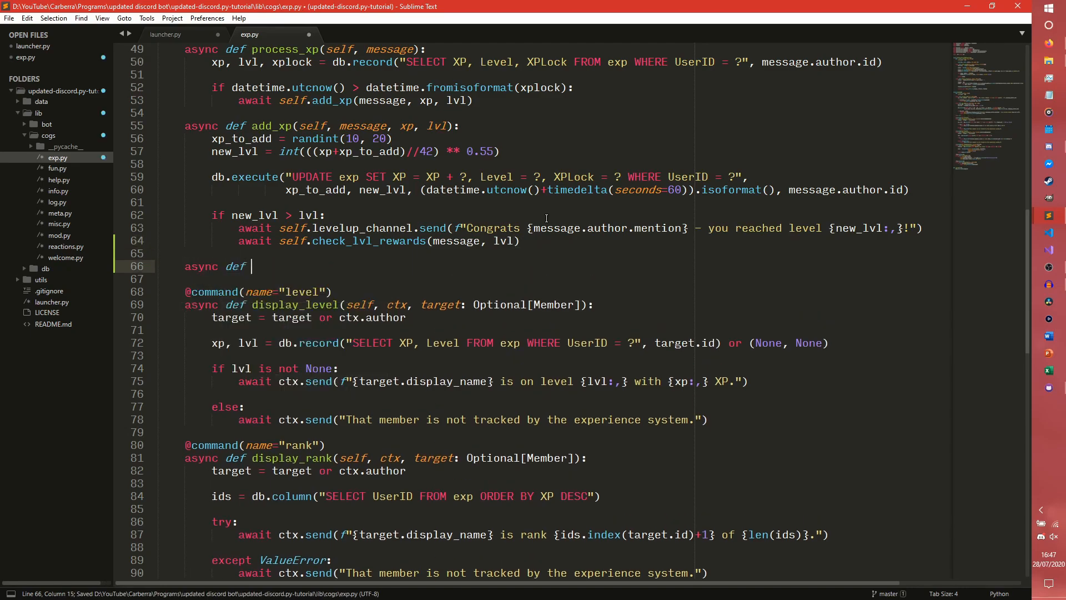
type("check_lvl_rewards(me")
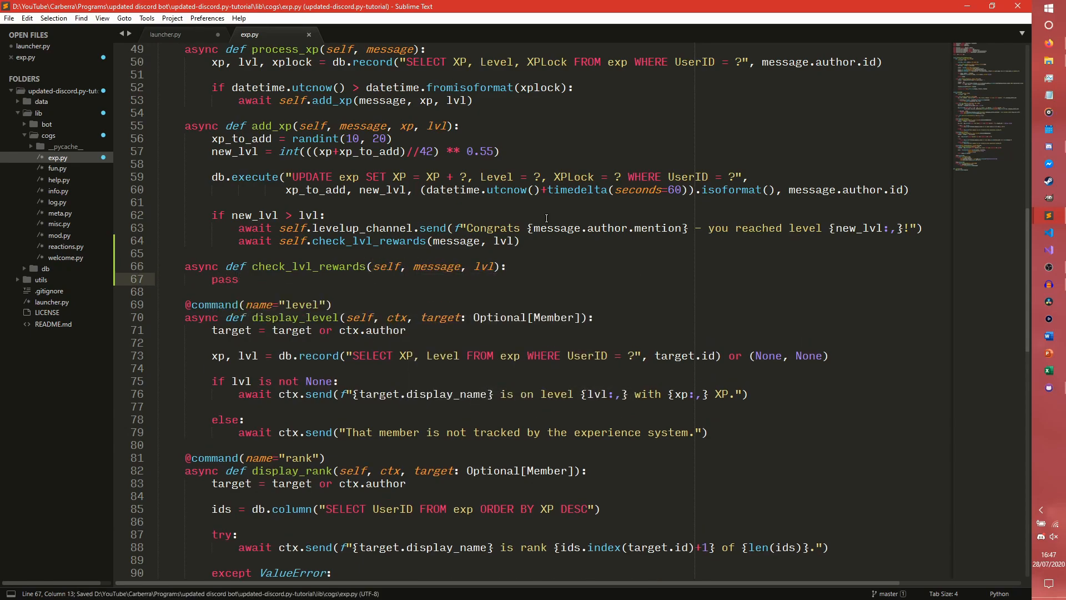
scroll("up", 3)
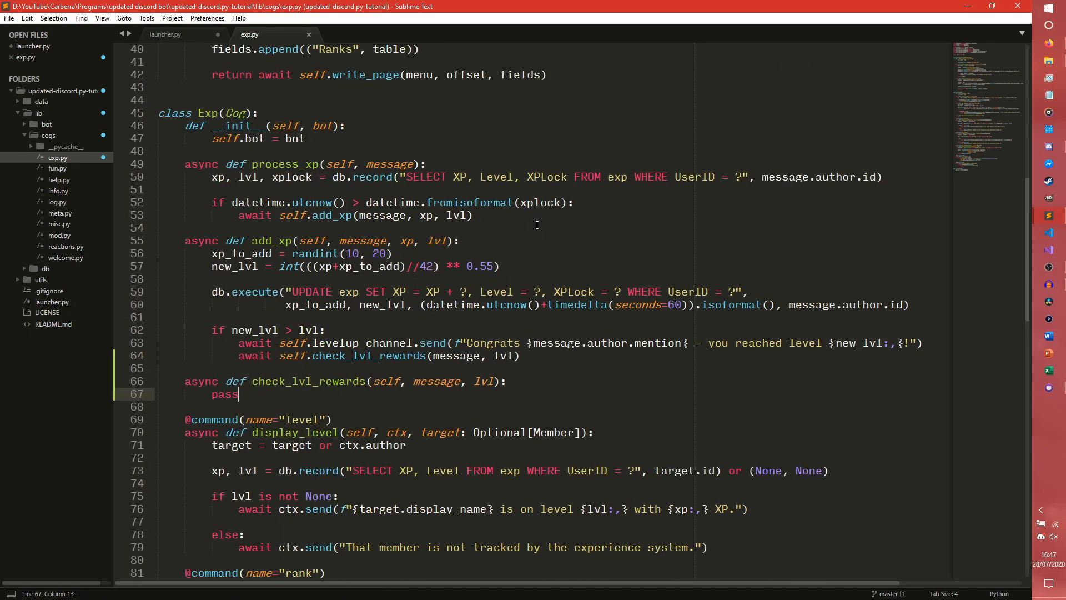
scroll("down", 3)
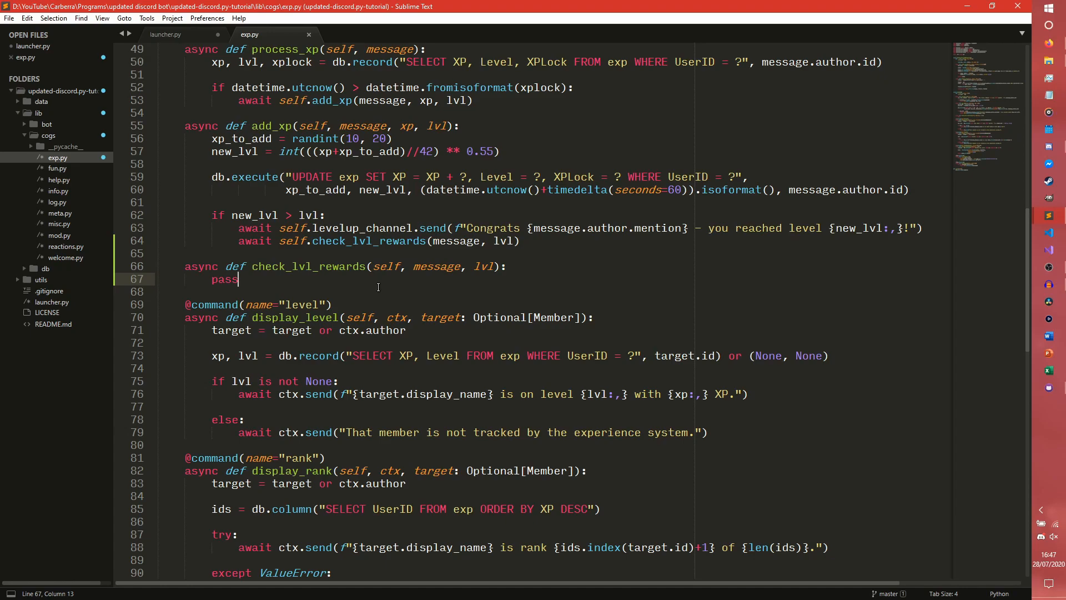
mouse_move(357, 283)
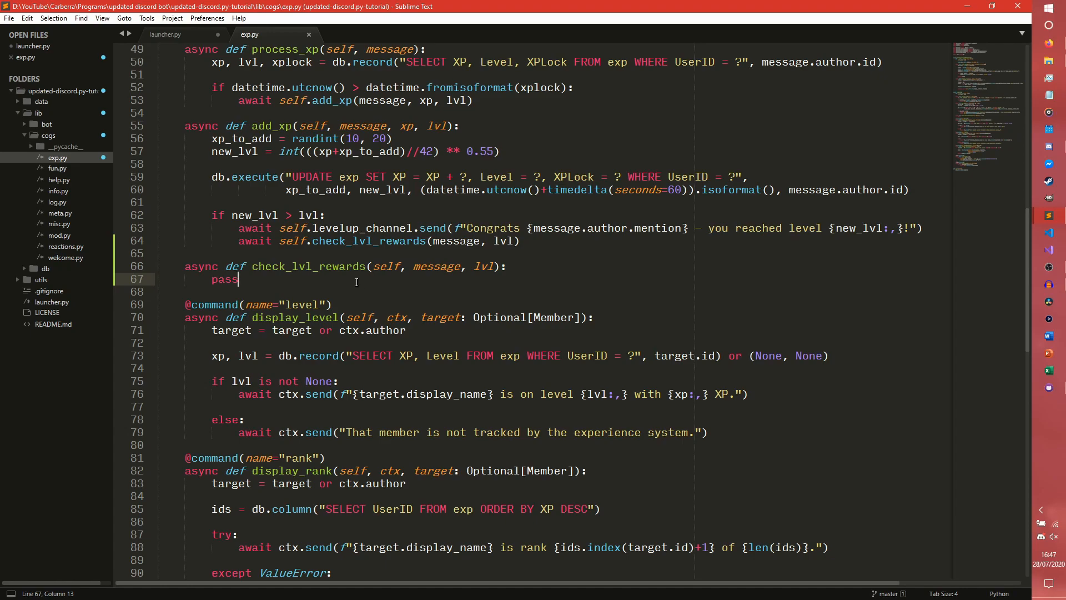
scroll("up", 3)
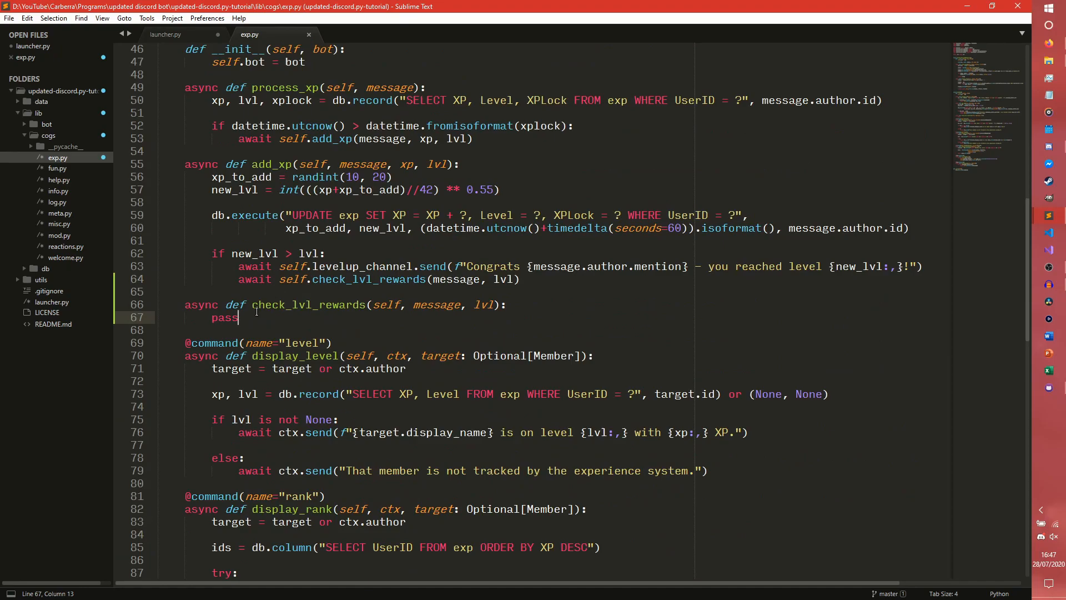
scroll("up", 3)
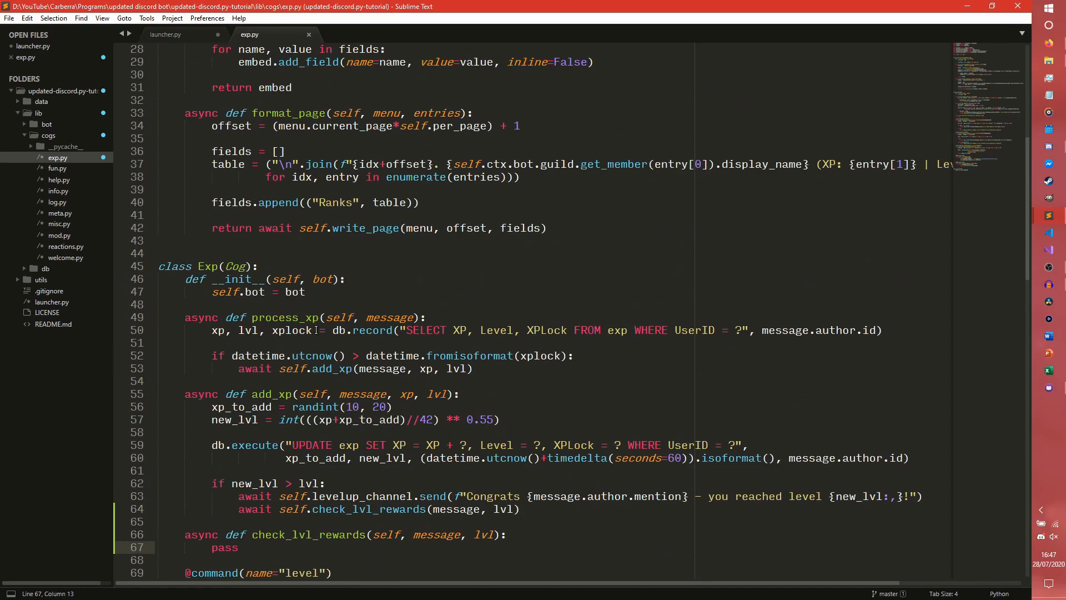
scroll("down", 3)
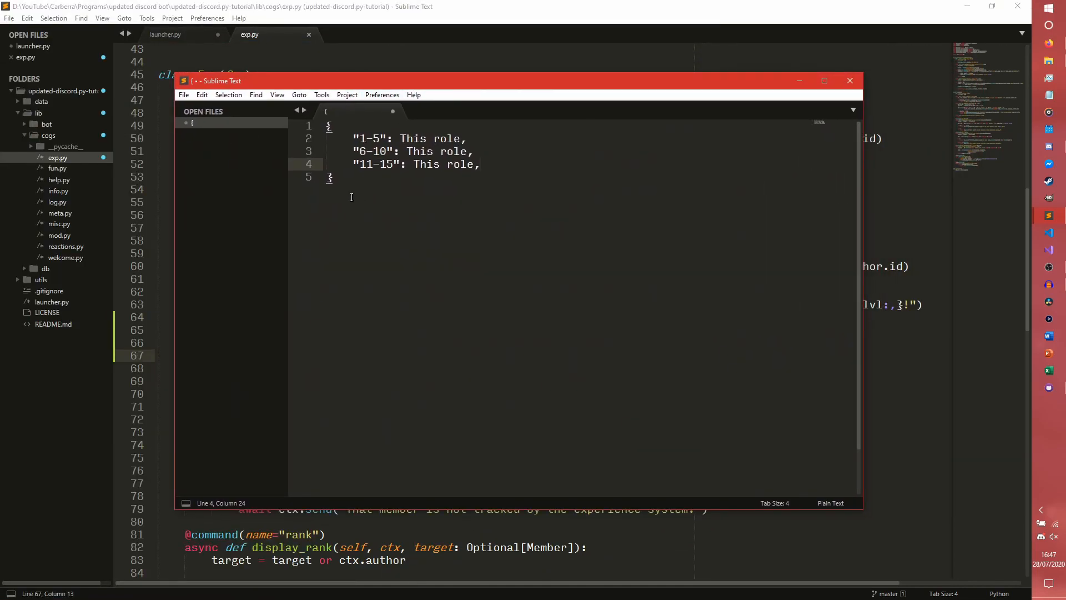
Draft a dictionary mapping "1-5", "6-10", "11-15" to "This role" in a scratch window.
left_click(333, 176)
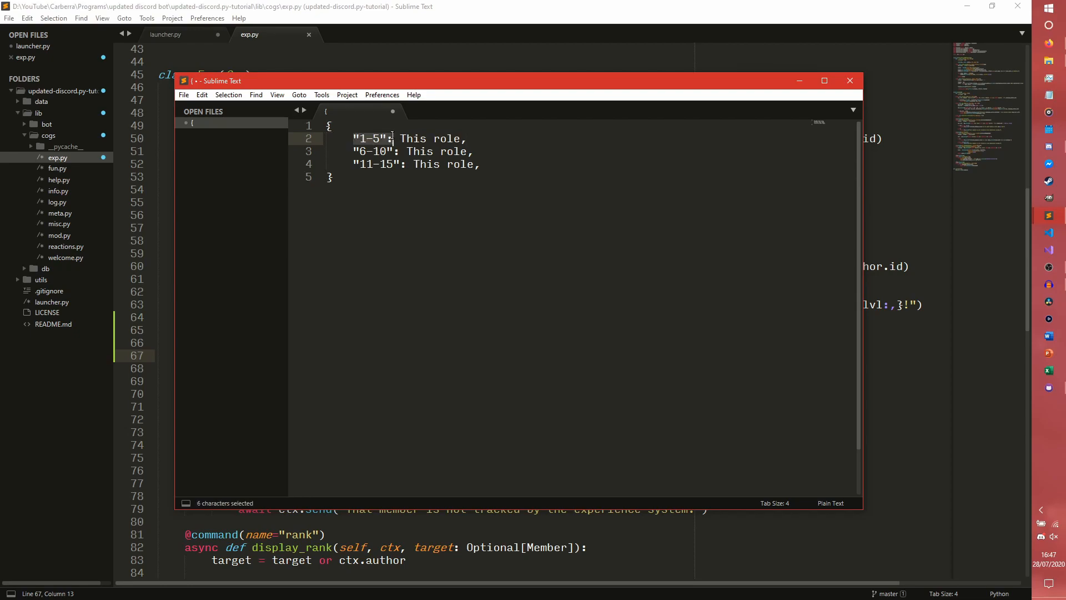
left_click(425, 164)
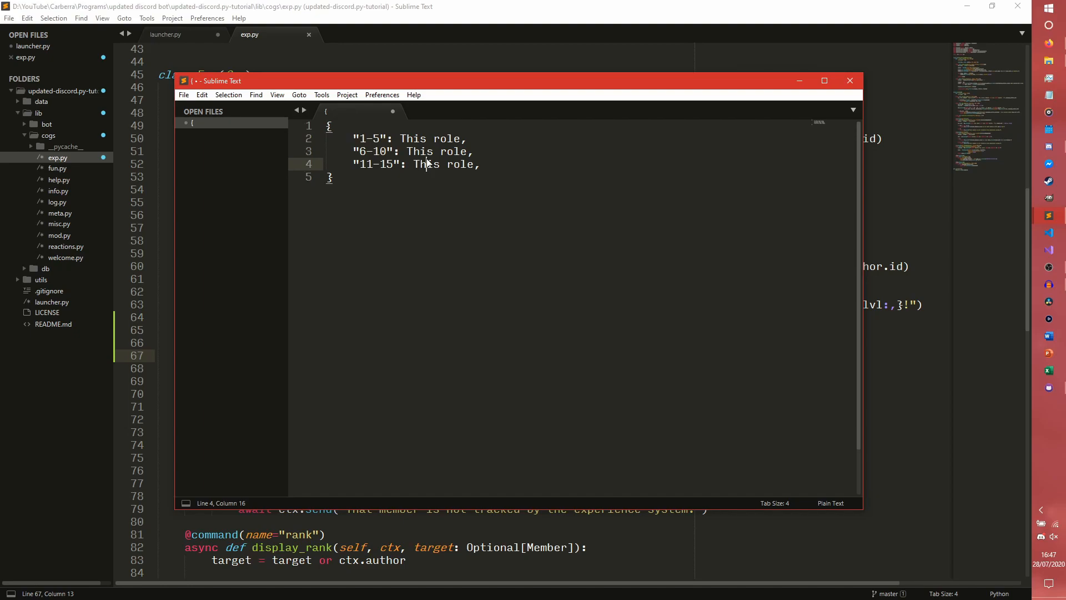
mouse_move(390, 173)
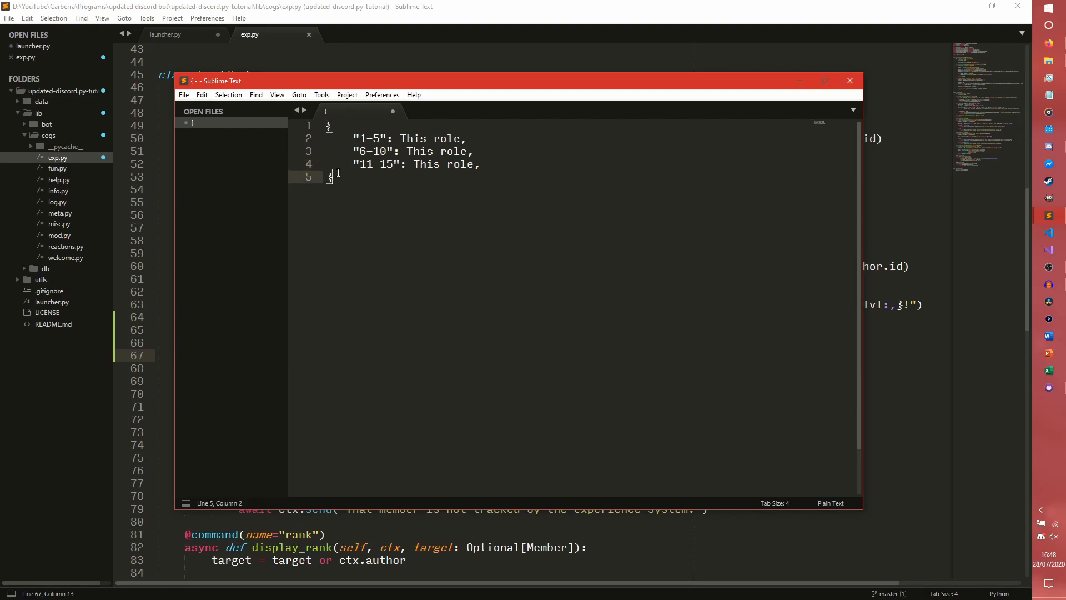
mouse_move(408, 180)
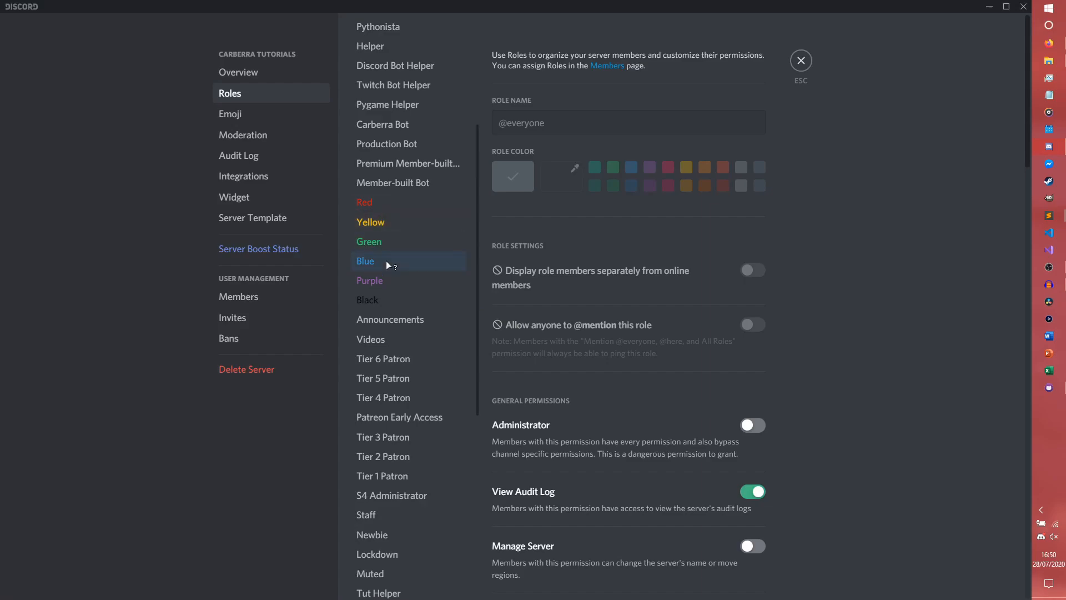
Scroll the server's Roles list back and forth over the colour roles.
scroll("down", 3)
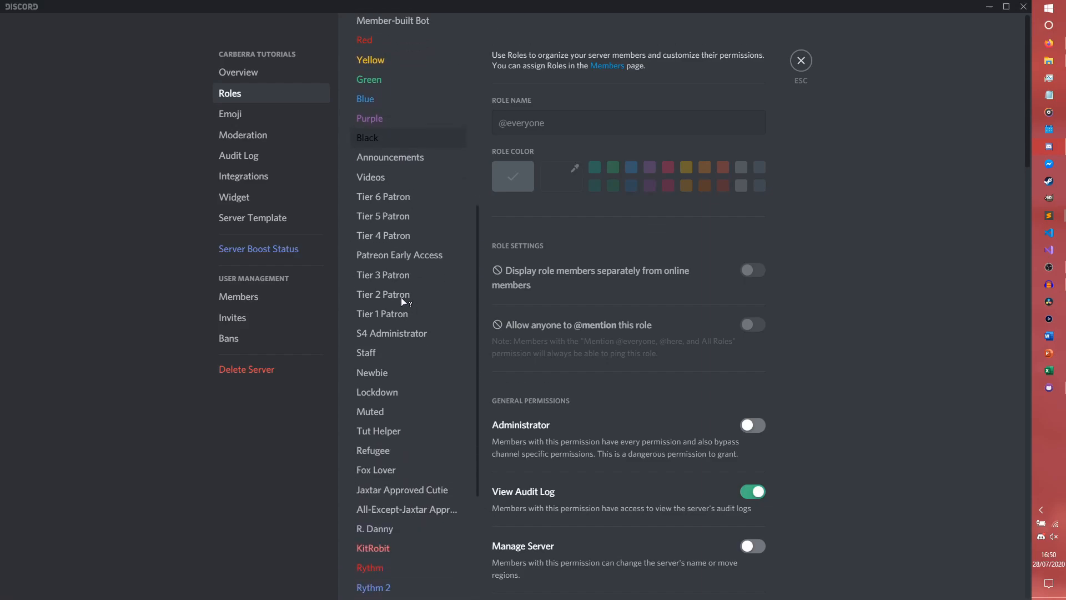
scroll("up", 3)
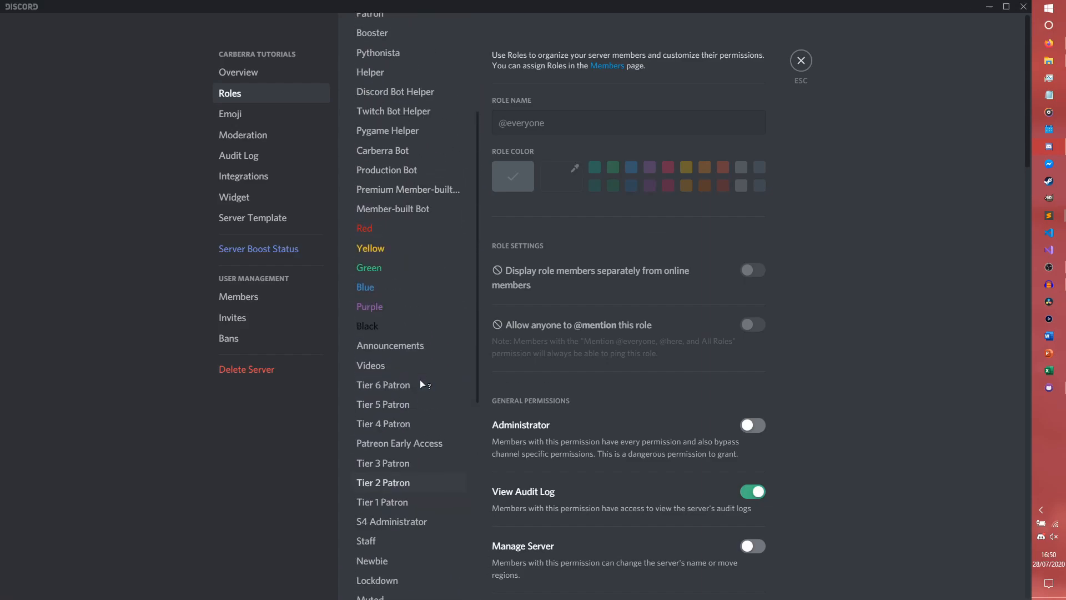
scroll("down", 3)
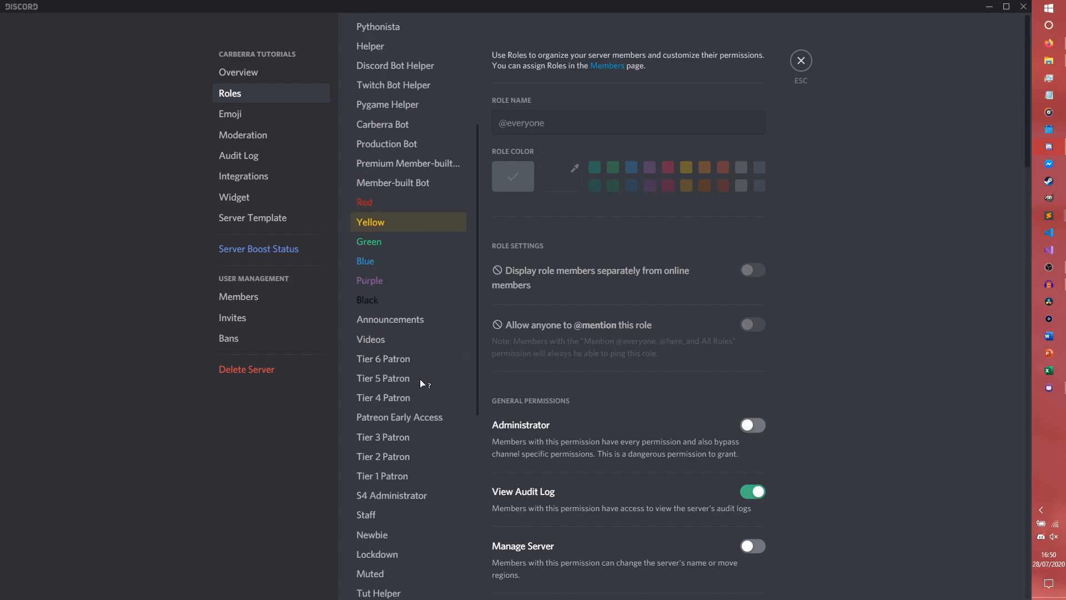
scroll("up", 3)
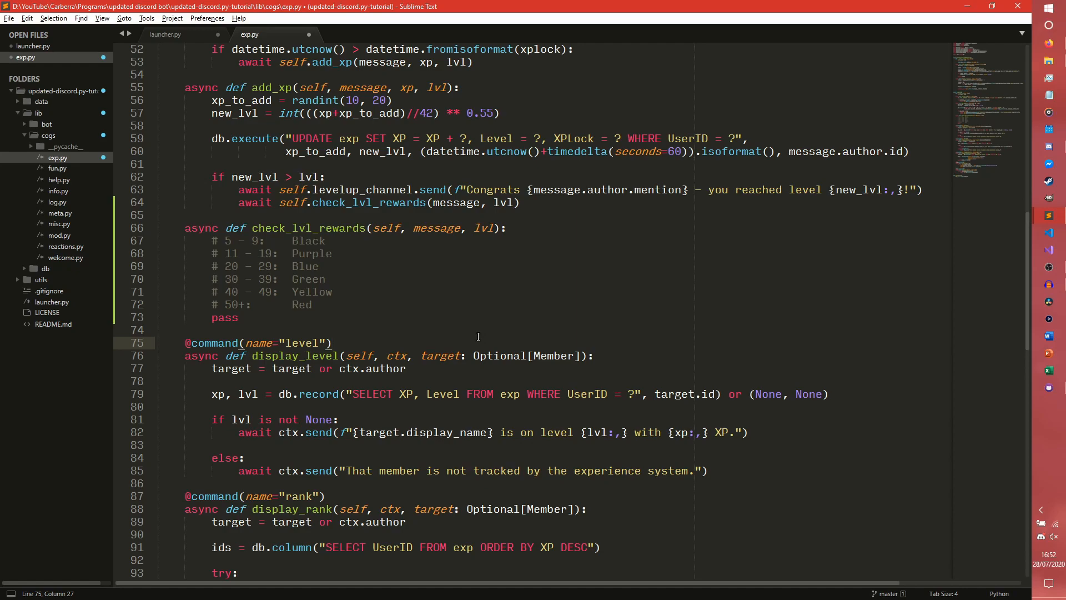
mouse_move(308, 242)
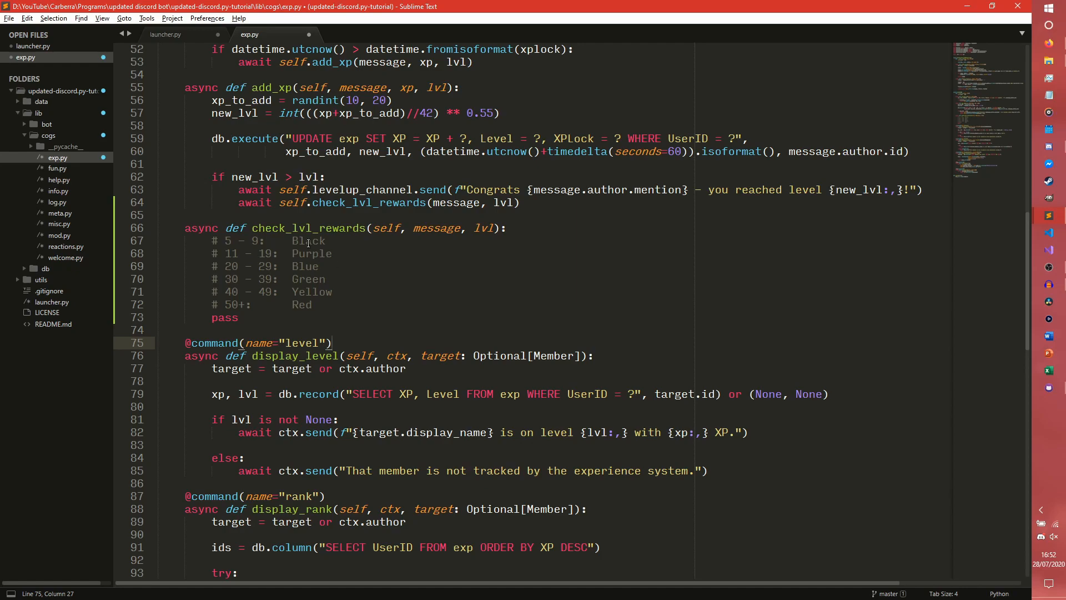
left_click(327, 241)
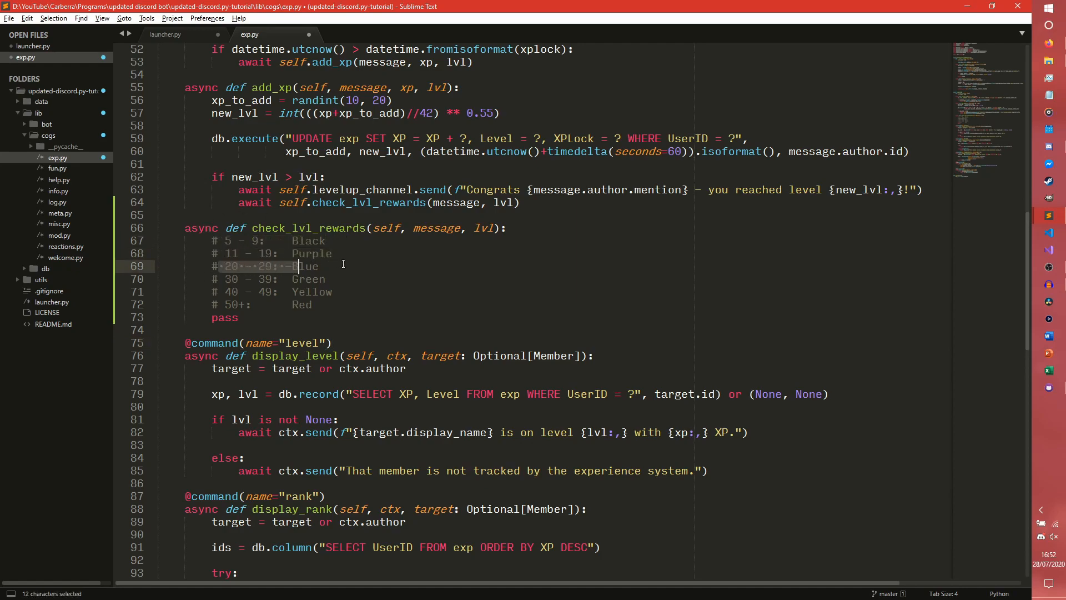
left_click(310, 305)
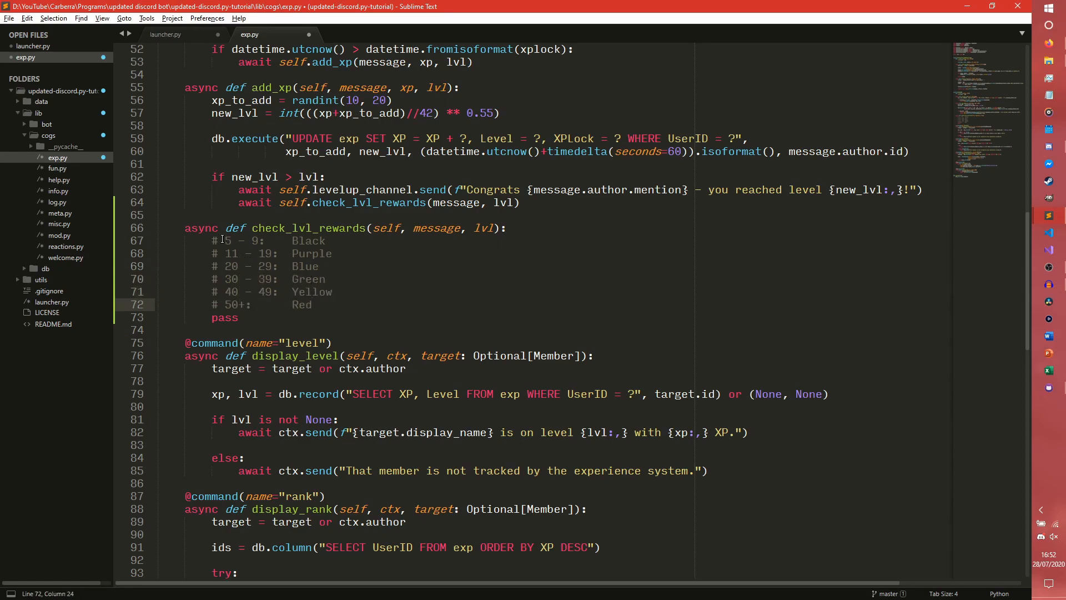
left_click(216, 241)
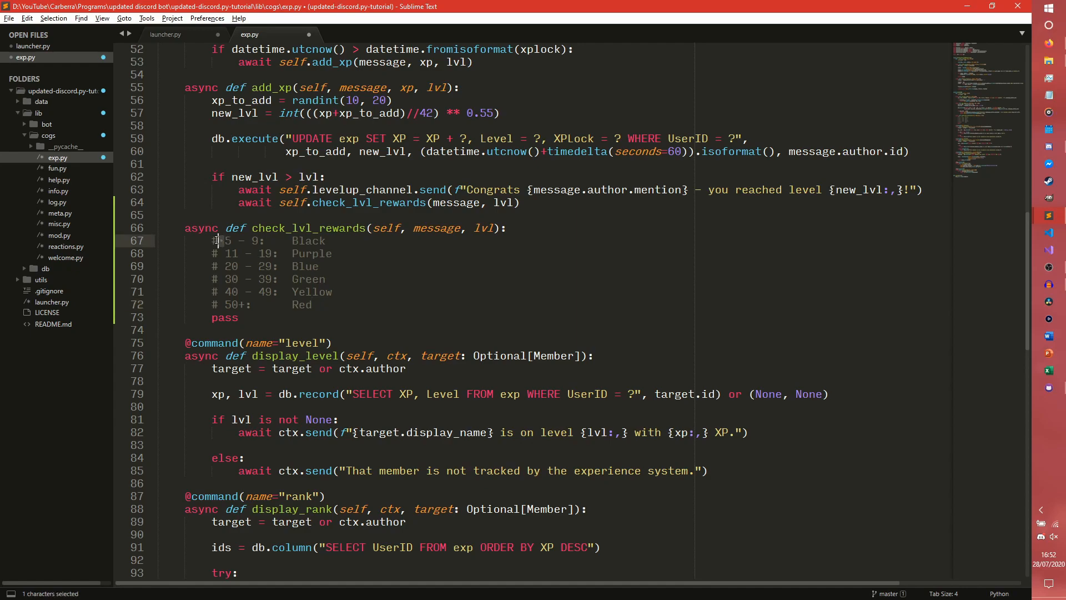
scroll("down", 3)
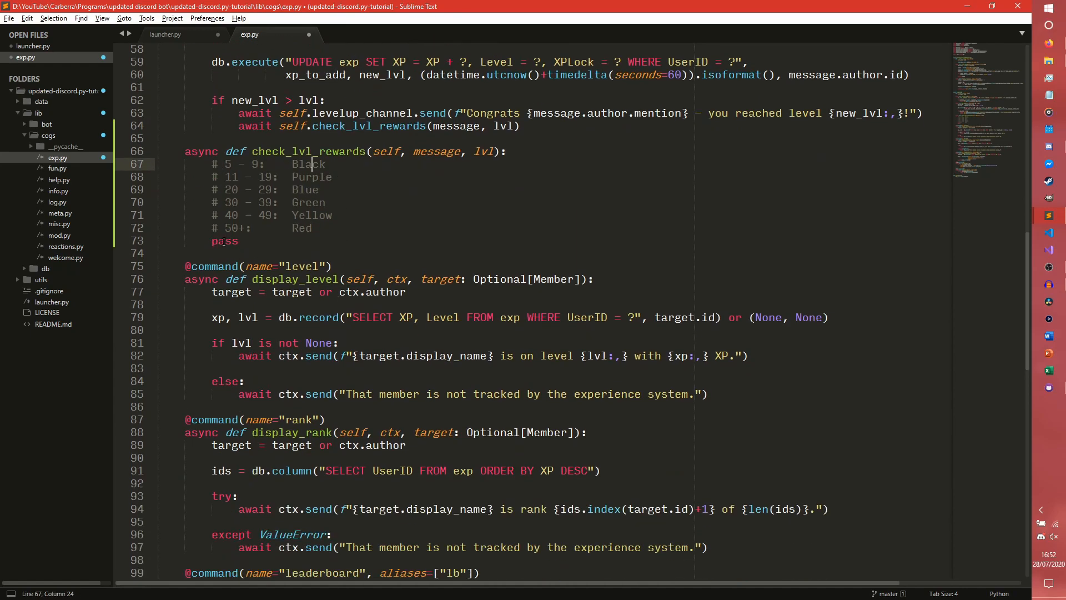
double_click(224, 241)
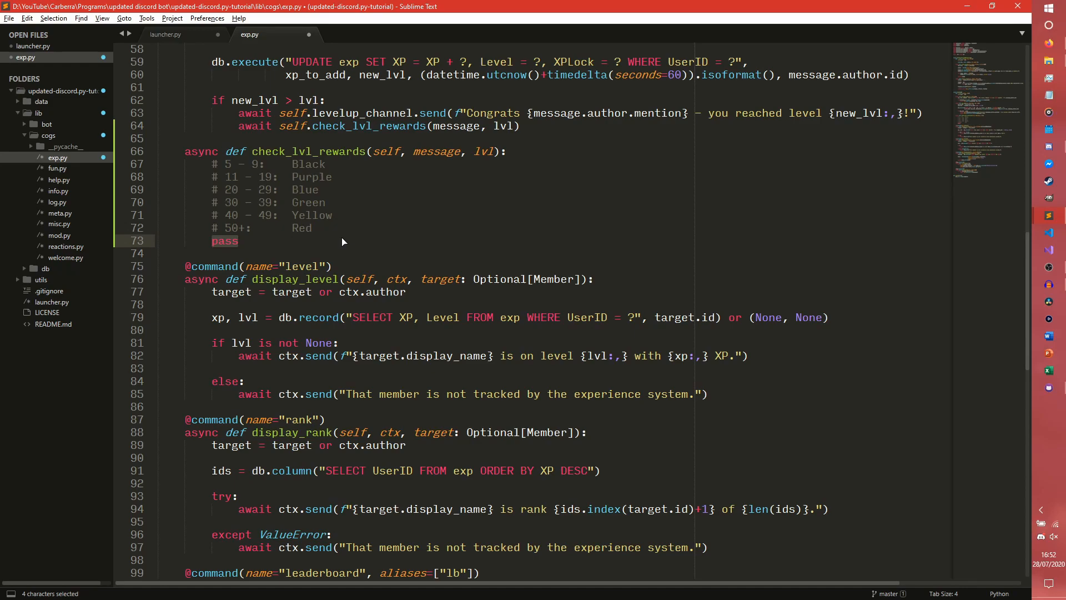
Write the if lvl >= 50, elif 40 <= lvl < 50 and elif 30 <= lvl < 40 branches, each with pass.
type("if lvl >")
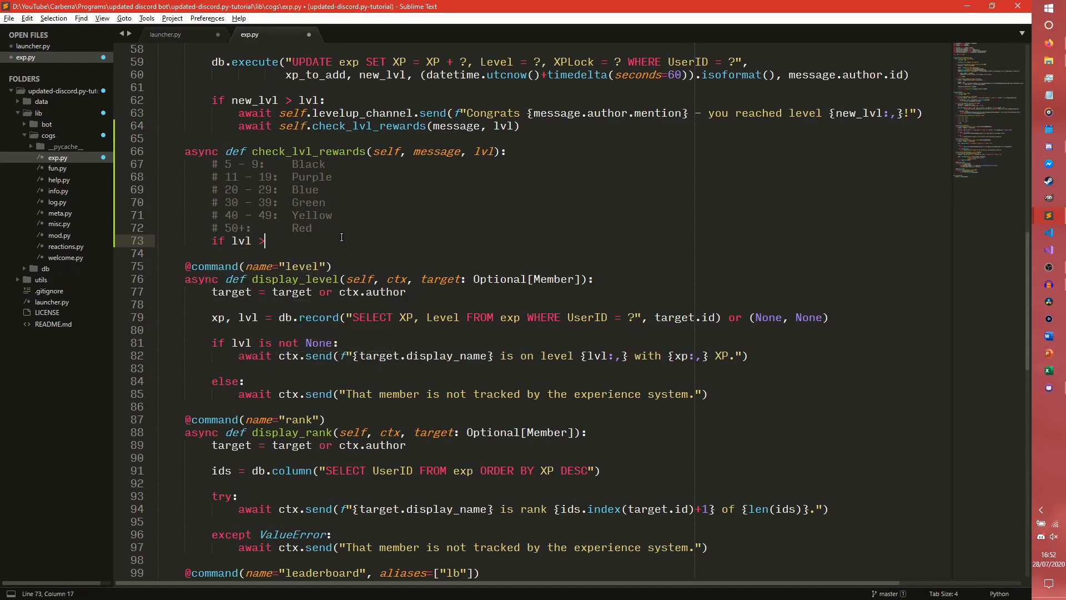
type("= 50:")
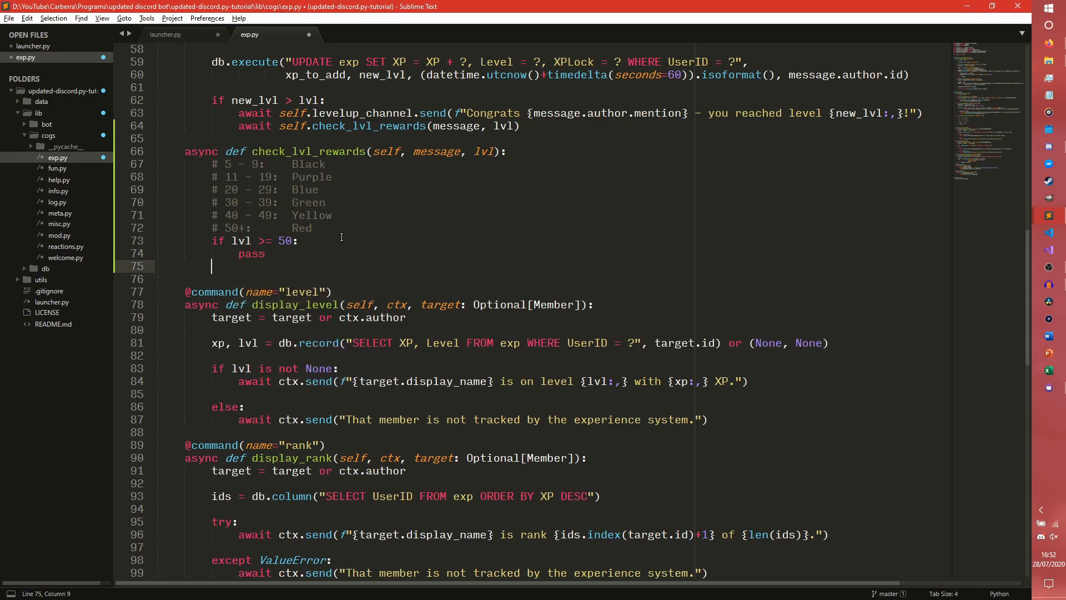
type("elif")
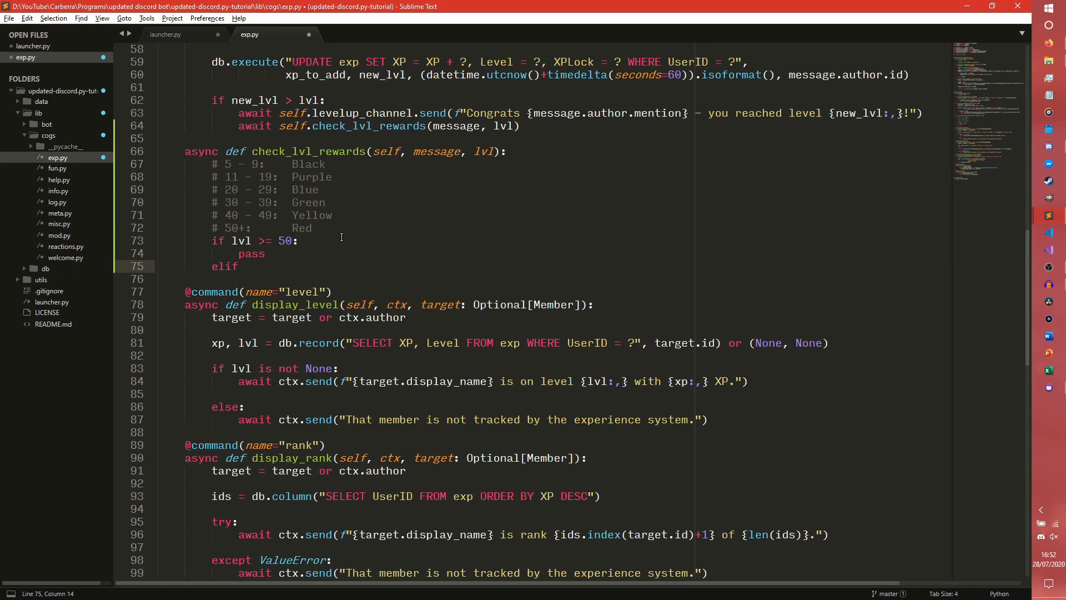
type("40 <=")
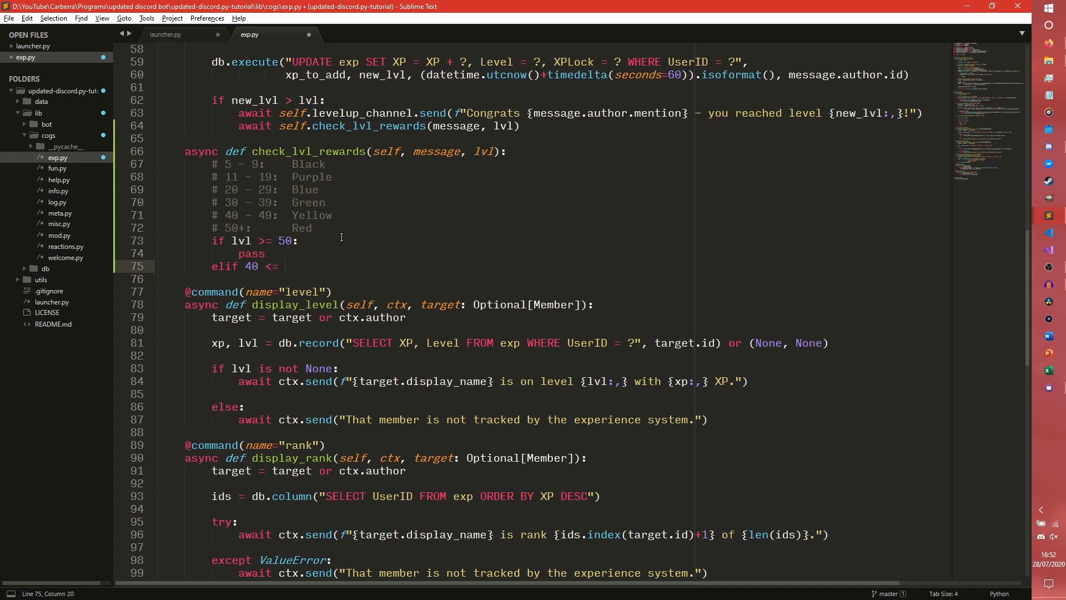
type("lvl < 50")
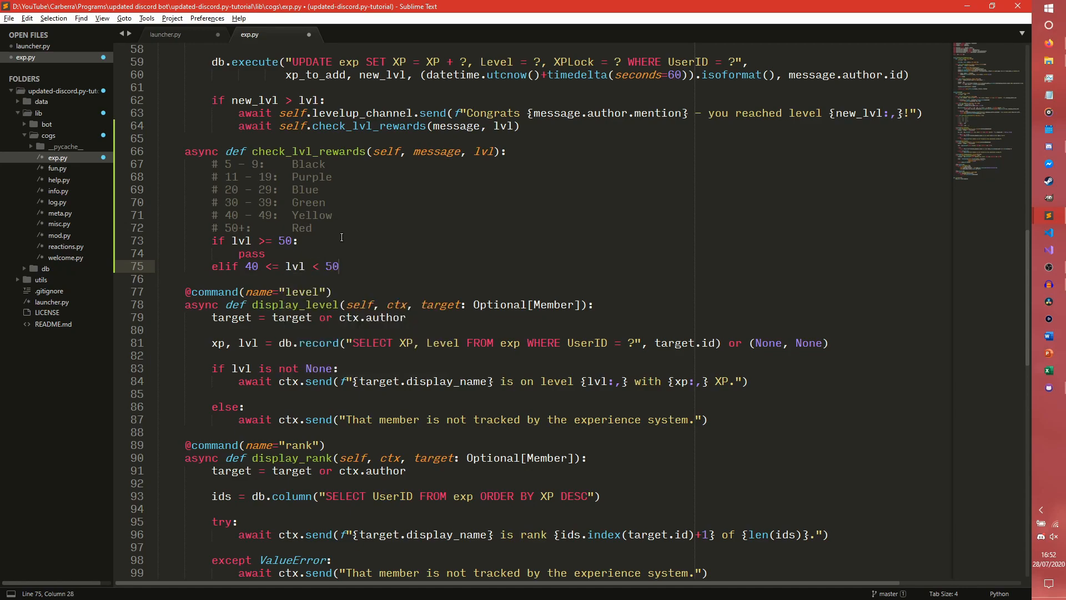
left_click(258, 265)
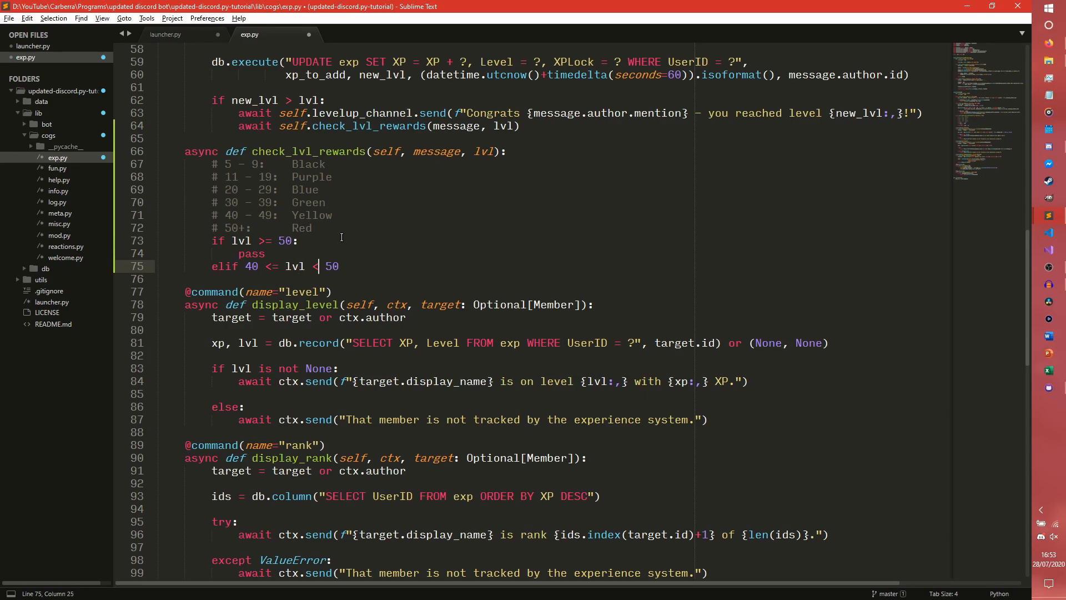
type("pass")
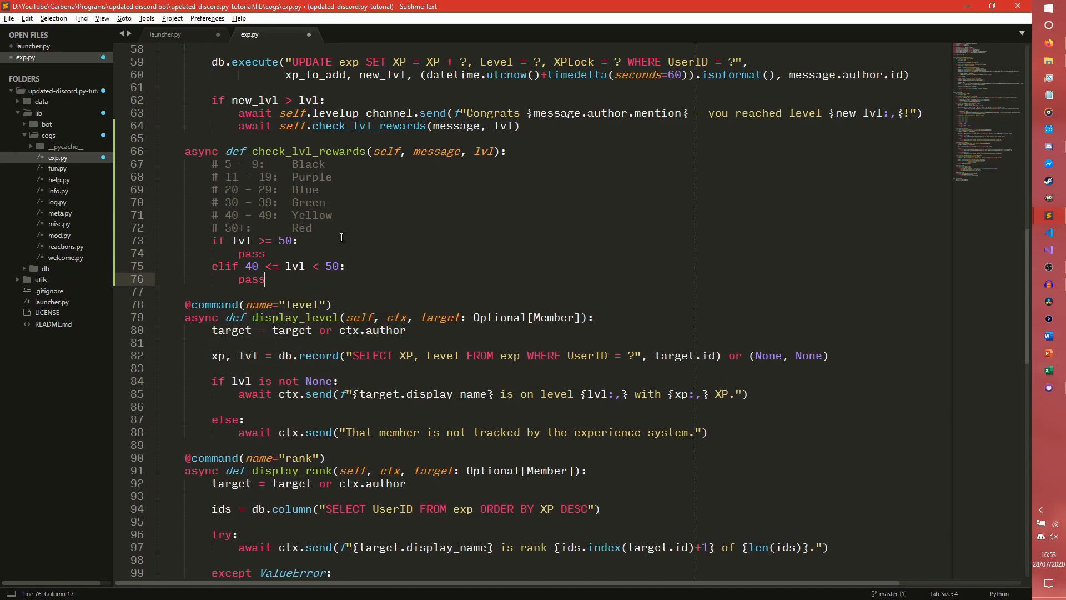
type("elif")
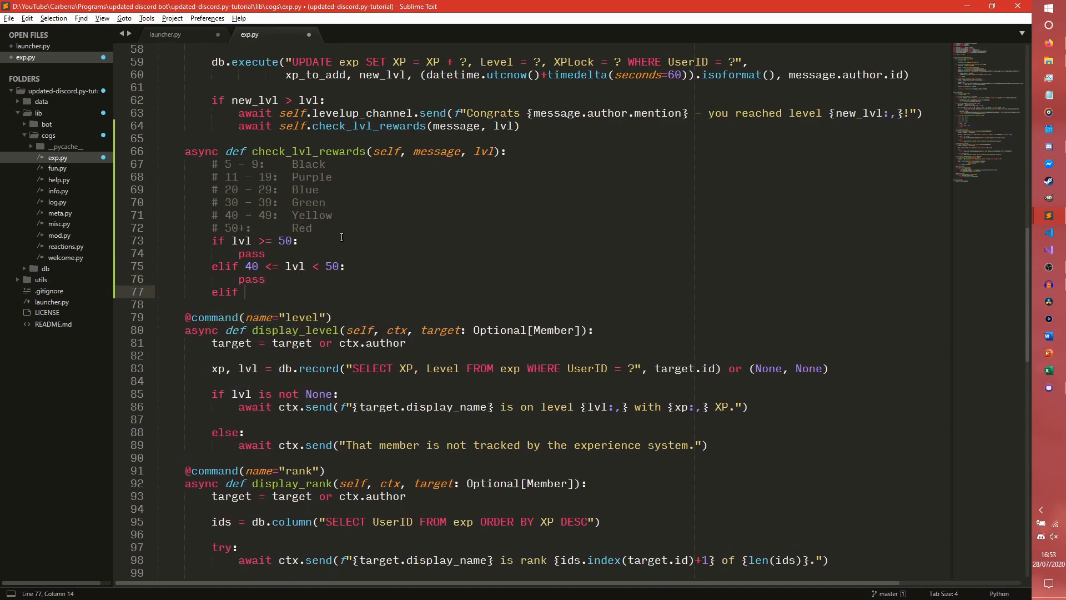
type("30 <= lvl <")
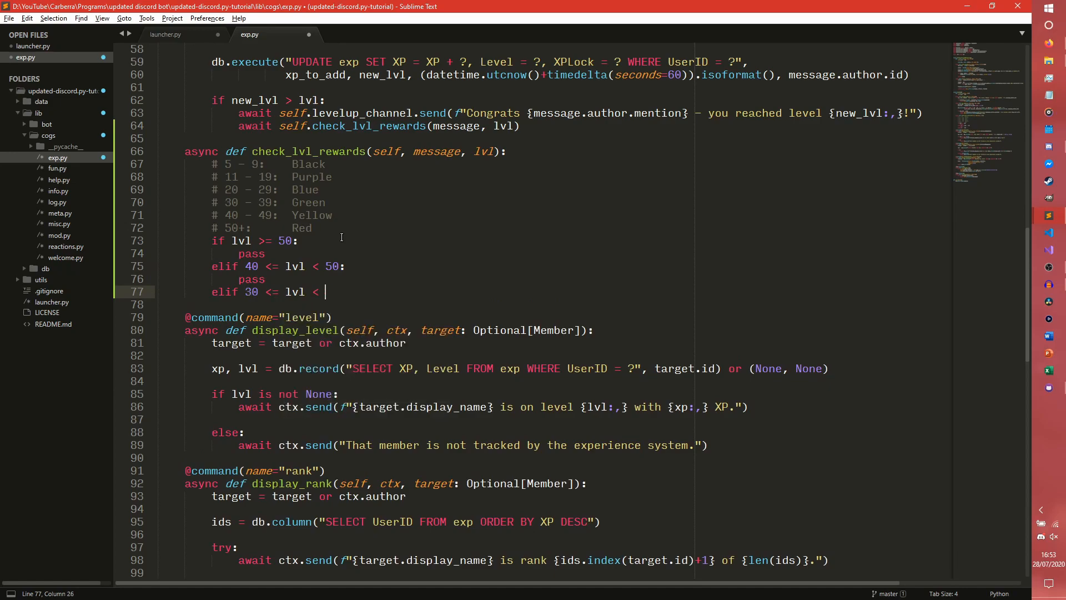
type("40:")
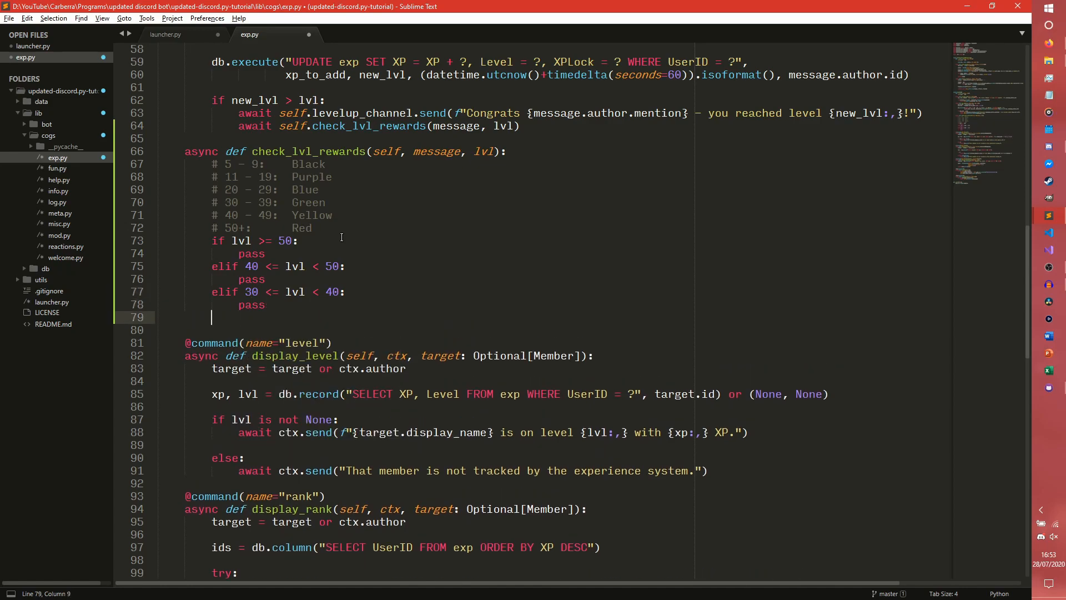
Add the 20–30, 10–20 and 5–9 elif branches with pass and save exp.py.
type("elif")
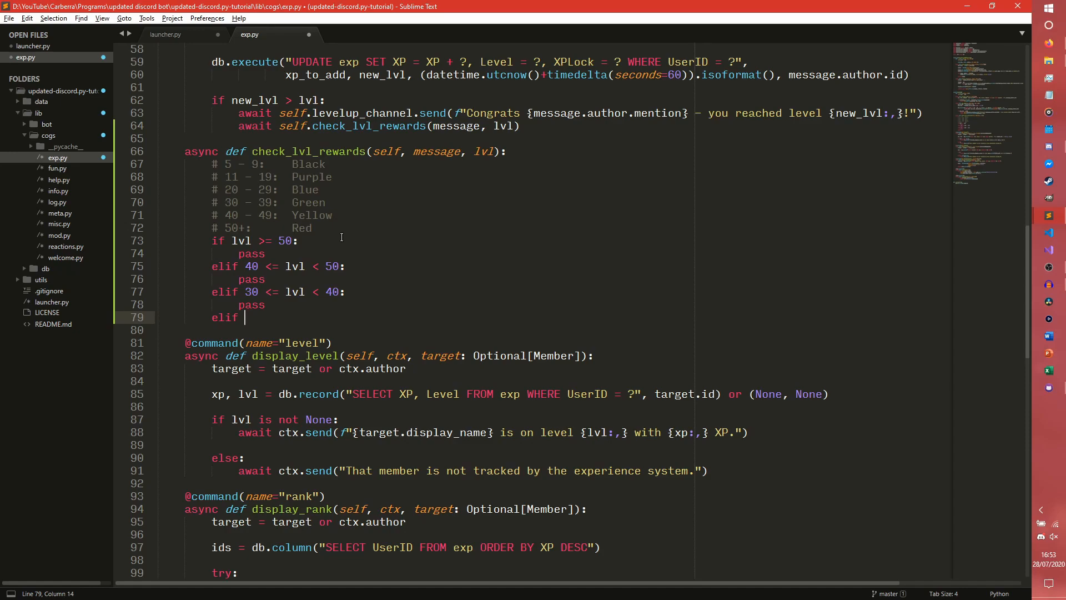
type("20 <= lvl <")
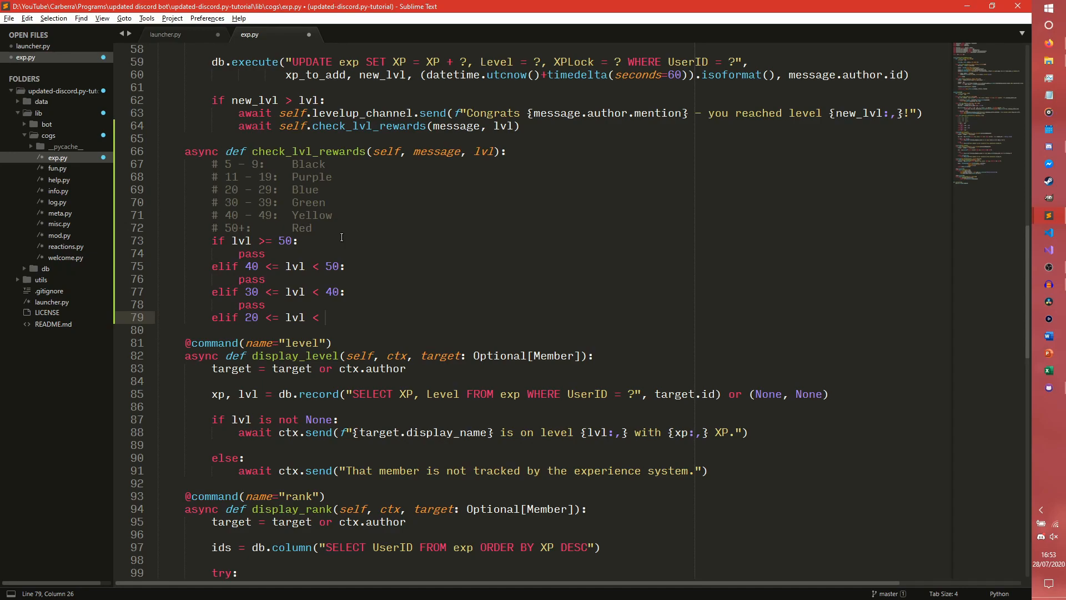
type("30:")
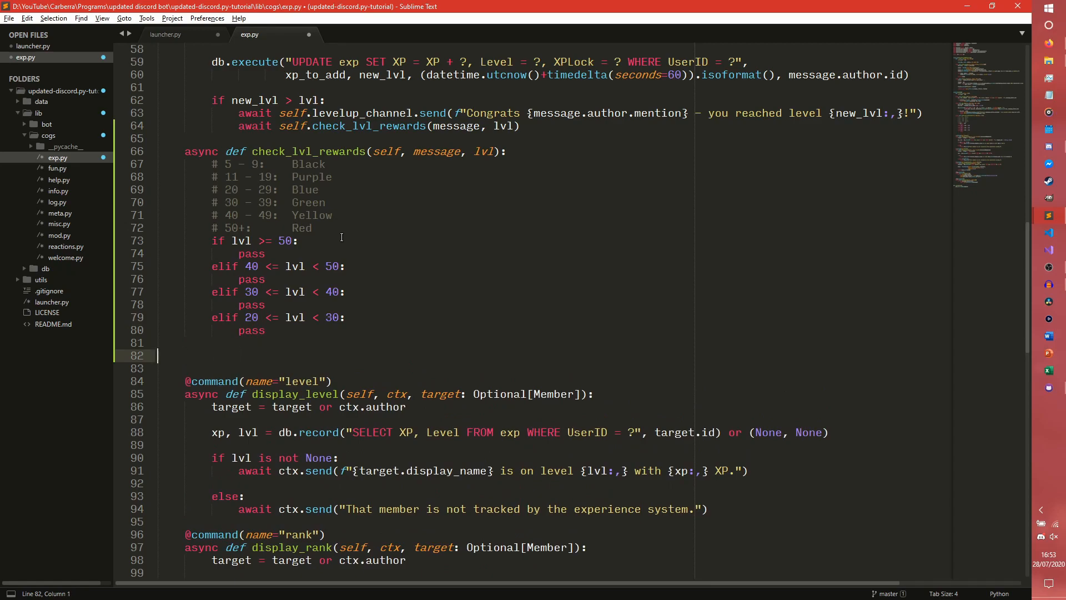
type("elif")
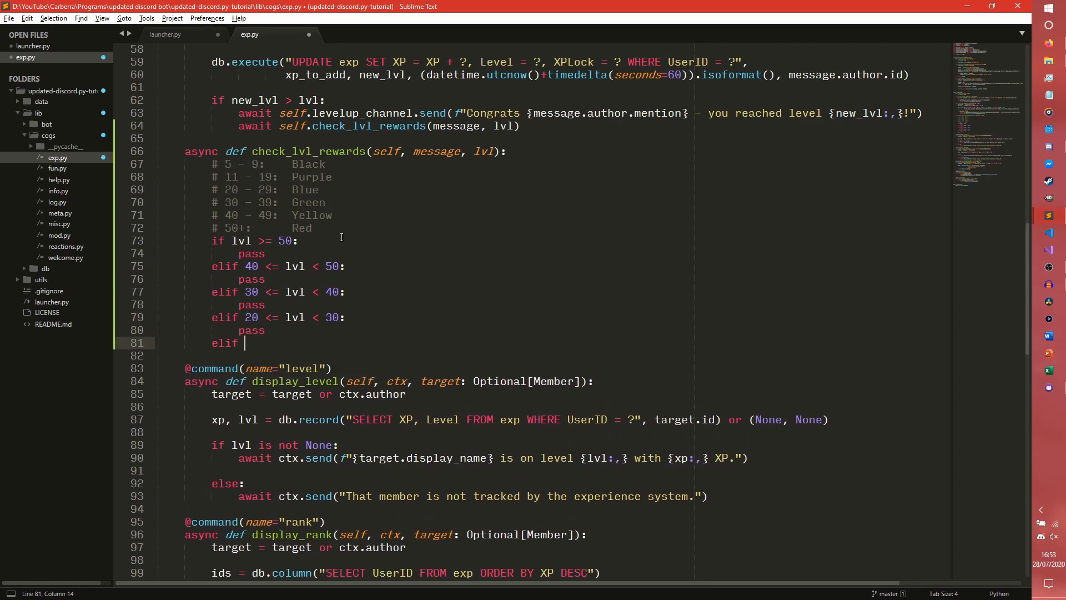
type("10 <= lvl < 20:")
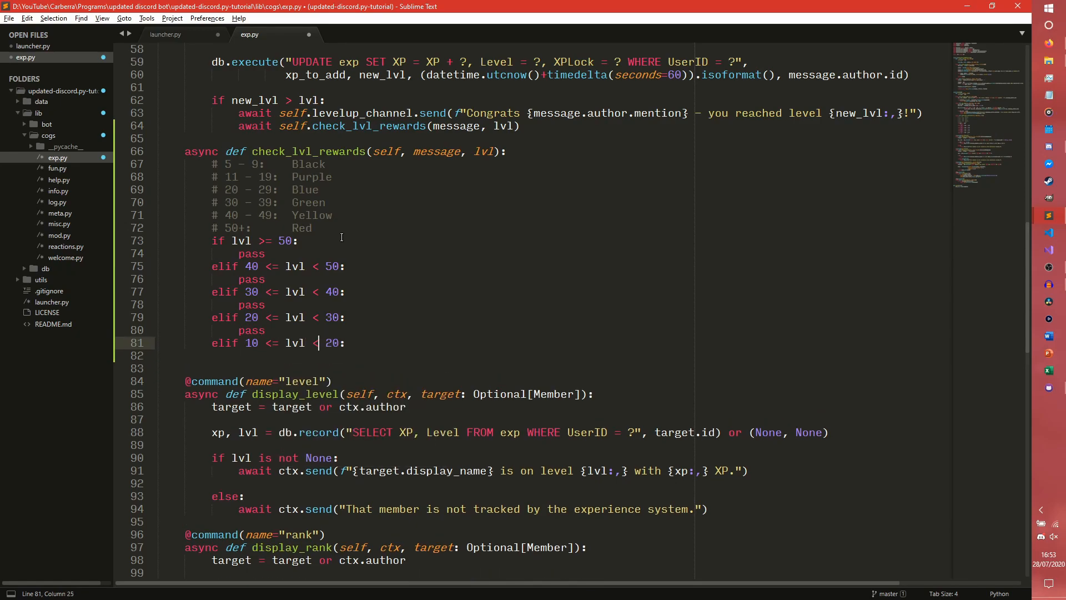
type("pass")
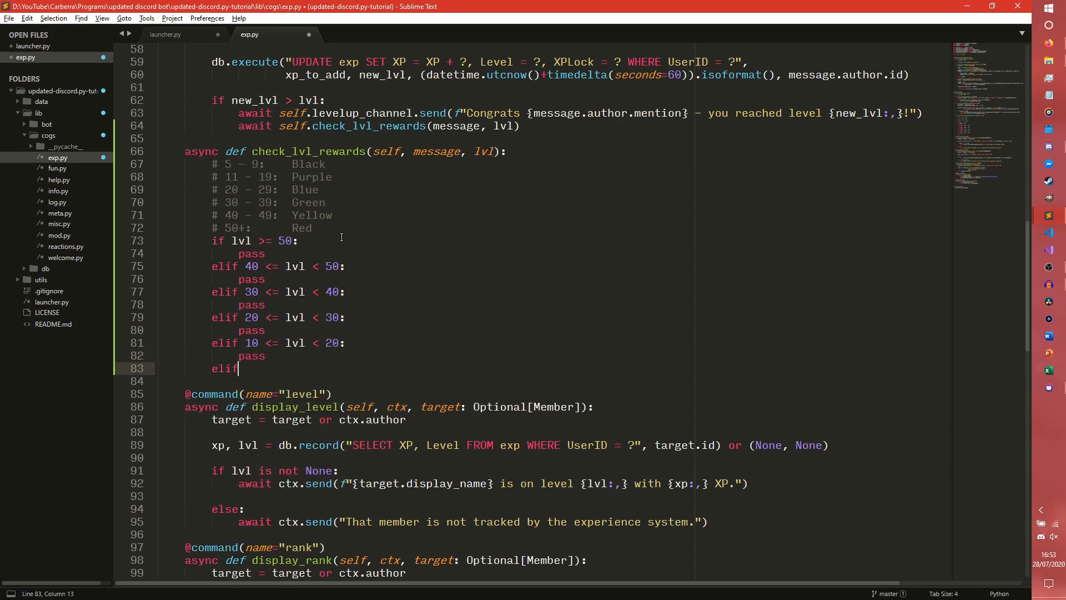
type("5 <= lvl < 9:")
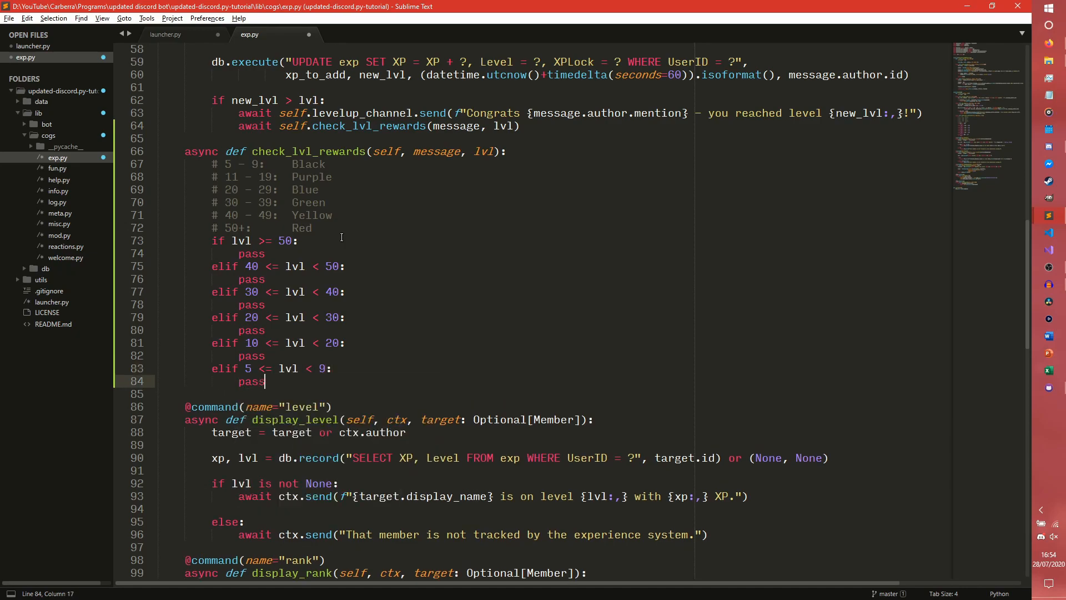
key("ctrl+s")
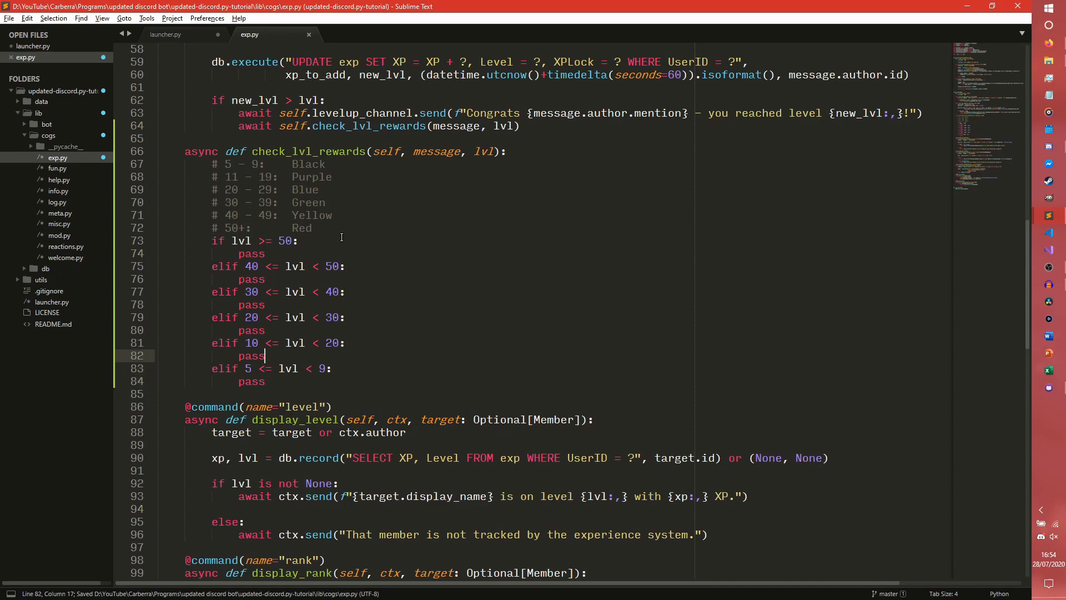
left_click(266, 253)
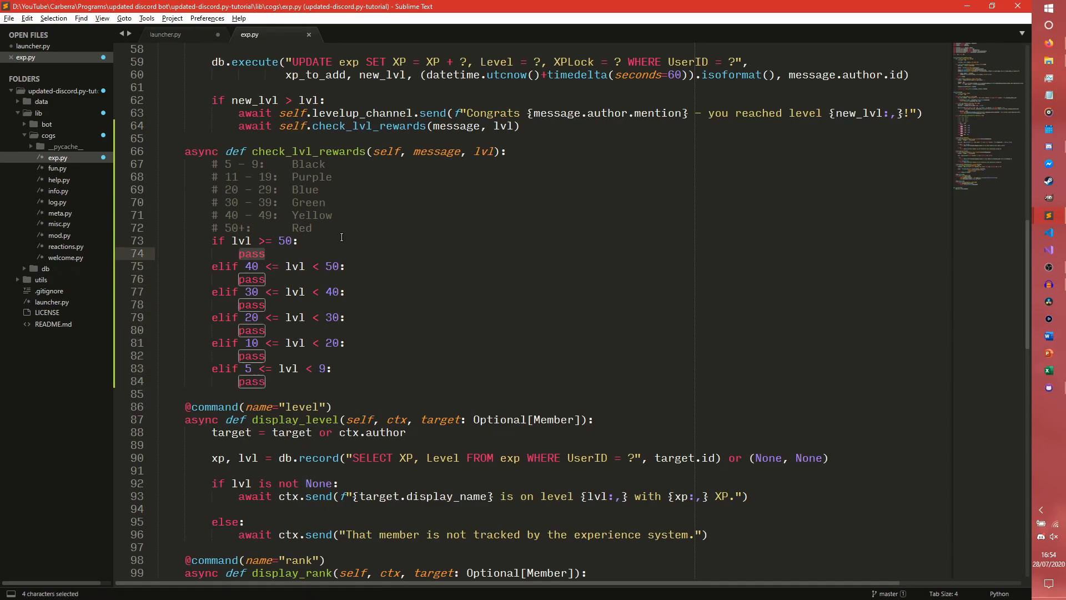
type("await message.author")
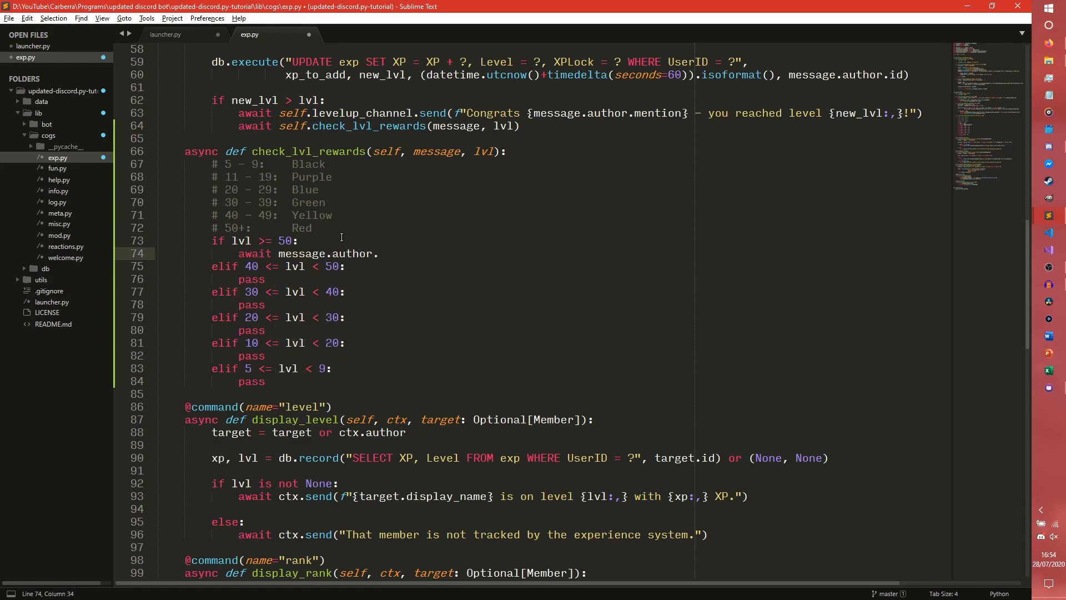
type(".add_role()")
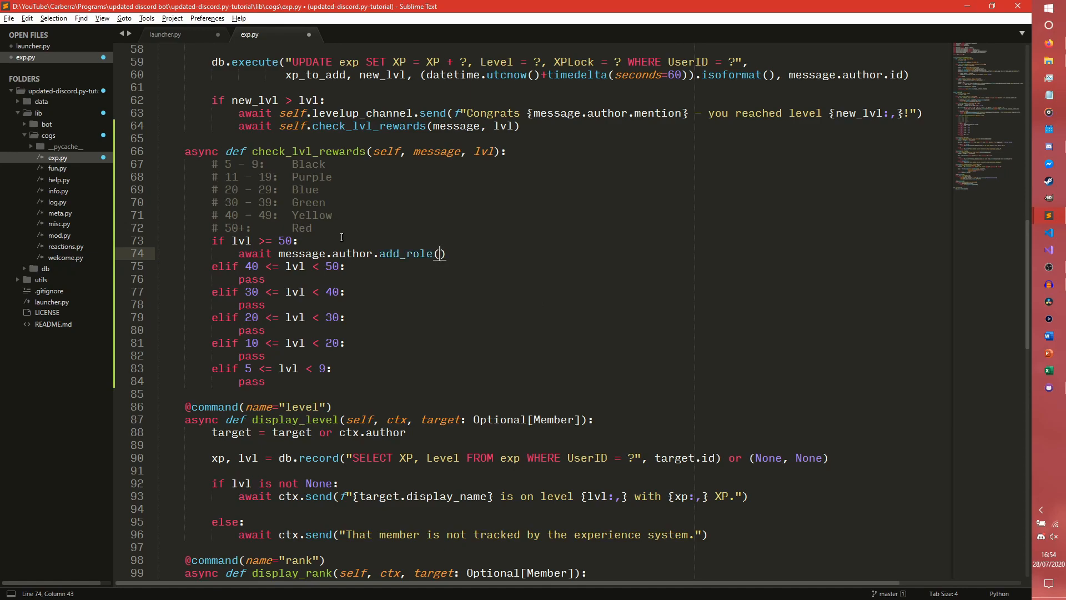
type("message.guild.get_role(")
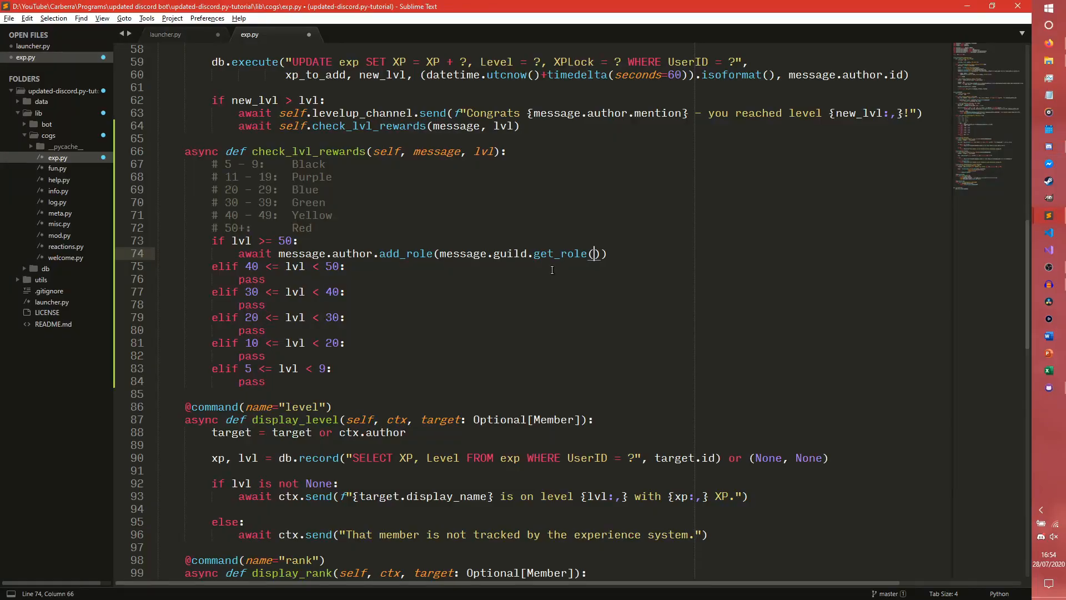
type("653940117680947232")
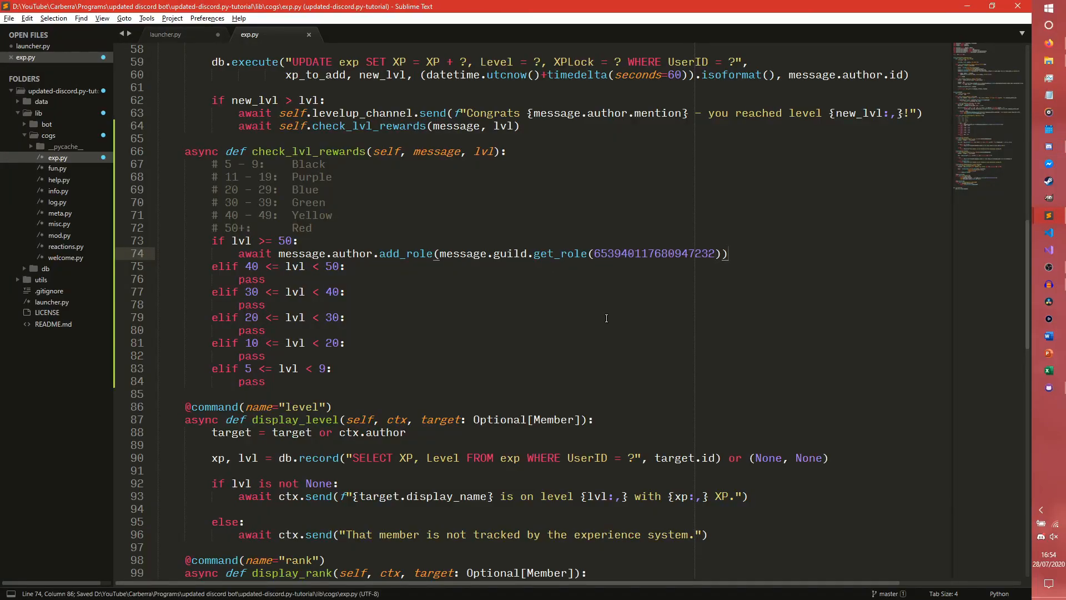
type("await message.author.remove_ri")
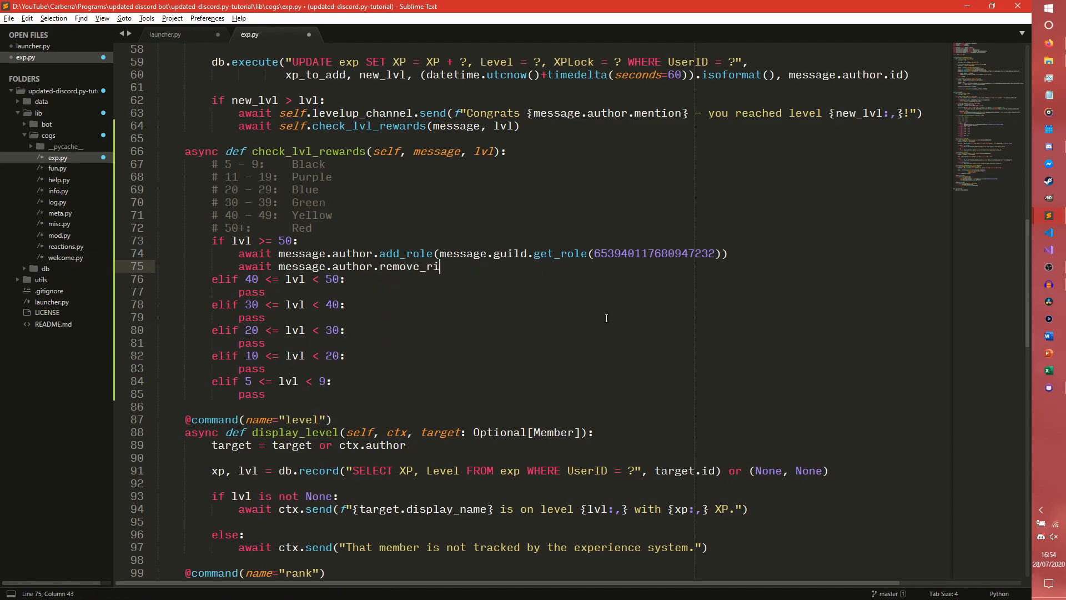
type("ole(message.gu")
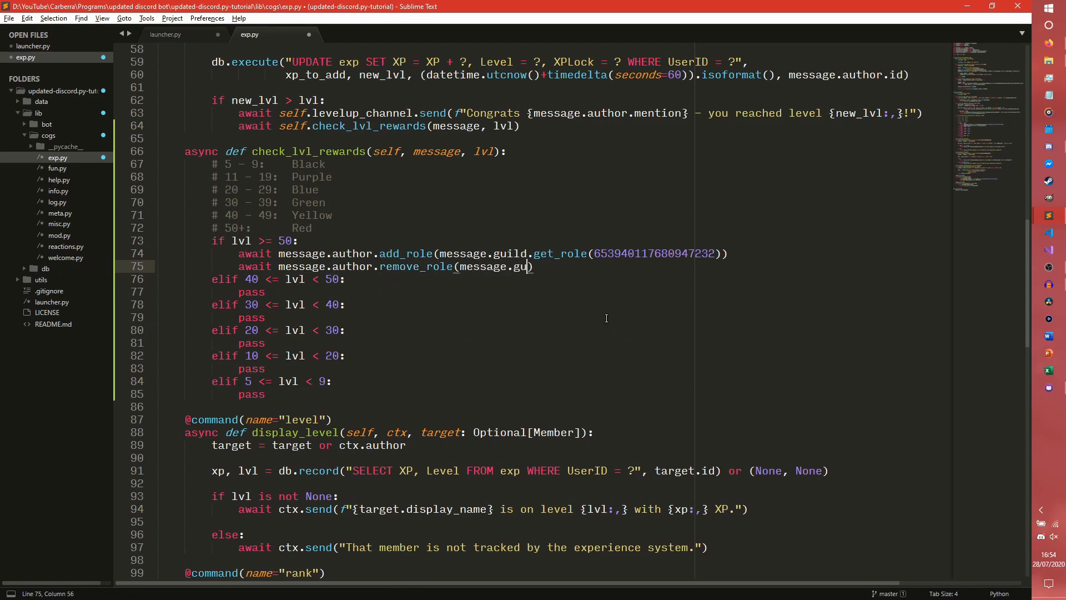
type("ild.get_role(653940192780222515")
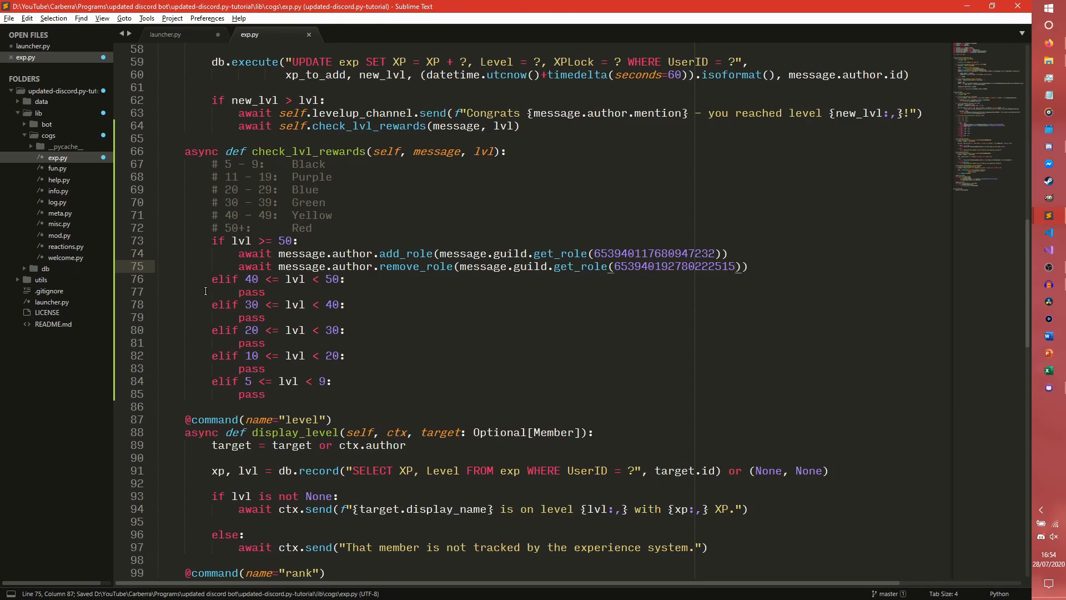
left_click(344, 279)
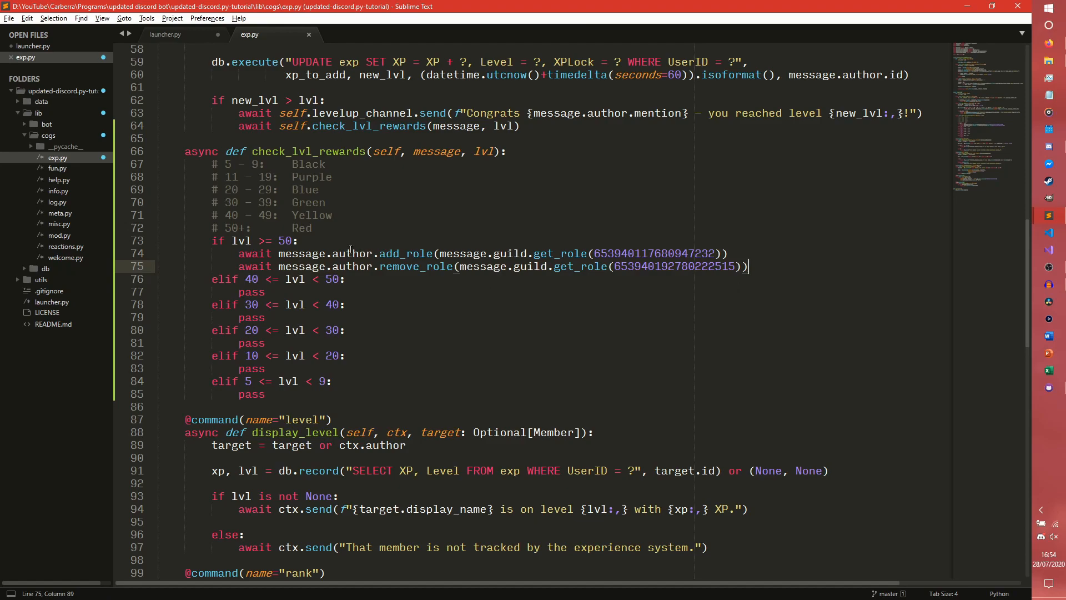
left_click(588, 235)
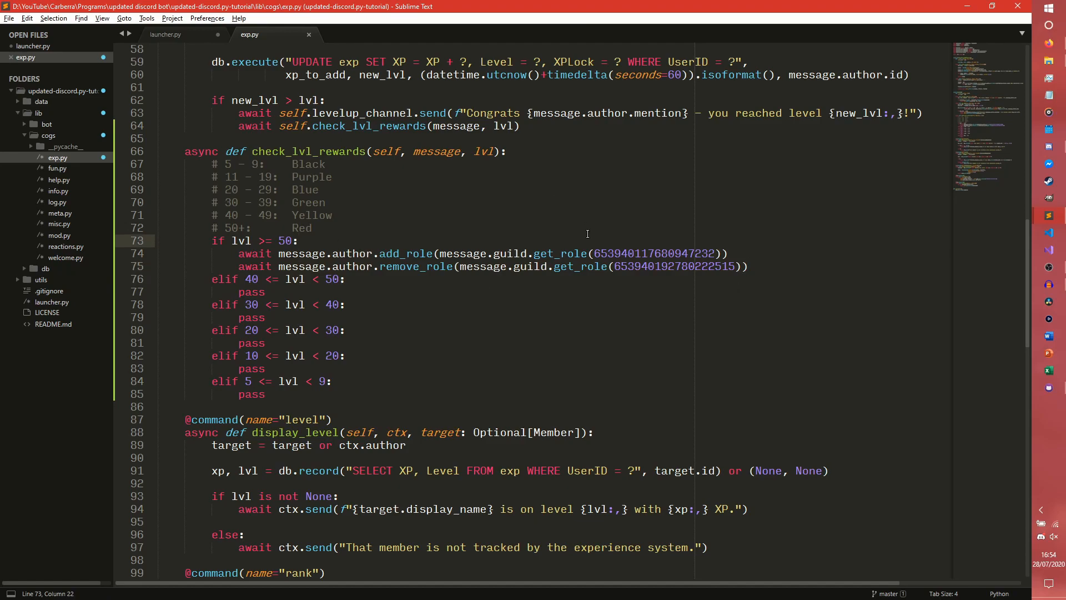
left_click(746, 266)
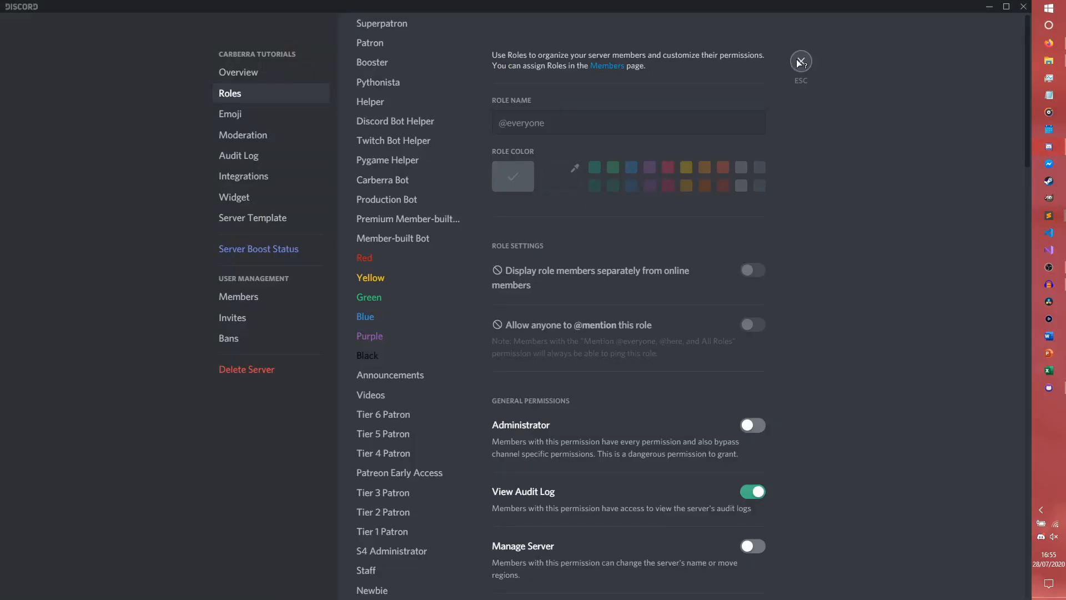
Close the role settings and check a member's roles on their profile card.
left_click(801, 60)
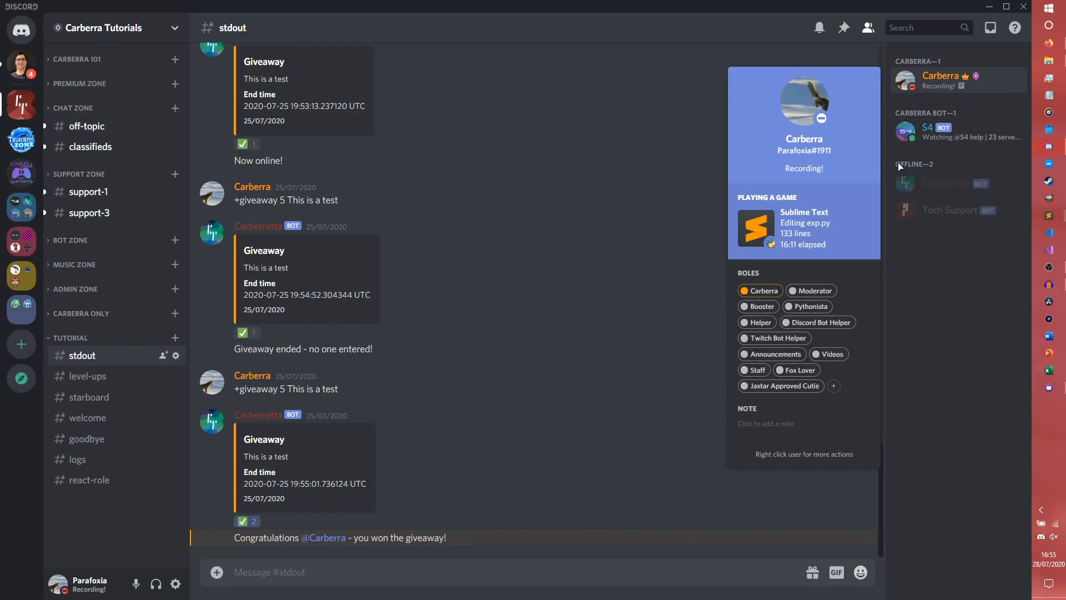
left_click(604, 323)
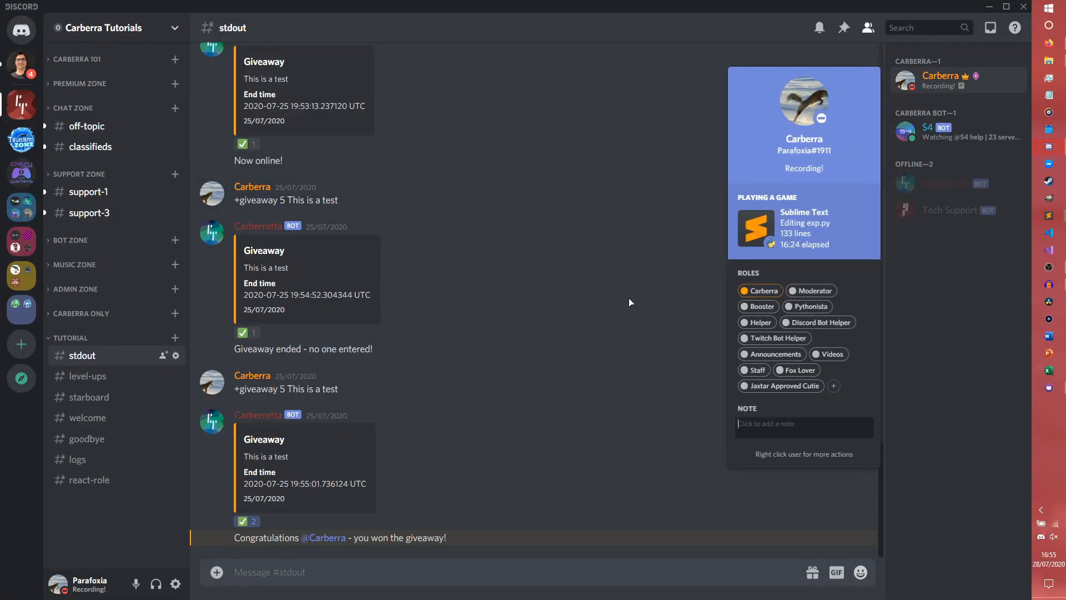
left_click(1046, 214)
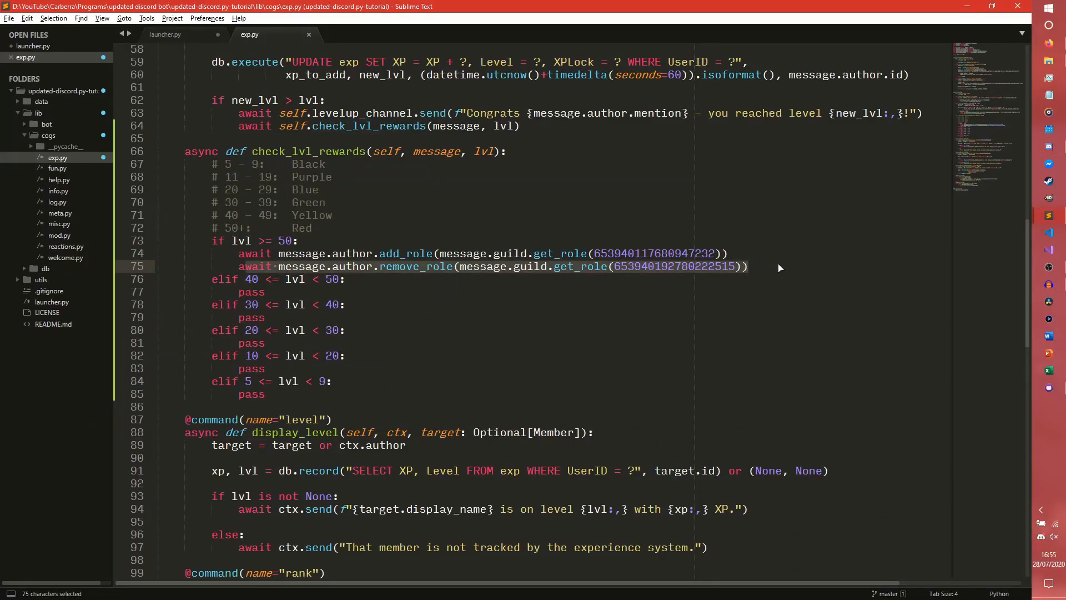
Insert a blank line at the start of the lvl >= 50 branch above add_role.
left_click(747, 265)
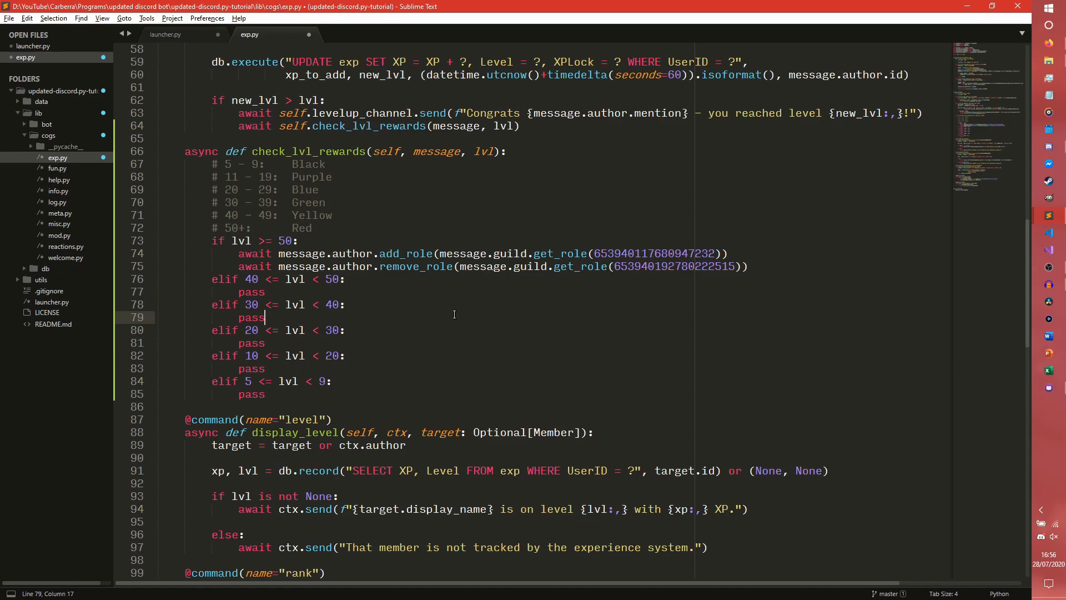
left_click(333, 254)
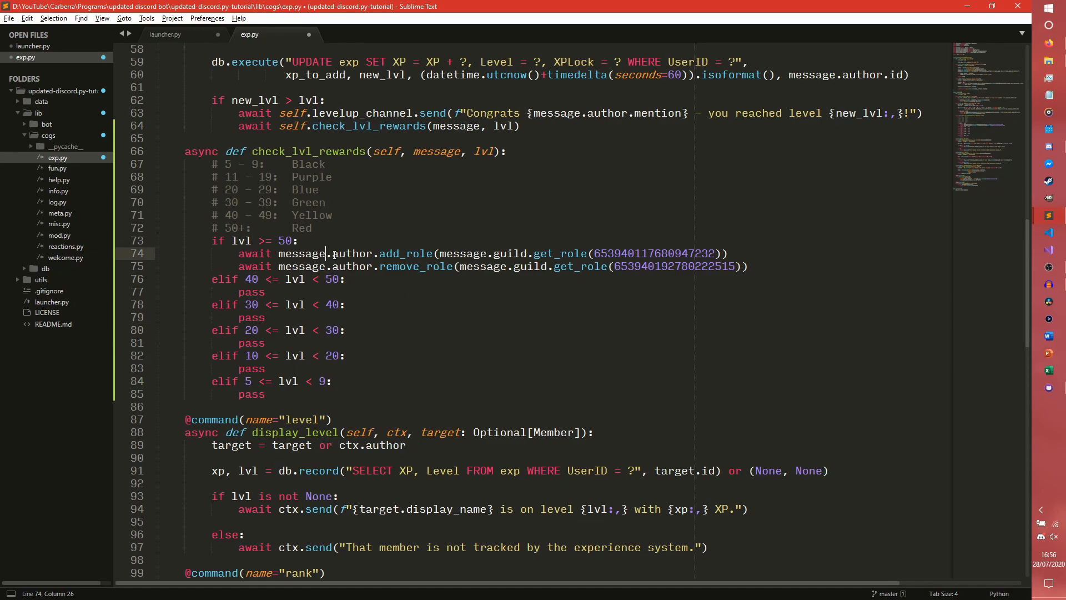
left_click(298, 240)
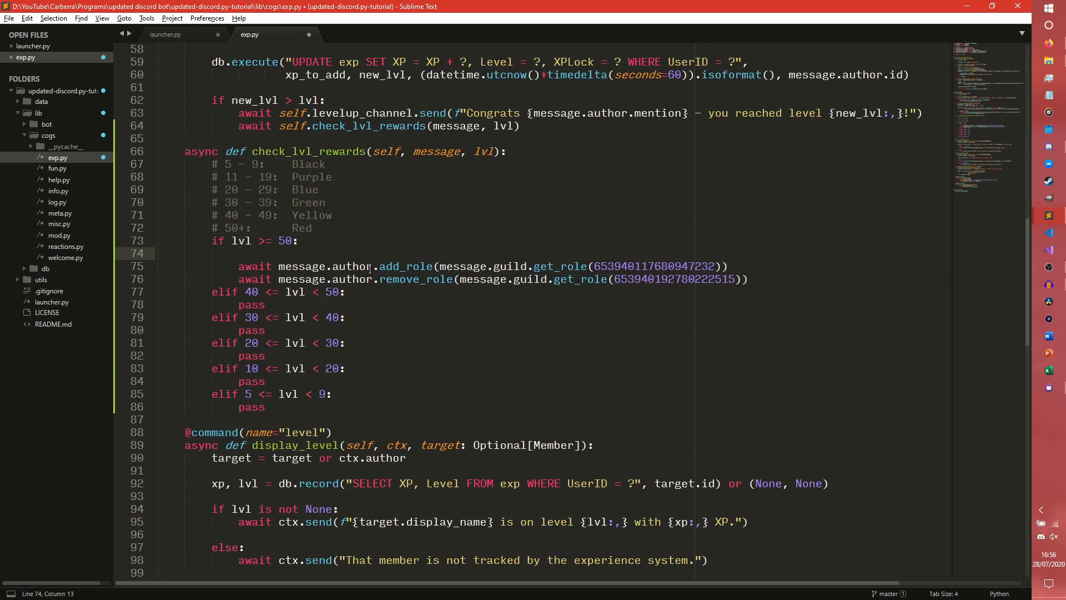
Wrap add_role in 'if (new_role := get_role(...)) not in message.author.roles:' and pass new_role.
type("if")
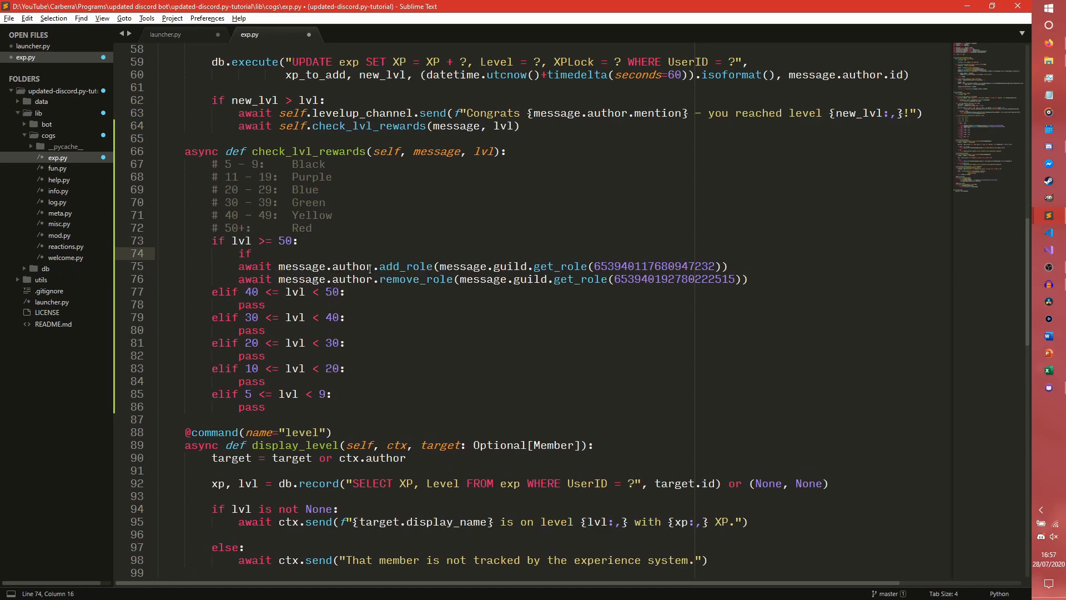
type("(new_rfole :=")
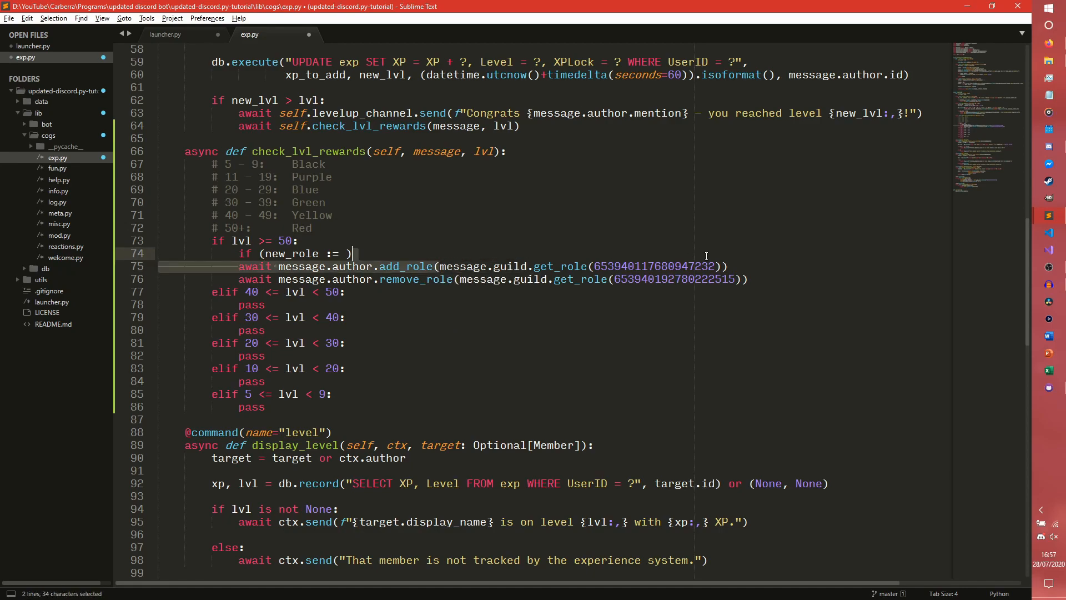
key("ctrl+x")
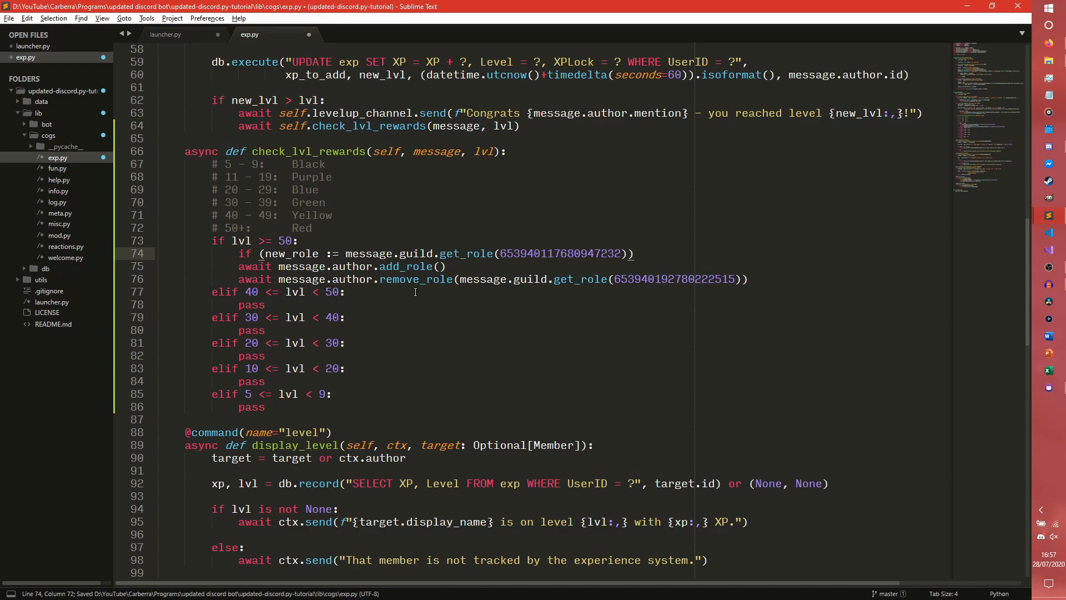
type("not in member.r")
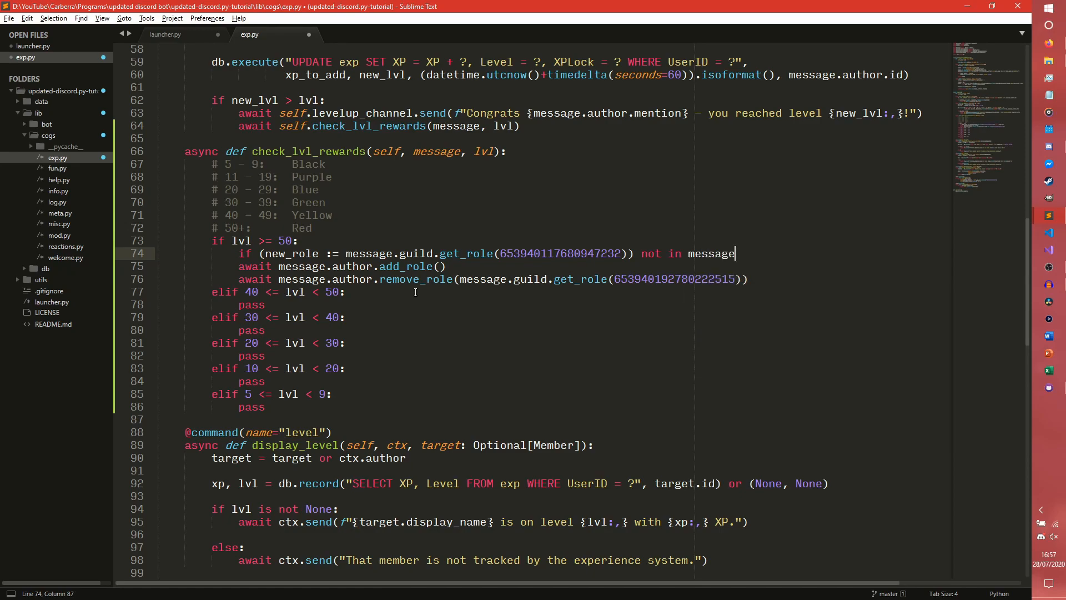
type(".author.roles:")
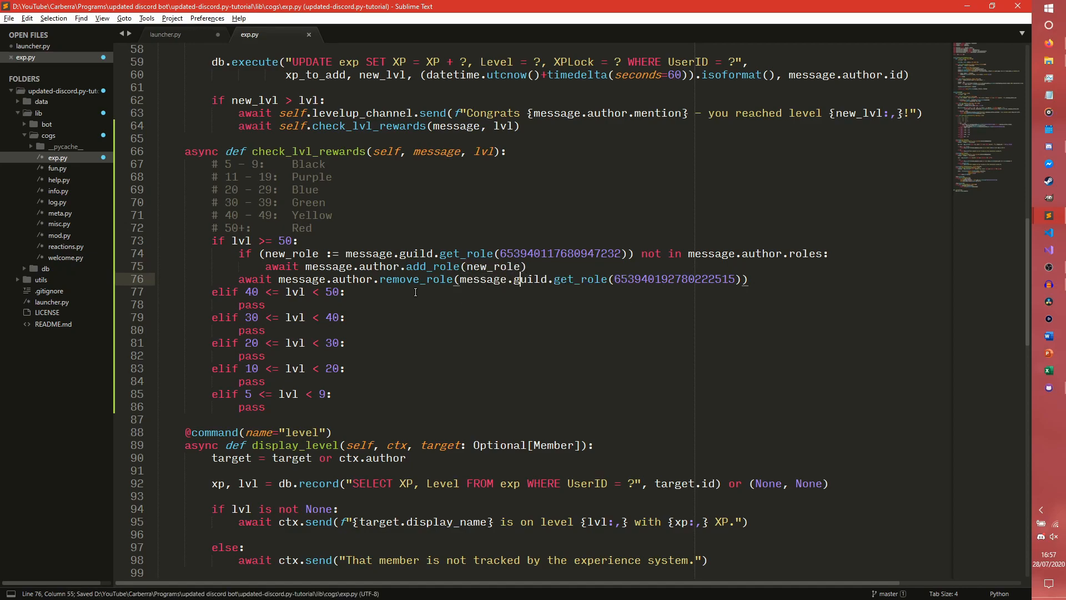
Wrap remove_role in 'if (old_role := get_role(...)) in message.author.roles:' and pass old_role.
type("if ():")
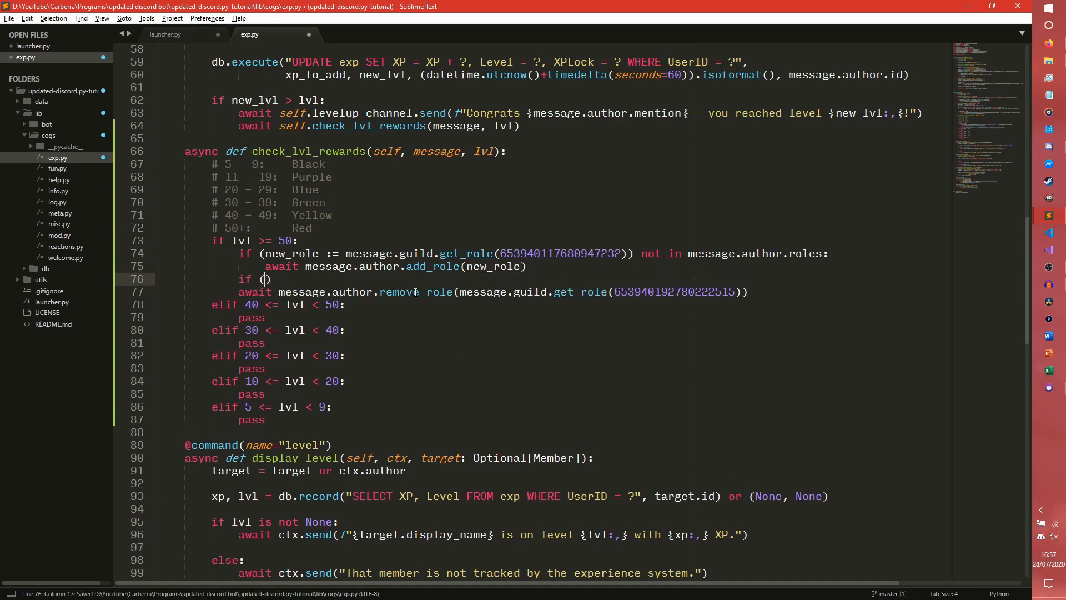
type("old_role")
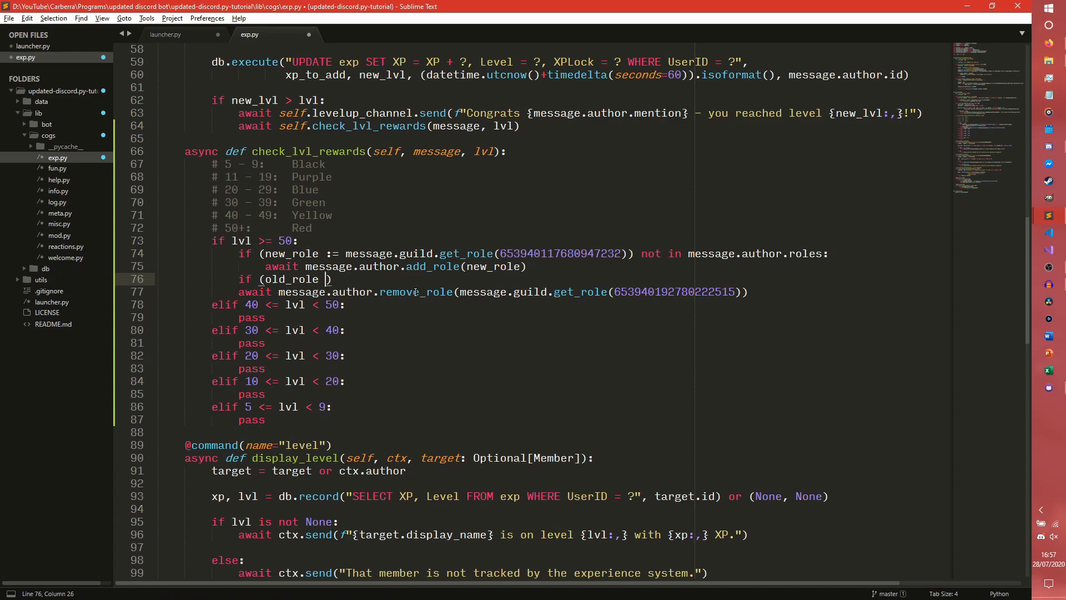
type(":= message.guild.get_role(653940192780222515")
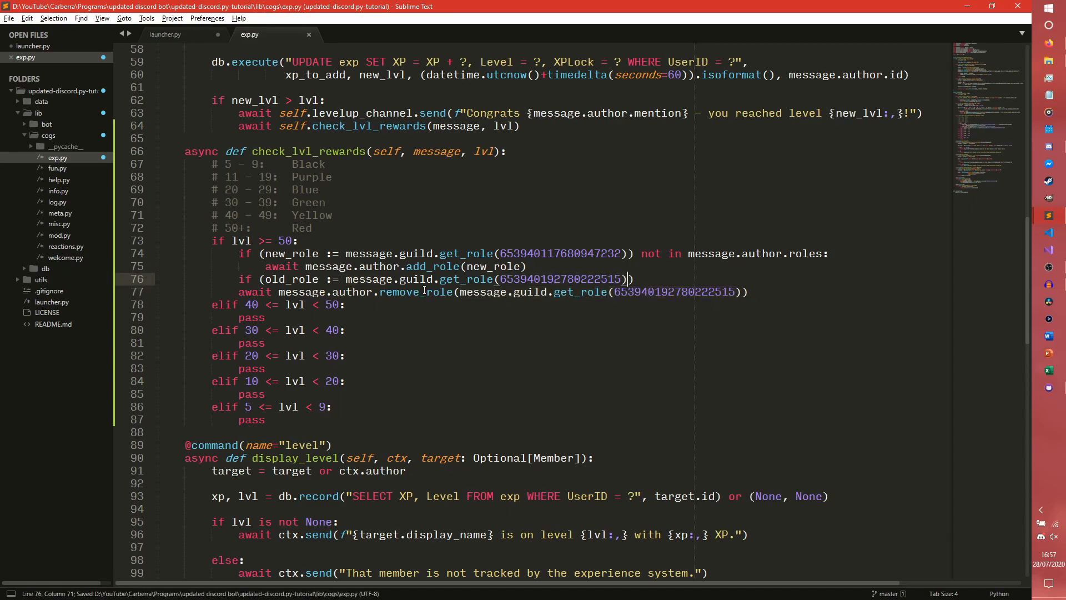
type("in mem")
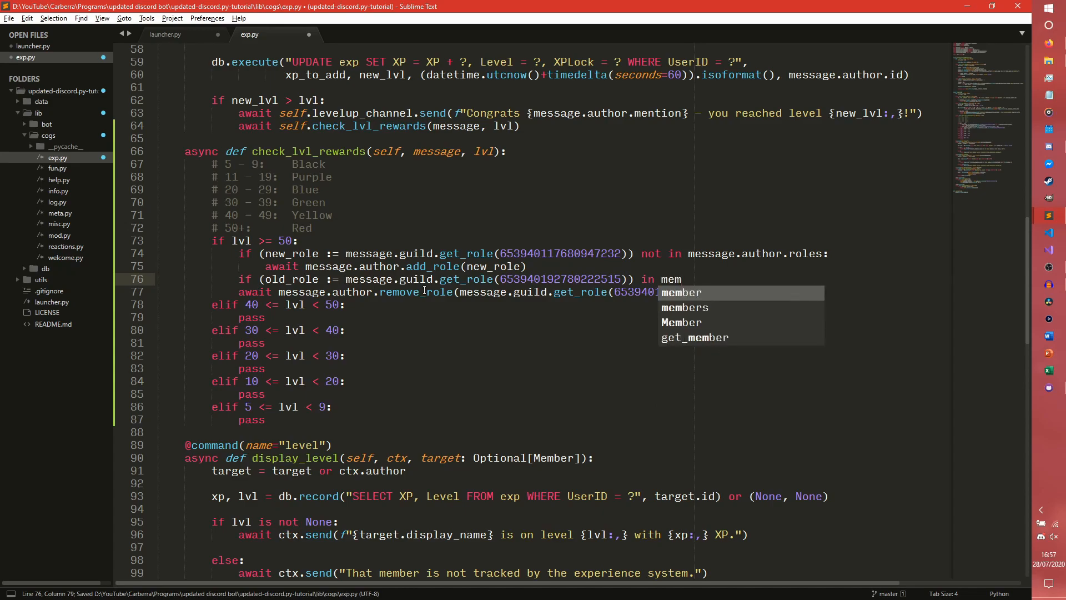
type("author.roles:")
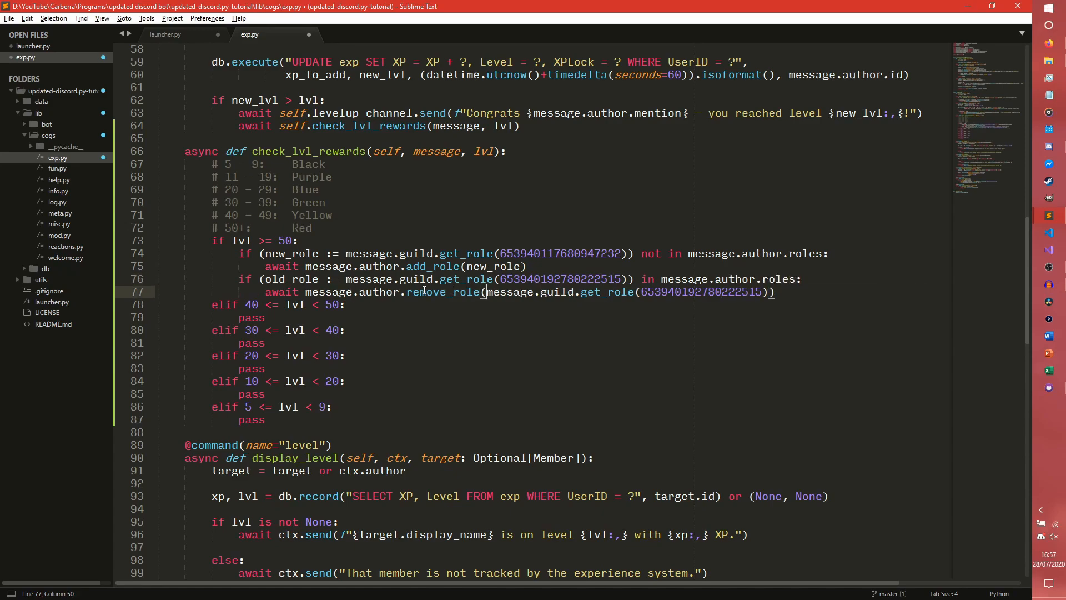
type("old")
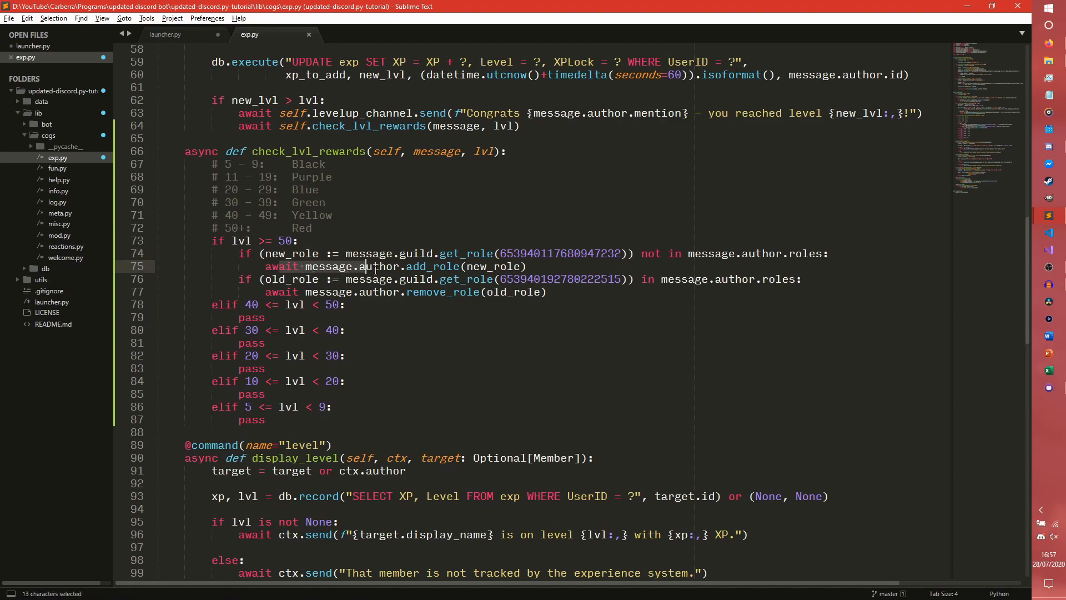
left_click(268, 278)
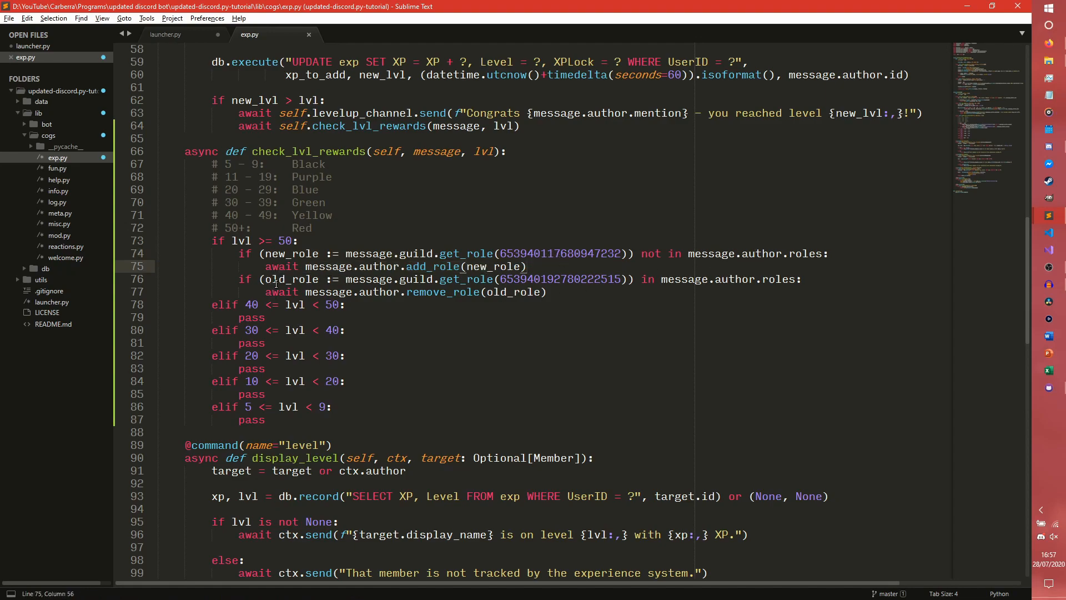
double_click(465, 279)
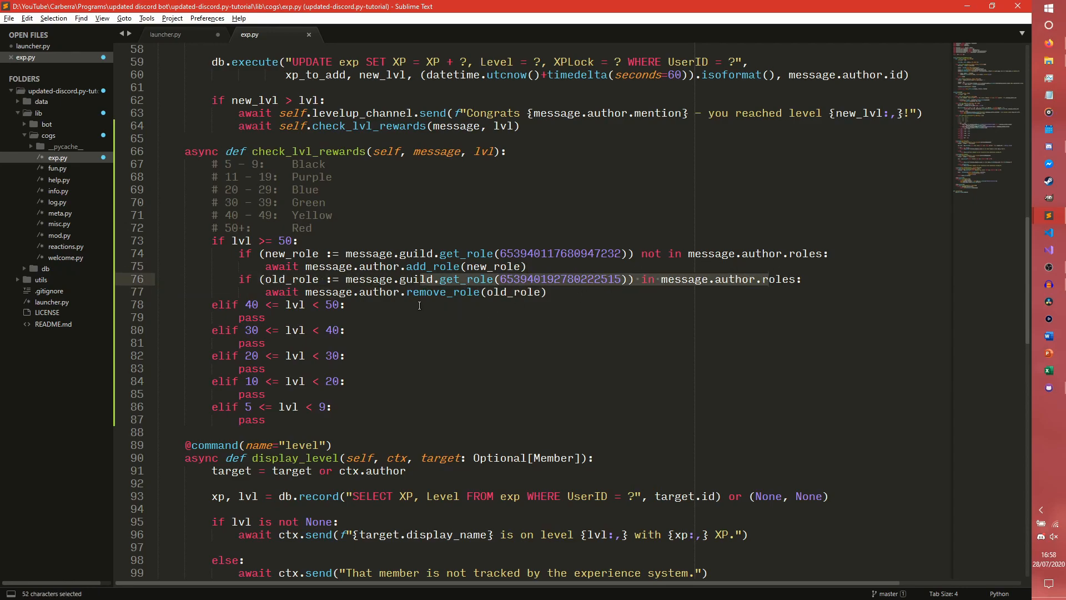
mouse_move(622, 289)
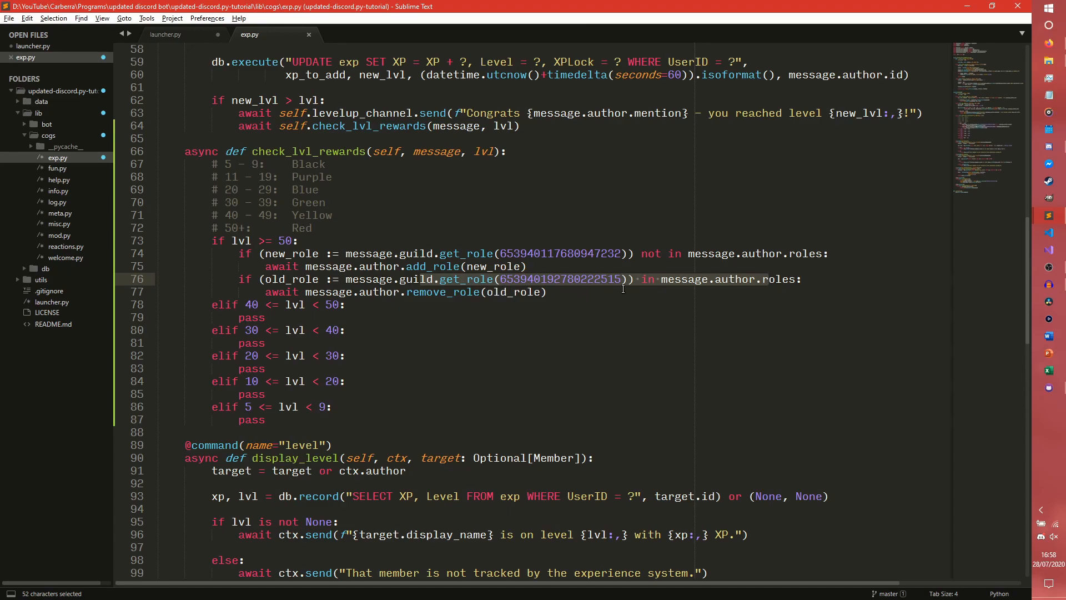
left_click(834, 279)
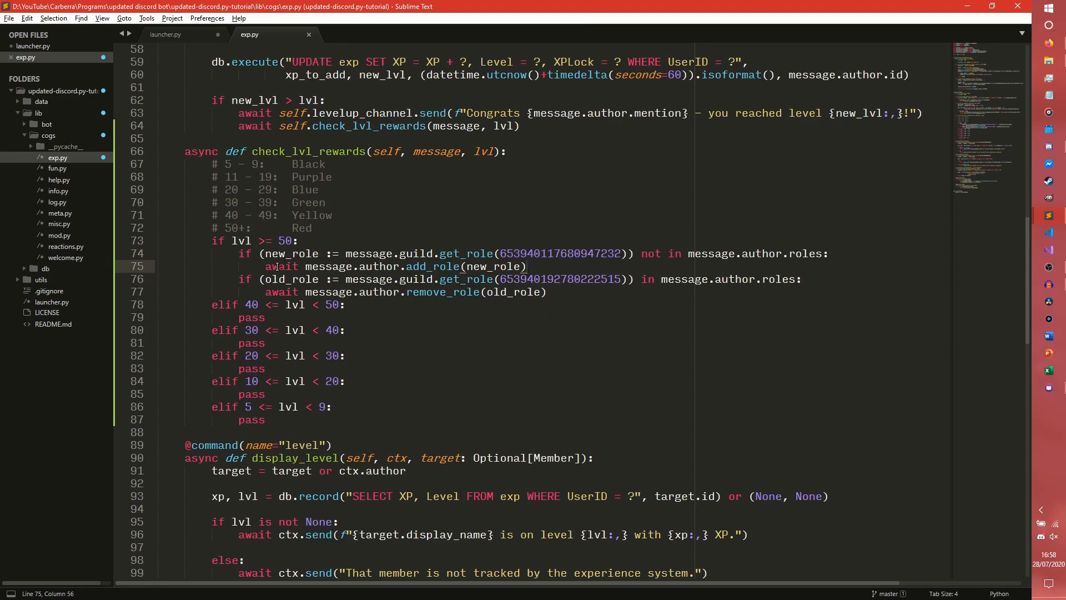
Delete the old_role check and indent remove_role under the new_role if block.
left_click(587, 279)
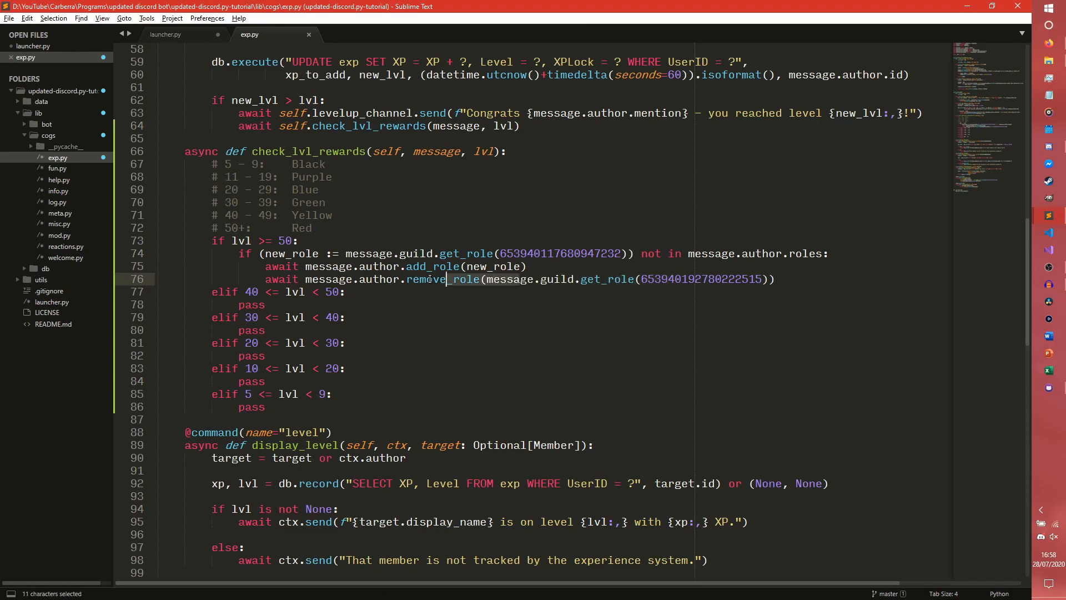
left_click(346, 291)
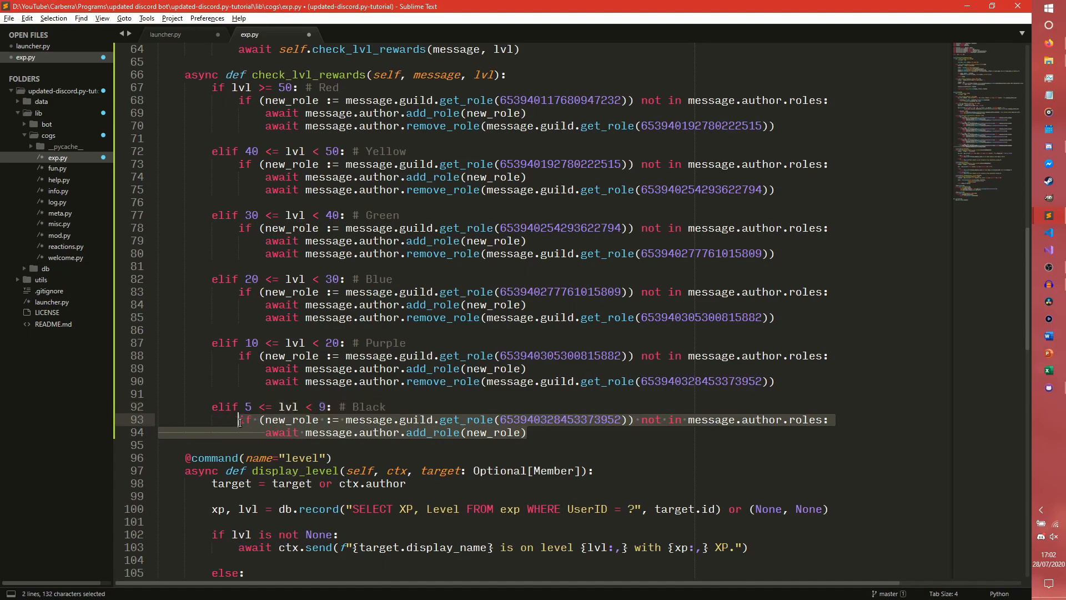
Finish the elif 5 <= lvl < 9 branch so it awaits message.author.add_role(new_role).
left_click(549, 432)
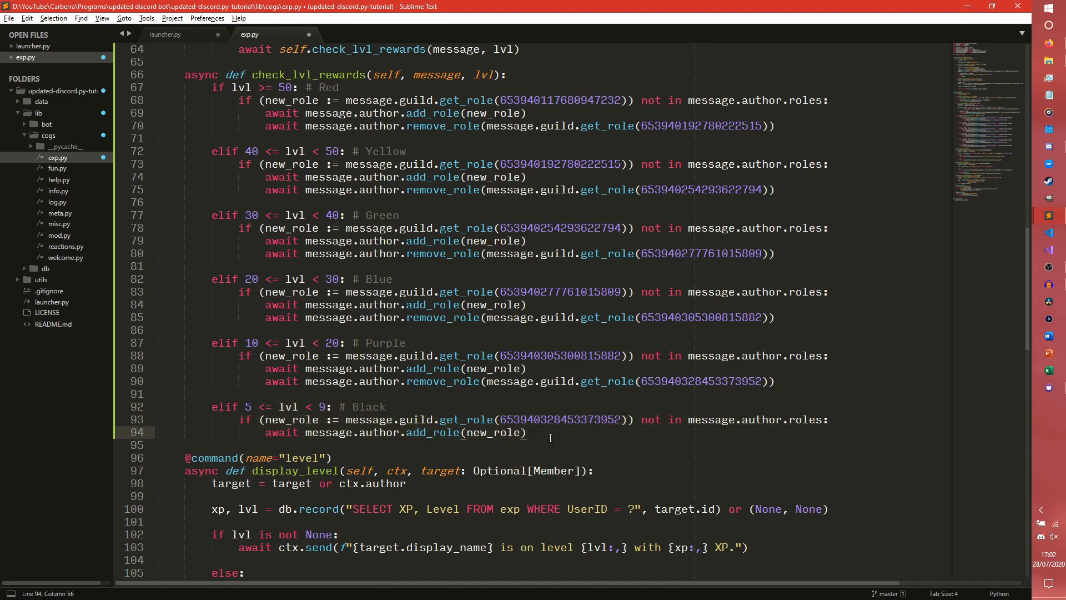
scroll("up", 3)
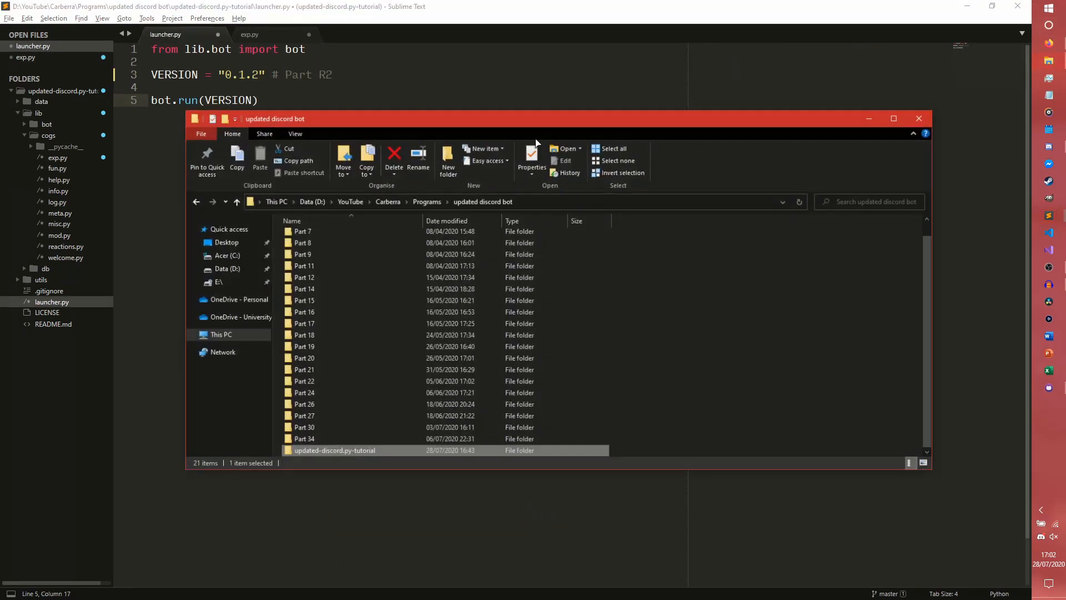
Open updated-discord.py-tutorial\data\db\database.db in DB Browser for SQLite.
double_click(335, 450)
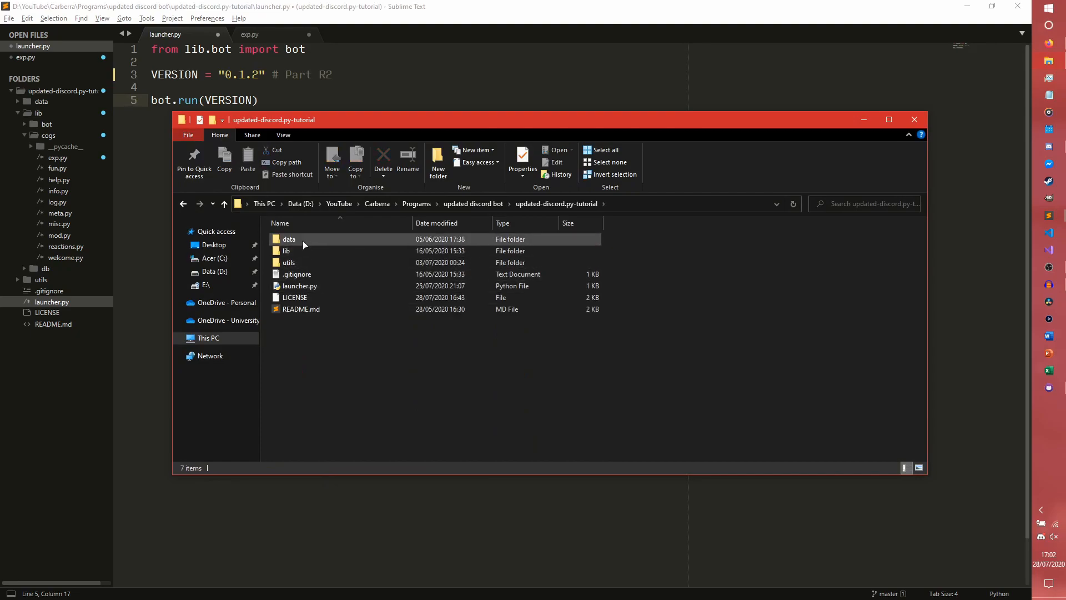
mouse_move(286, 250)
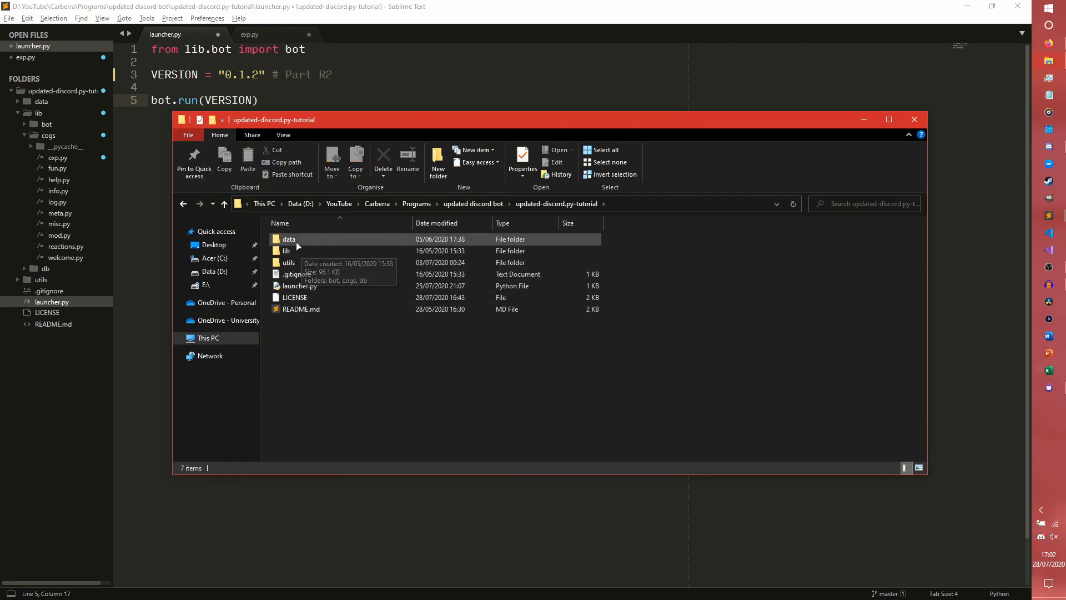
double_click(289, 239)
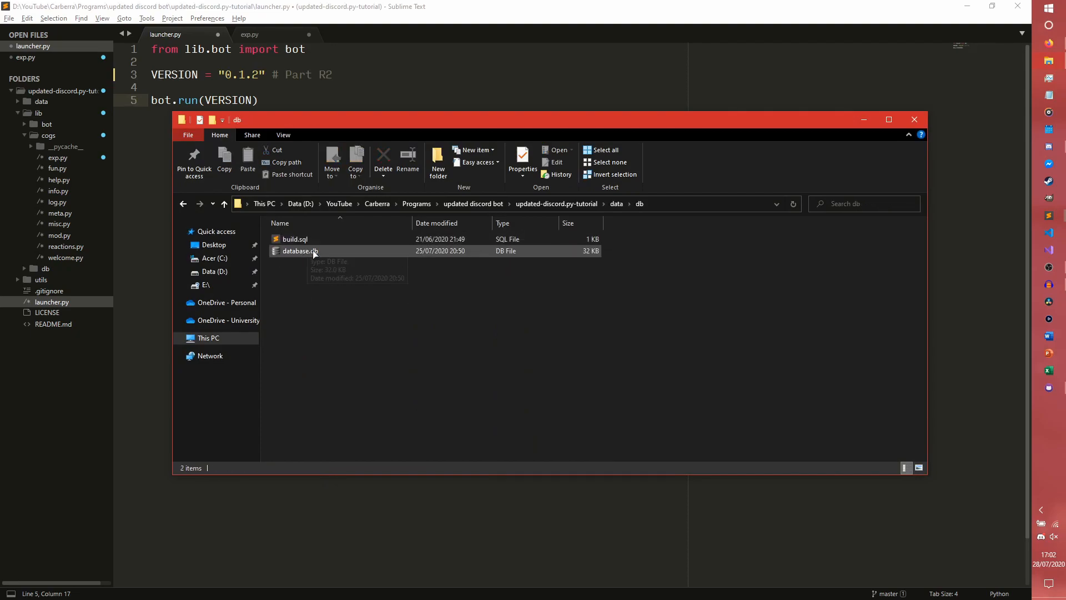
double_click(299, 251)
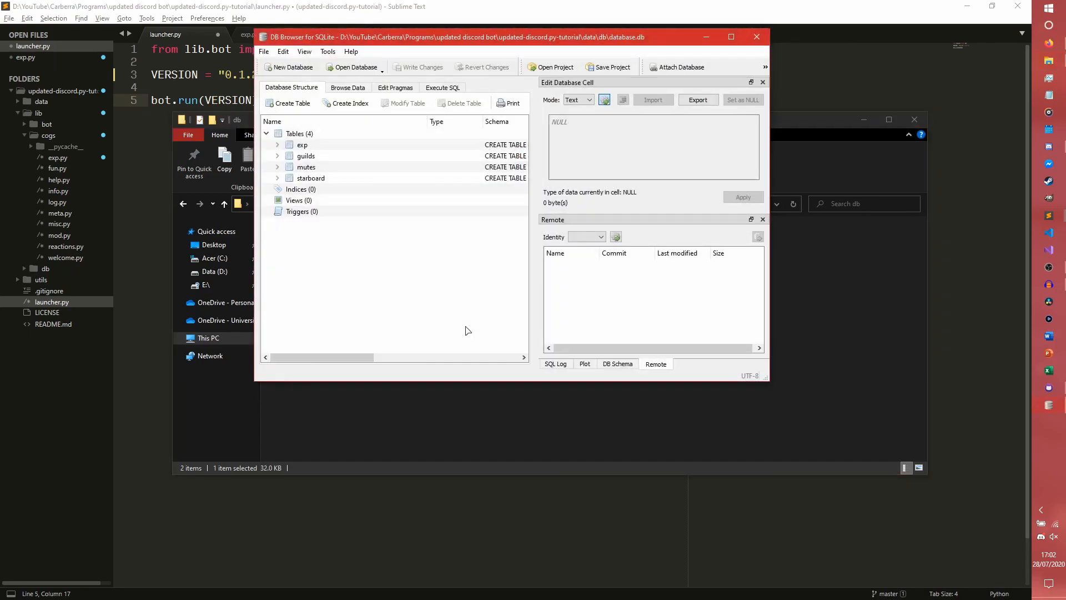
left_click(348, 87)
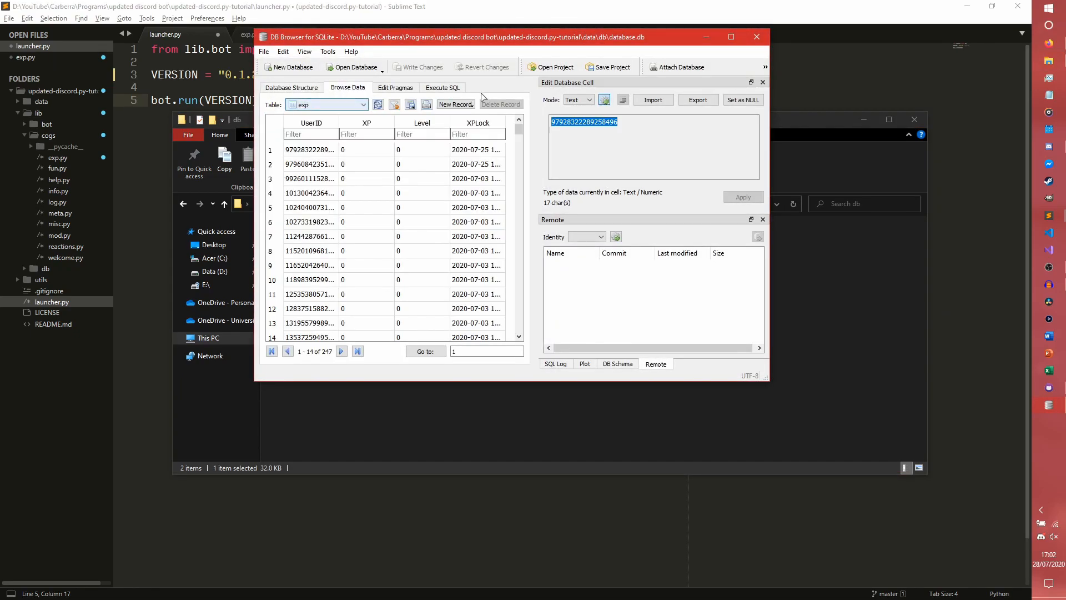
left_click(731, 37)
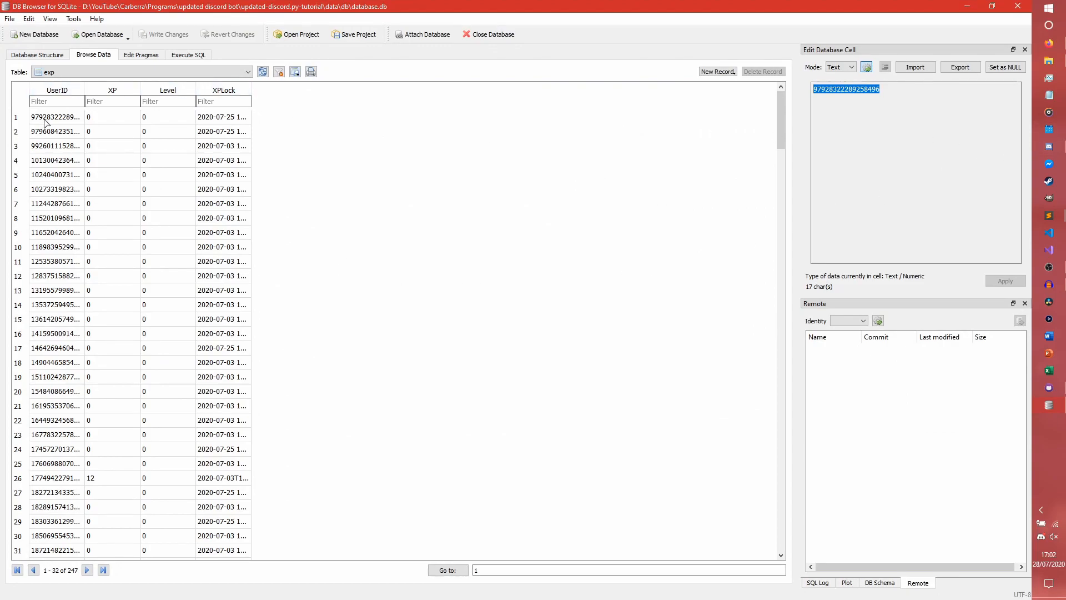
left_click(57, 89)
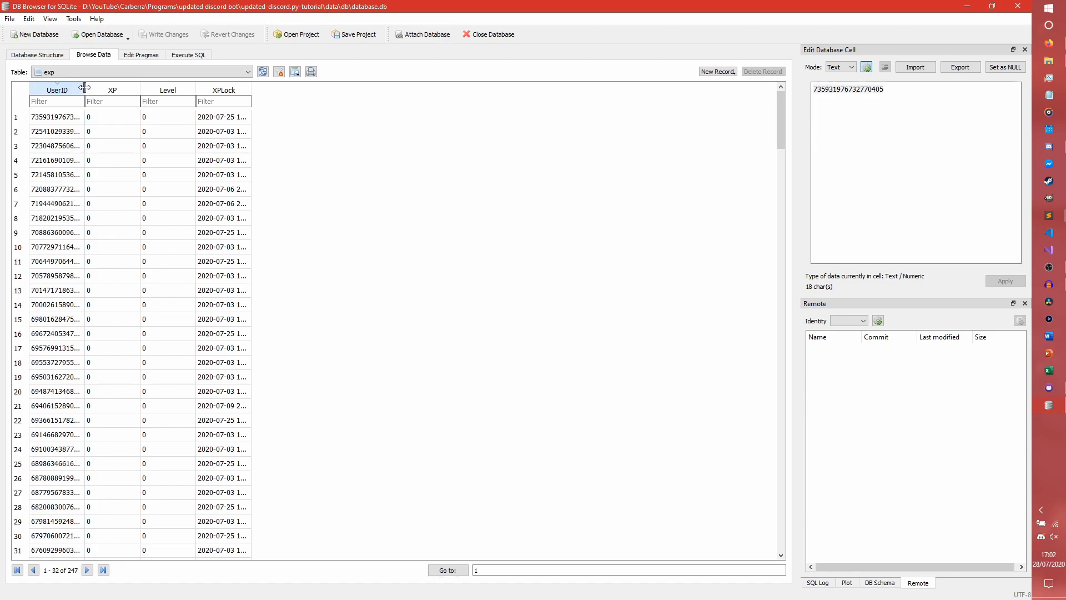
left_click(57, 89)
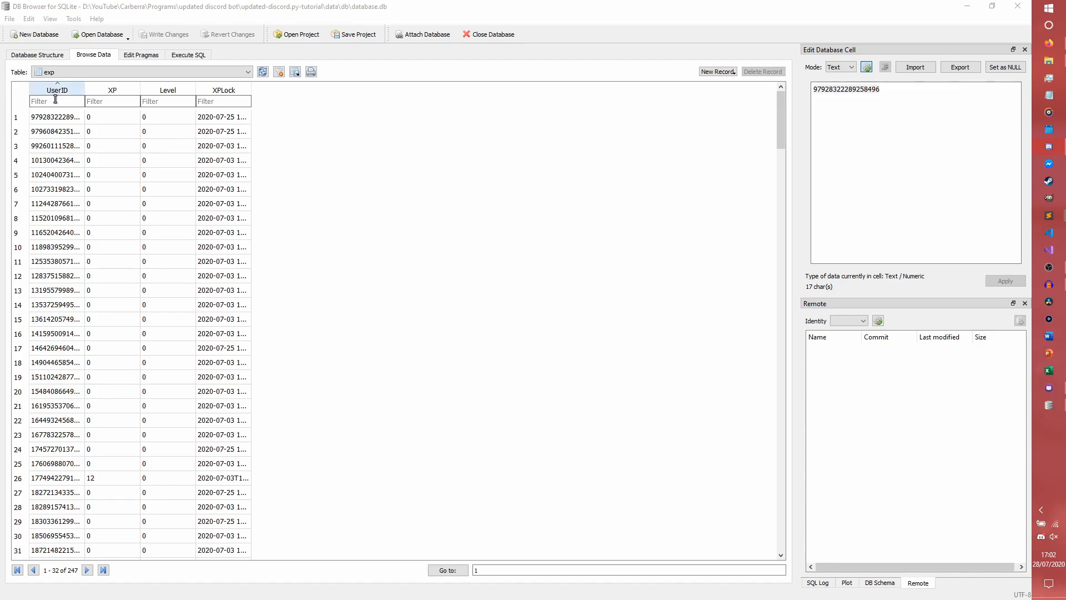
type("0913169426")
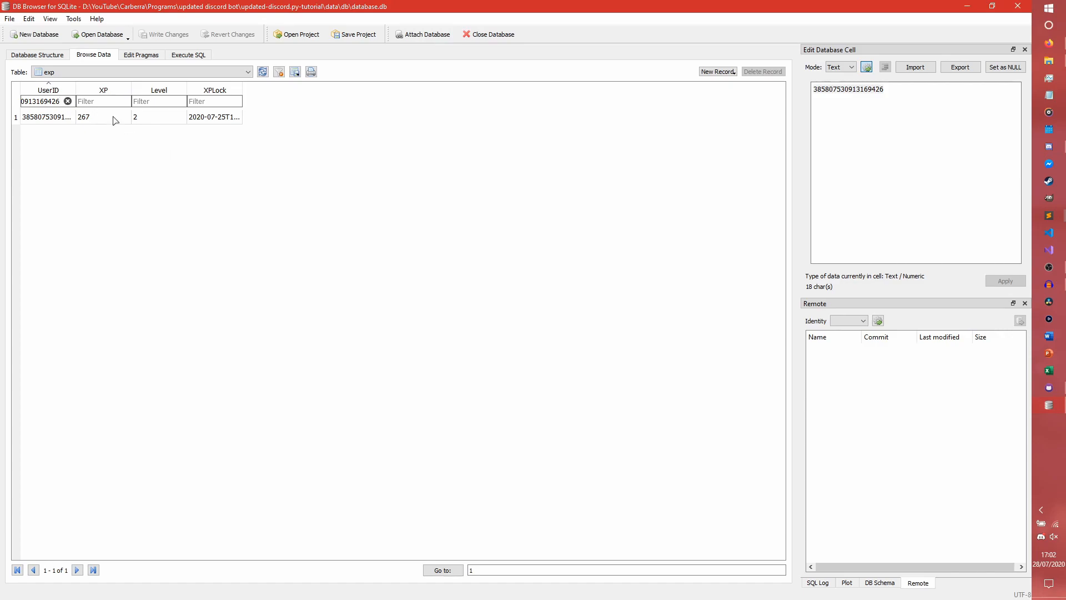
Change that member's XP cell from 267 to 500.
left_click(102, 117)
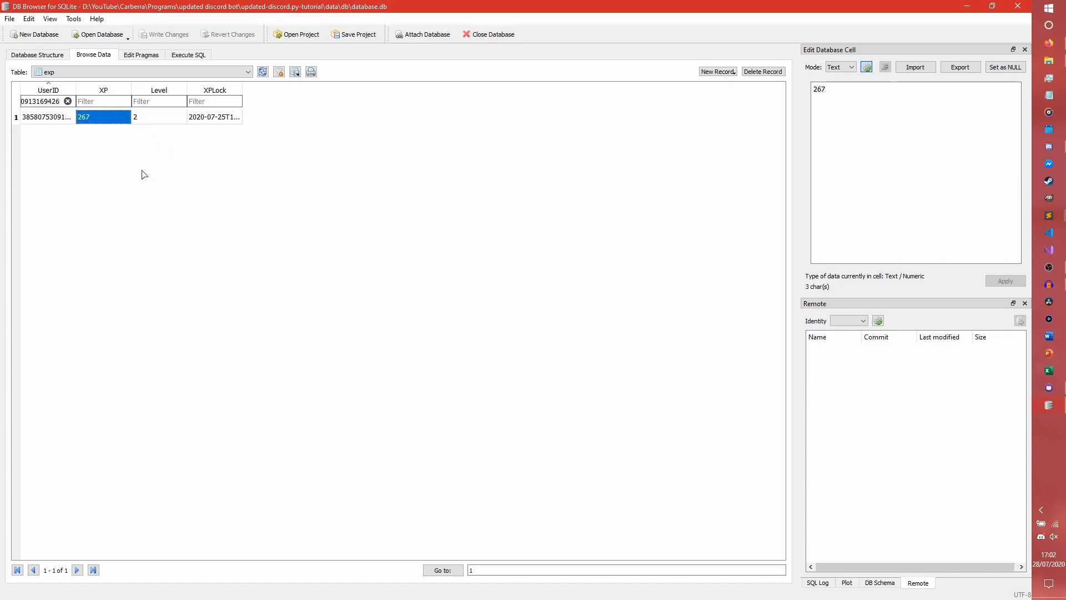
type("500")
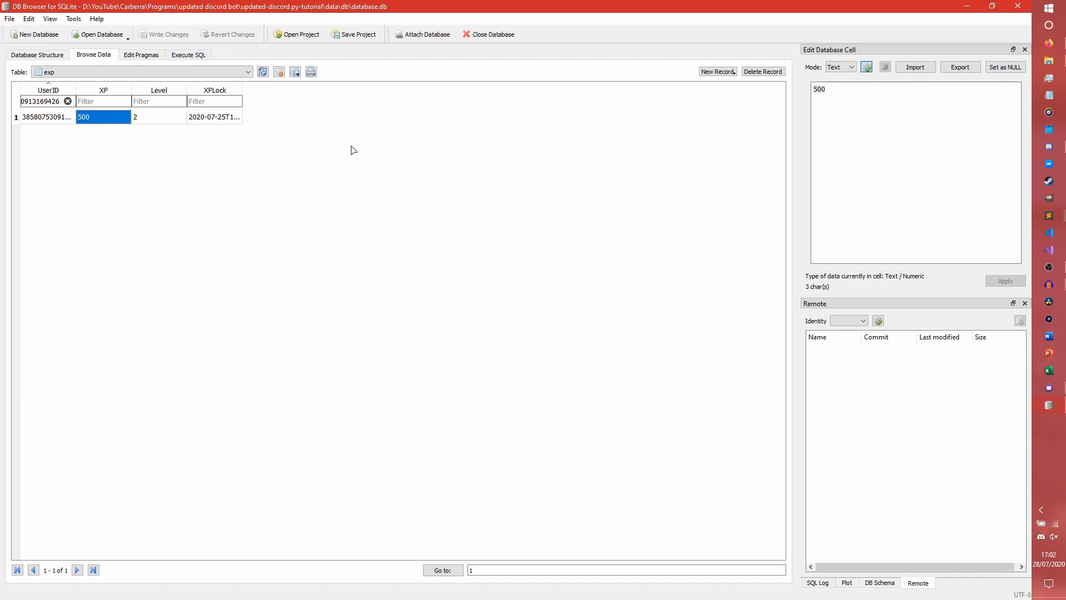
mouse_move(957, 4)
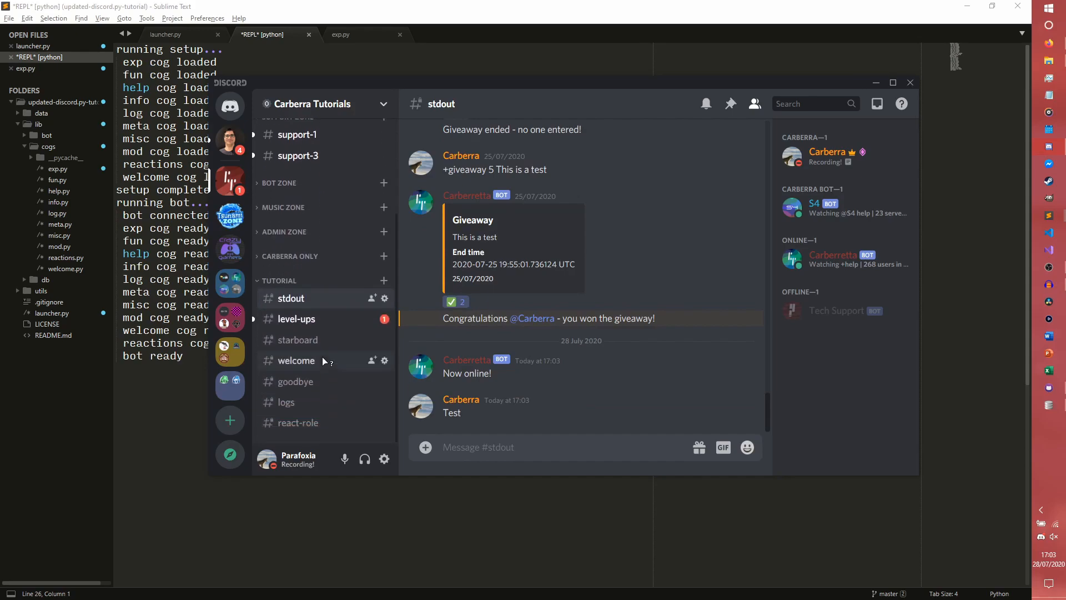
Stop the bot process, raise XP to 10000, and check #stdout and #level-ups for announcements.
left_click(296, 319)
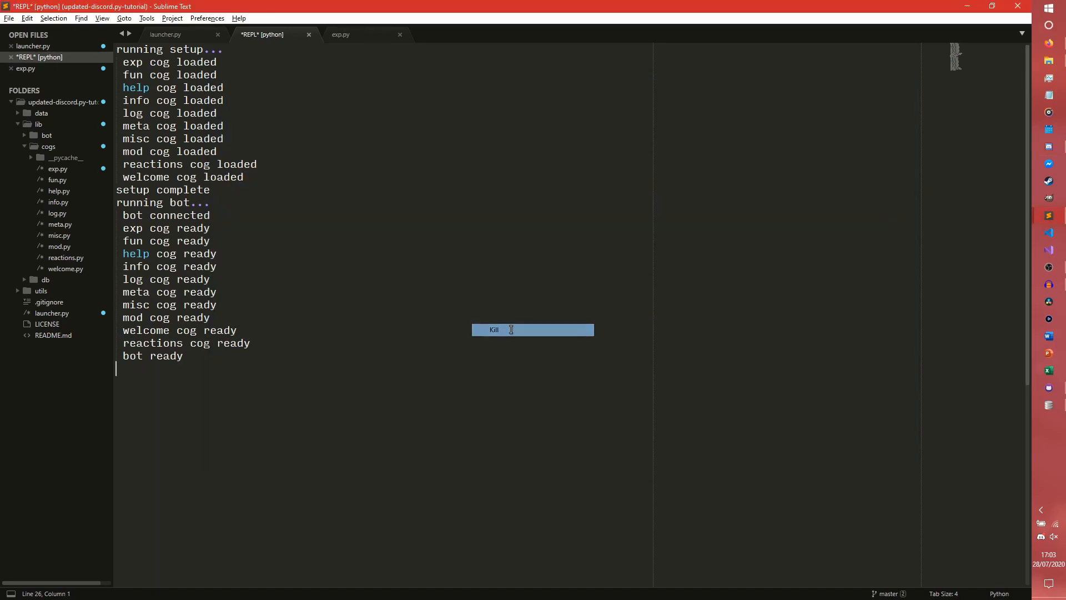
left_click(492, 329)
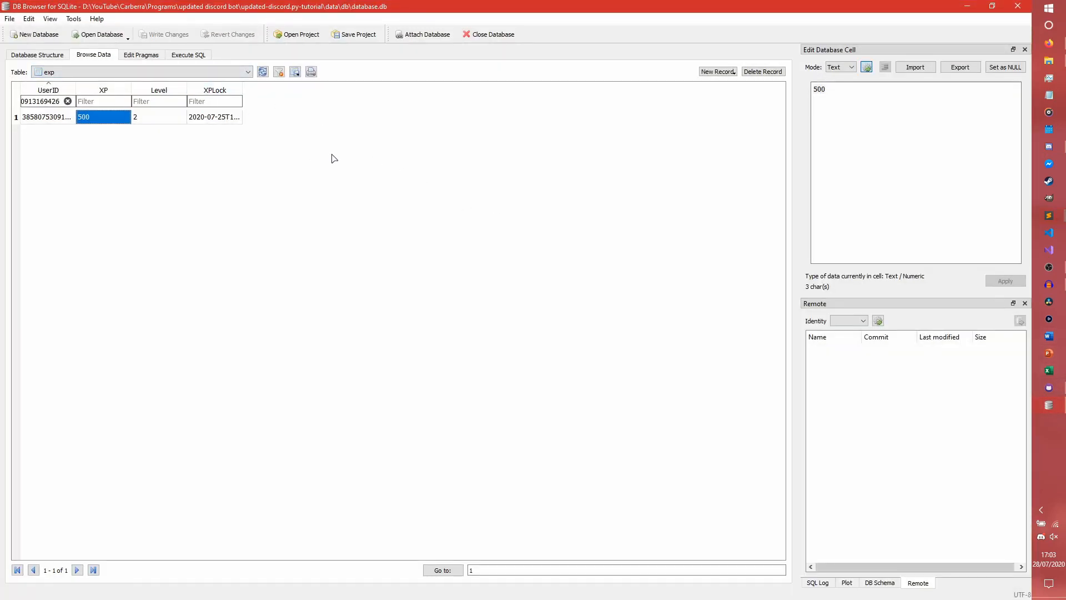
type("10000")
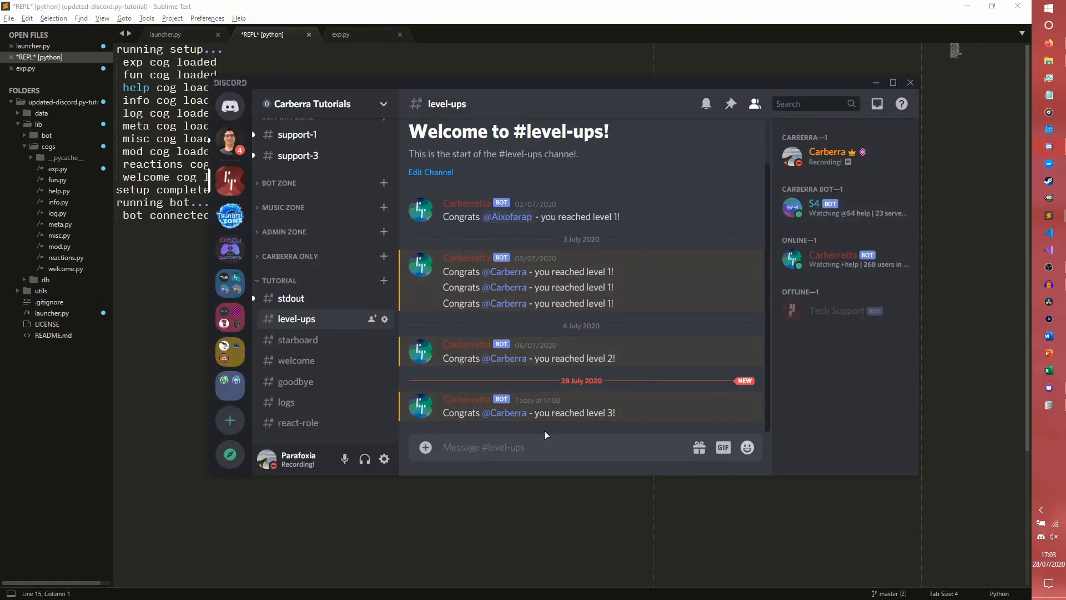
left_click(291, 298)
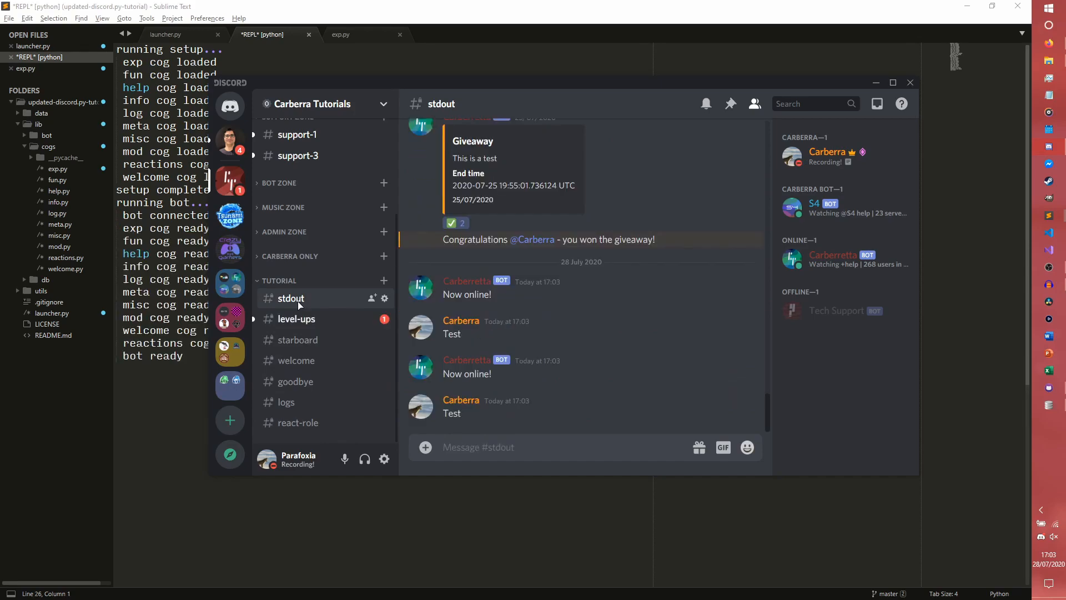
left_click(295, 318)
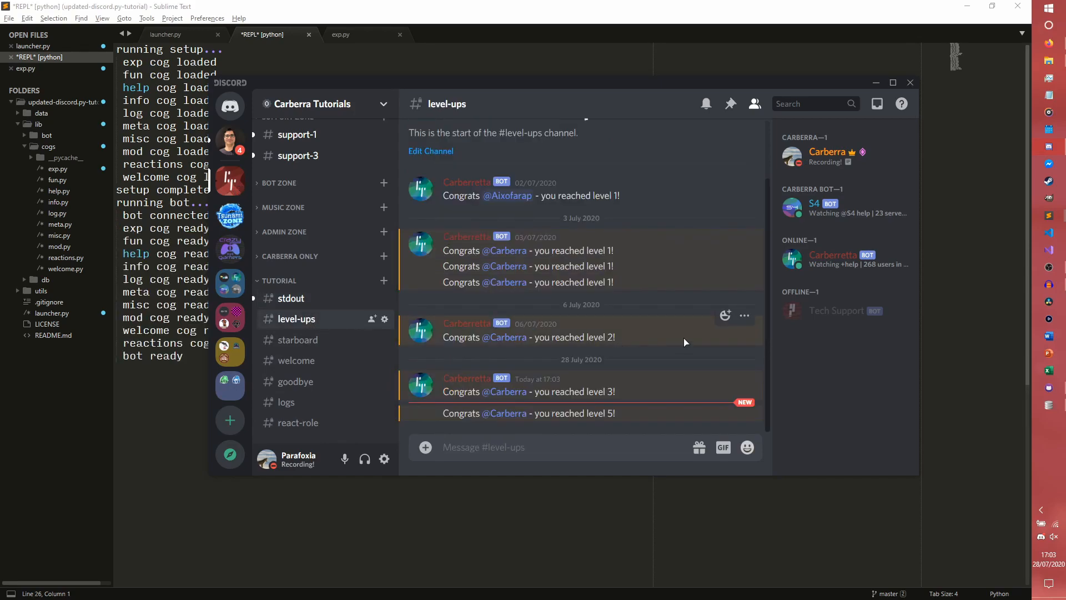
Inspect the member's and the bot's profile cards in #level-ups to check their role lists.
left_click(792, 156)
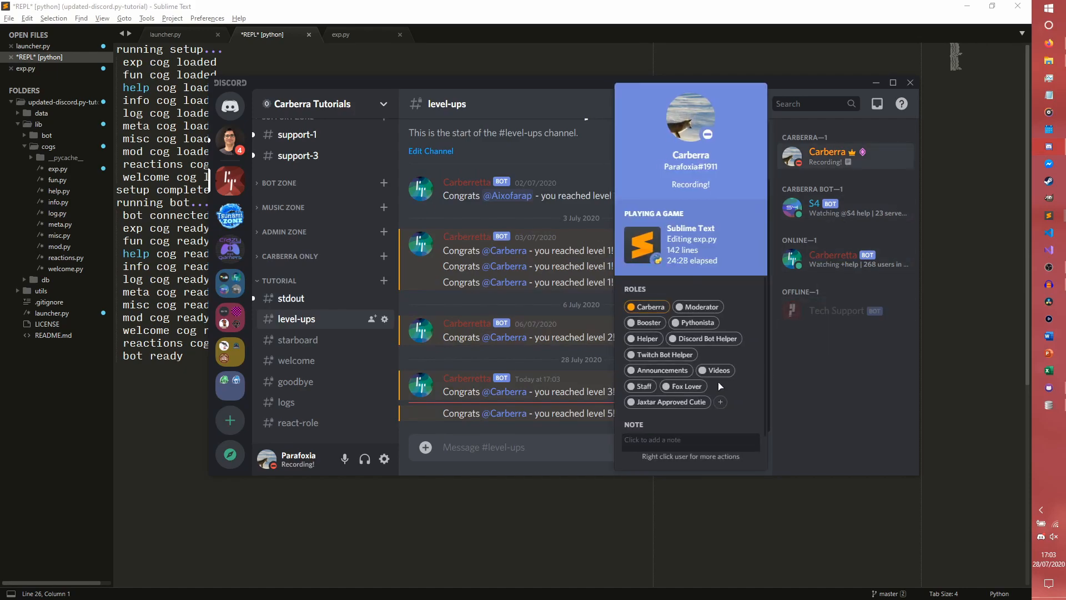
mouse_move(739, 387)
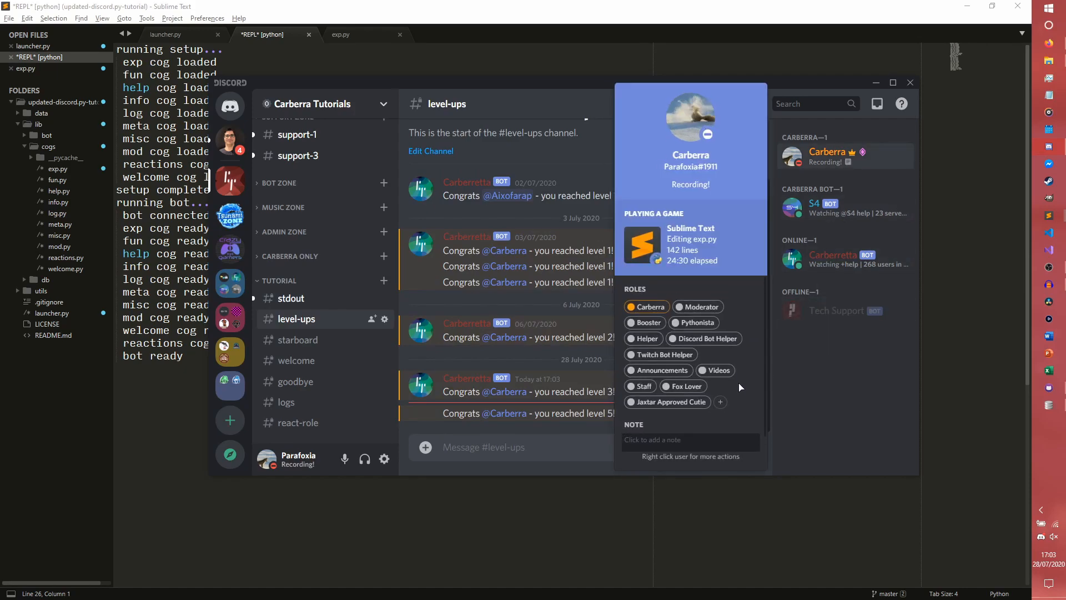
scroll("up", 3)
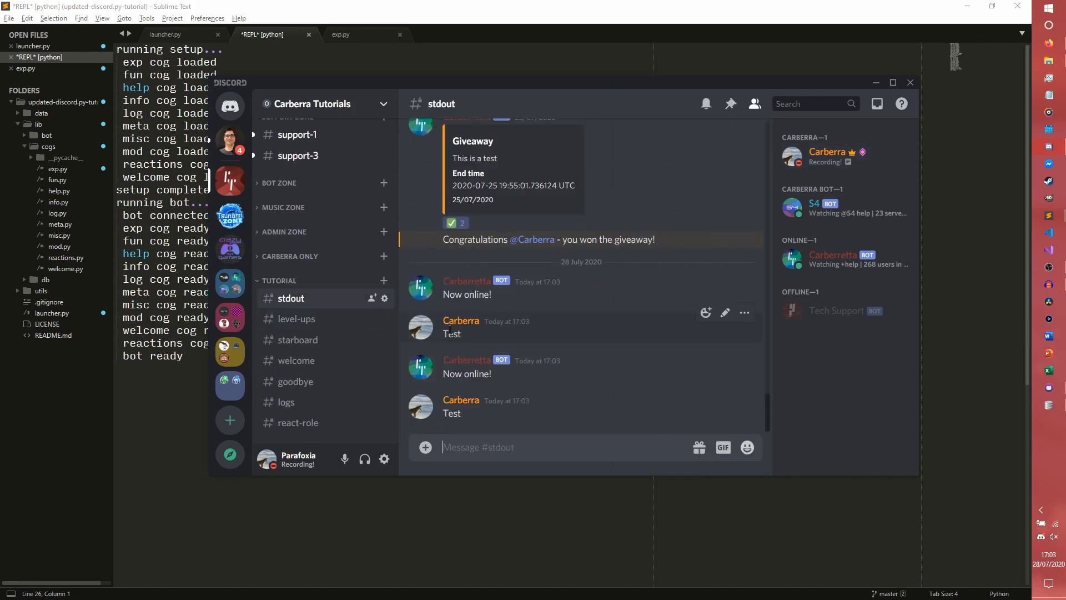
left_click(297, 319)
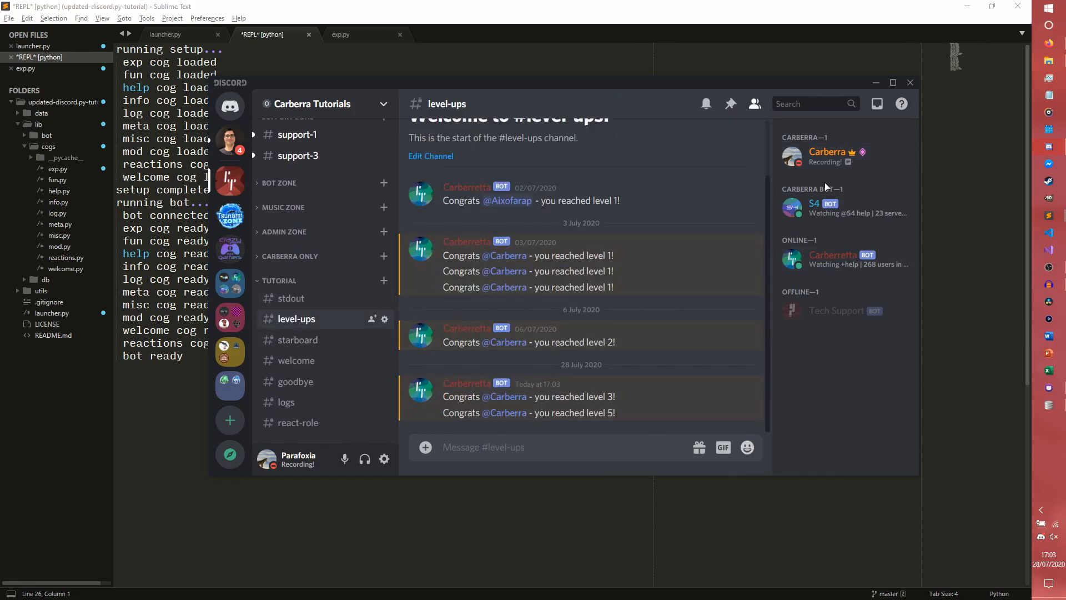
left_click(831, 258)
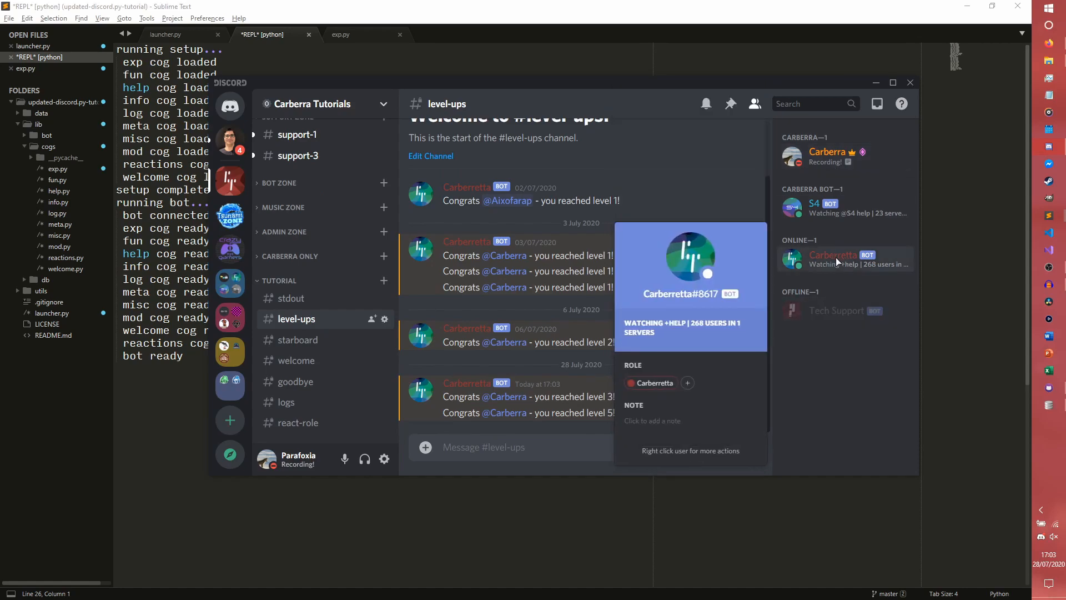
left_click(832, 151)
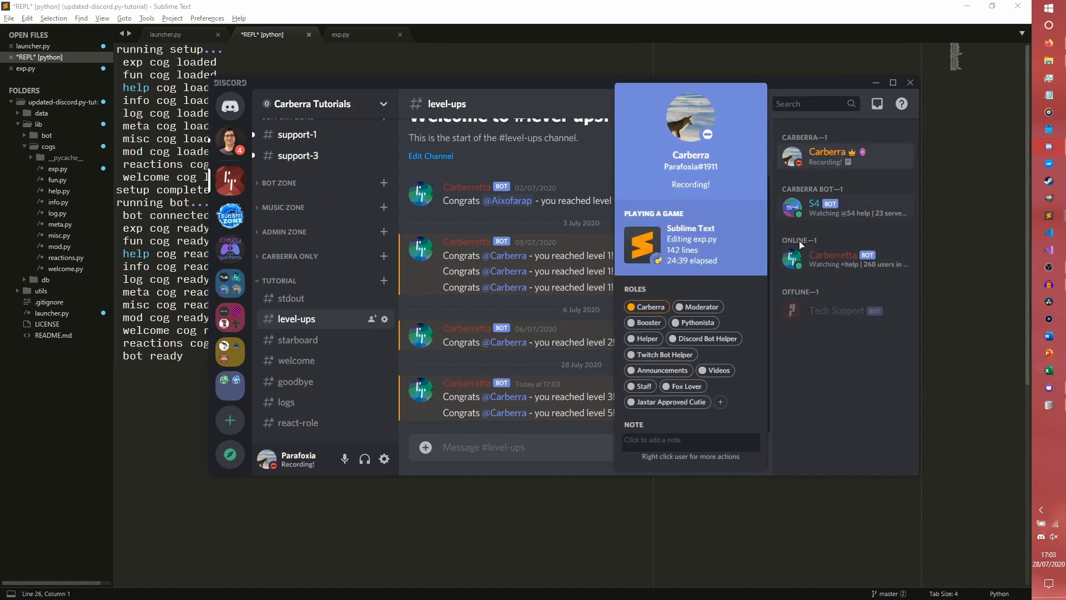
mouse_move(653, 417)
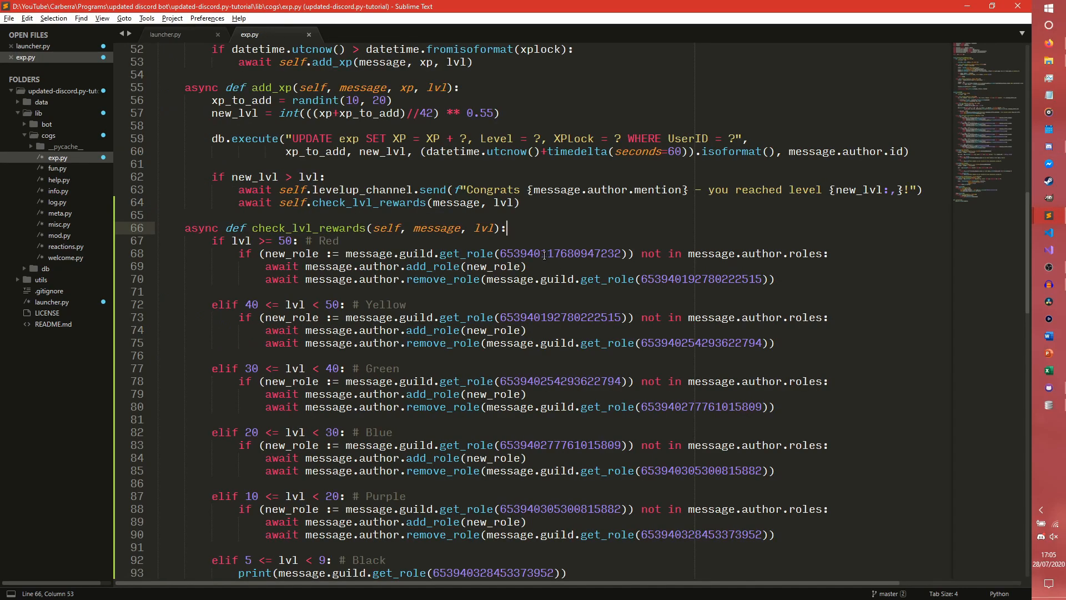
Pass new_lvl instead of lvl to check_lvl_rewards on line 64 of exp.py.
scroll("up", 3)
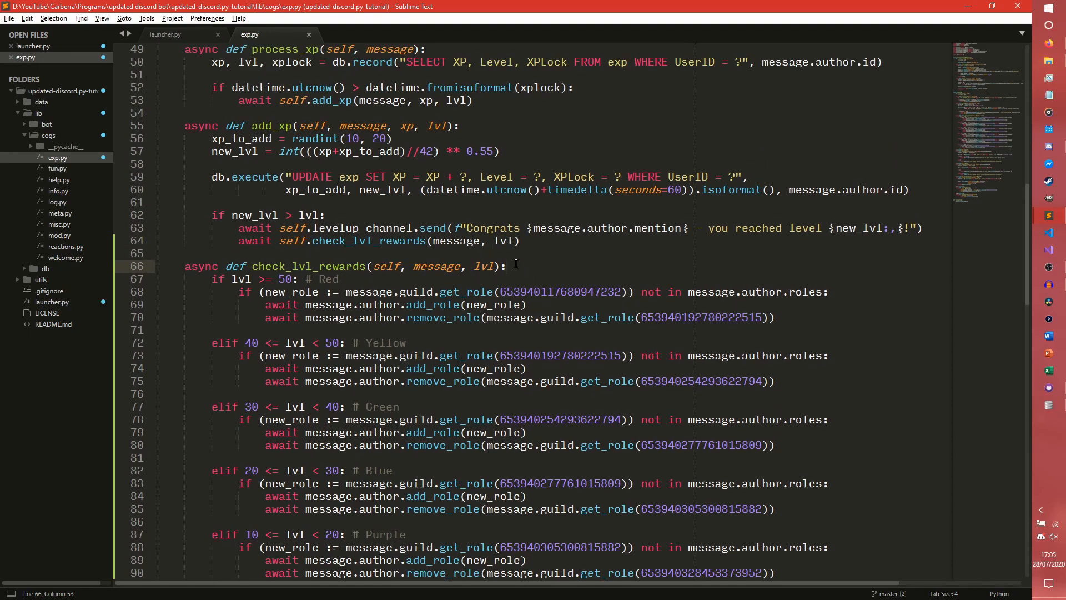
scroll("up", 3)
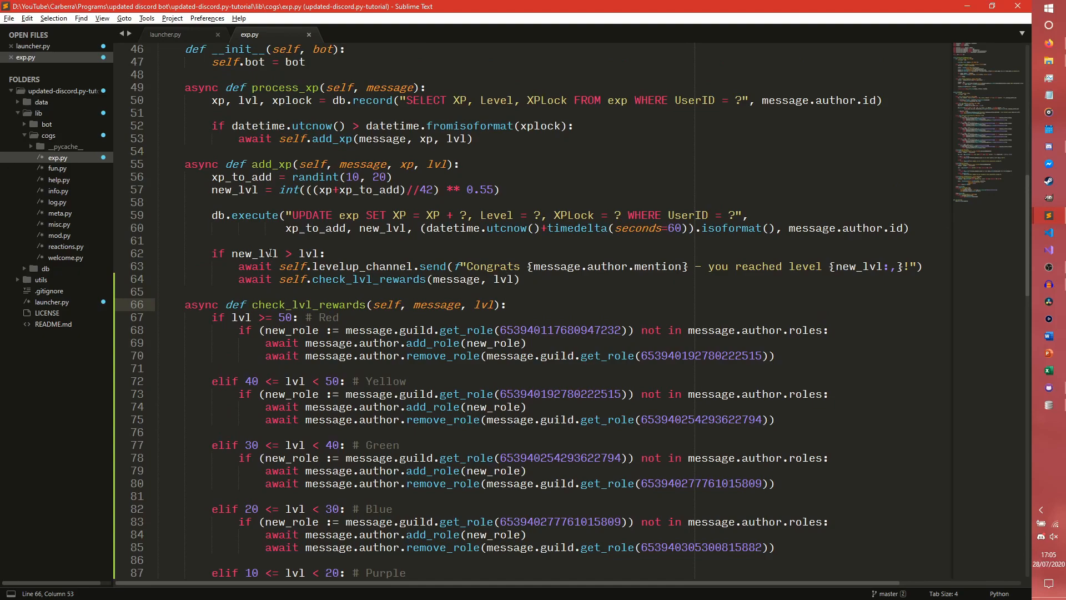
double_click(310, 254)
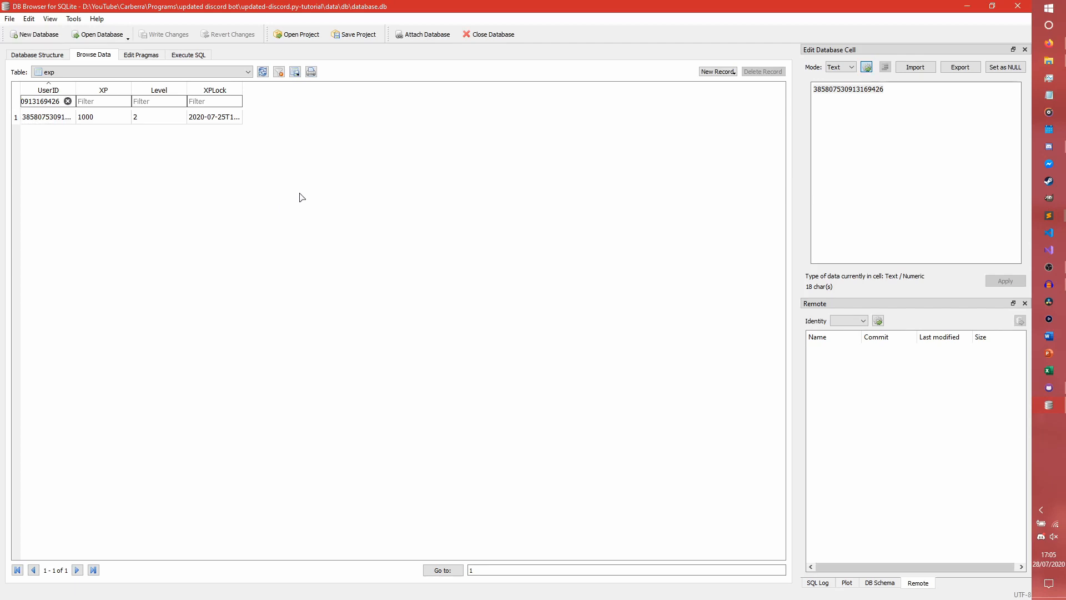
mouse_move(1049, 215)
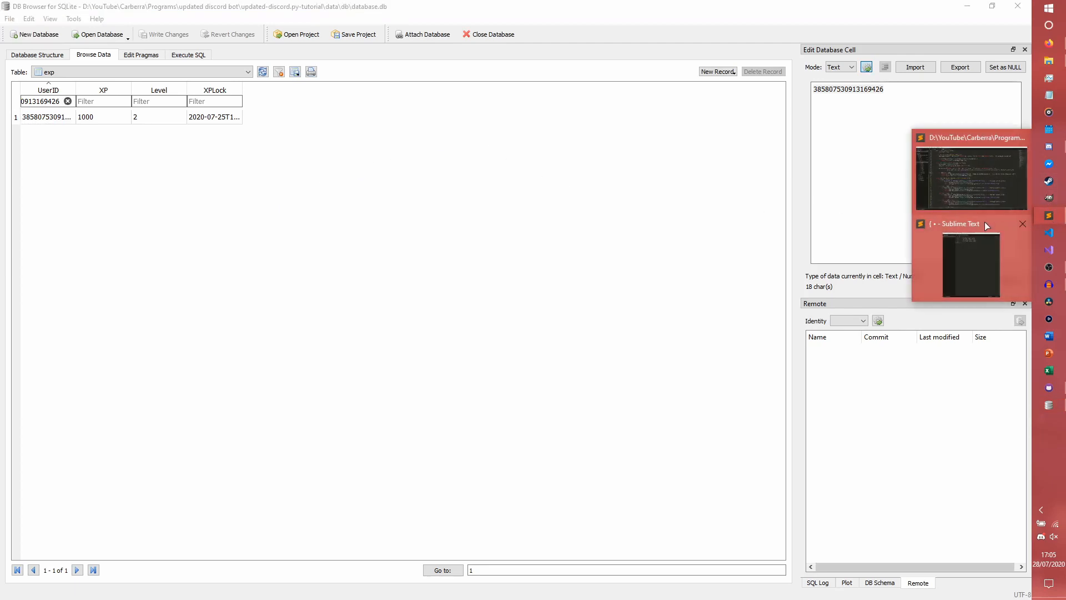
left_click(969, 265)
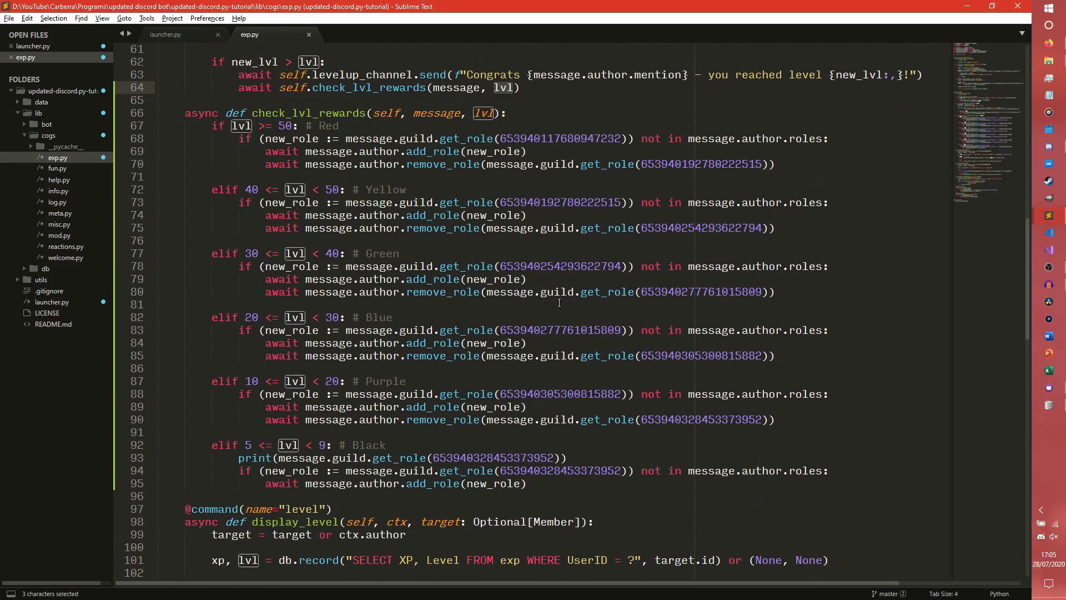
type("new_")
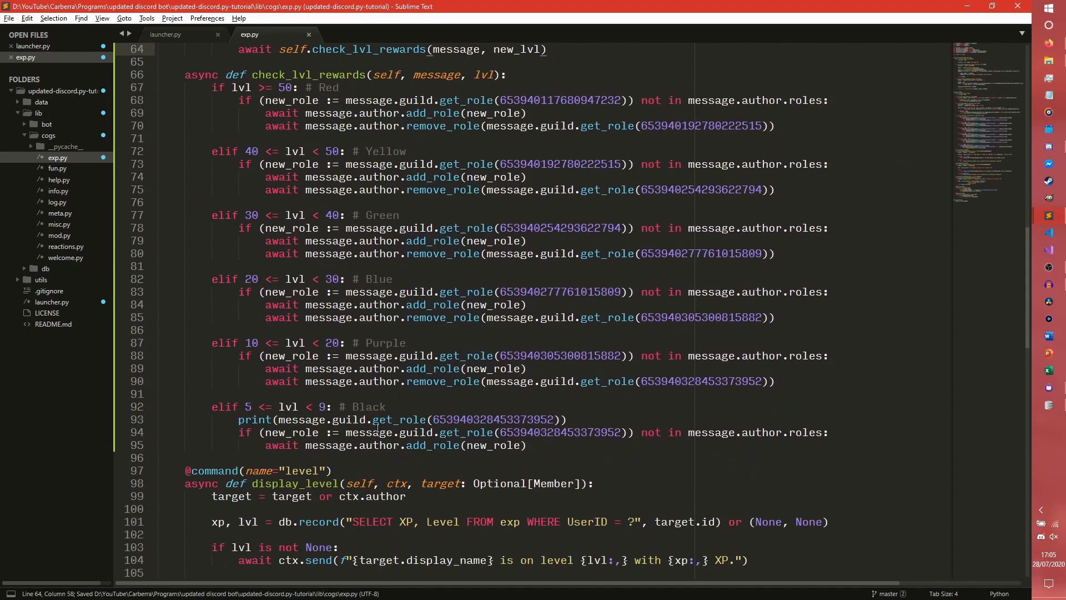
scroll("down", 3)
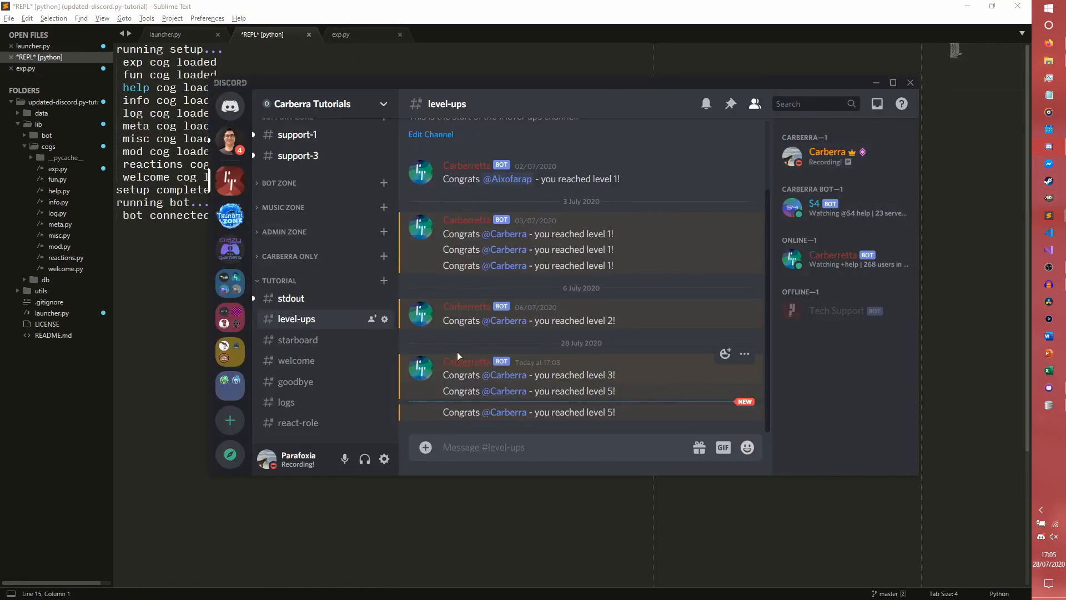
View the bot's error report in the #stdout channel.
left_click(291, 297)
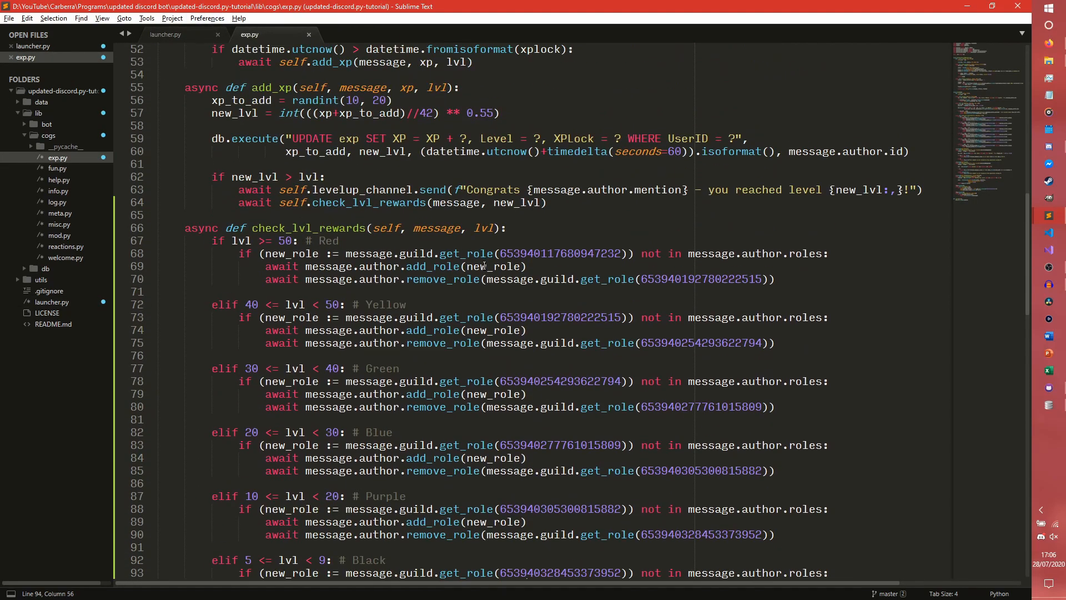
Rename every add_role/remove_role call to add_roles/remove_roles, save exp.py, and relaunch the bot.
scroll("down", 3)
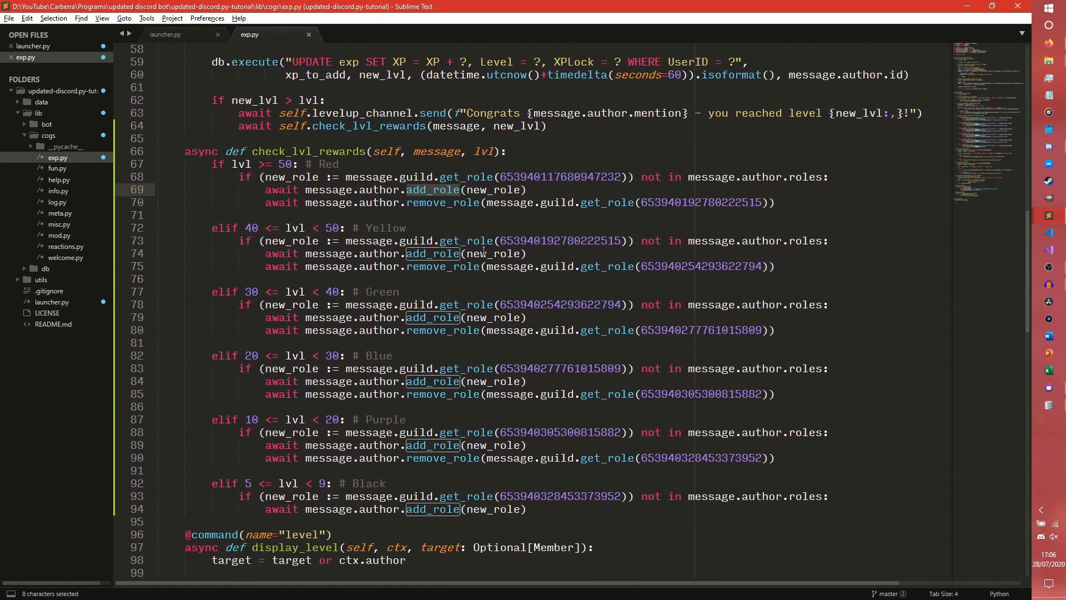
mouse_move(500, 234)
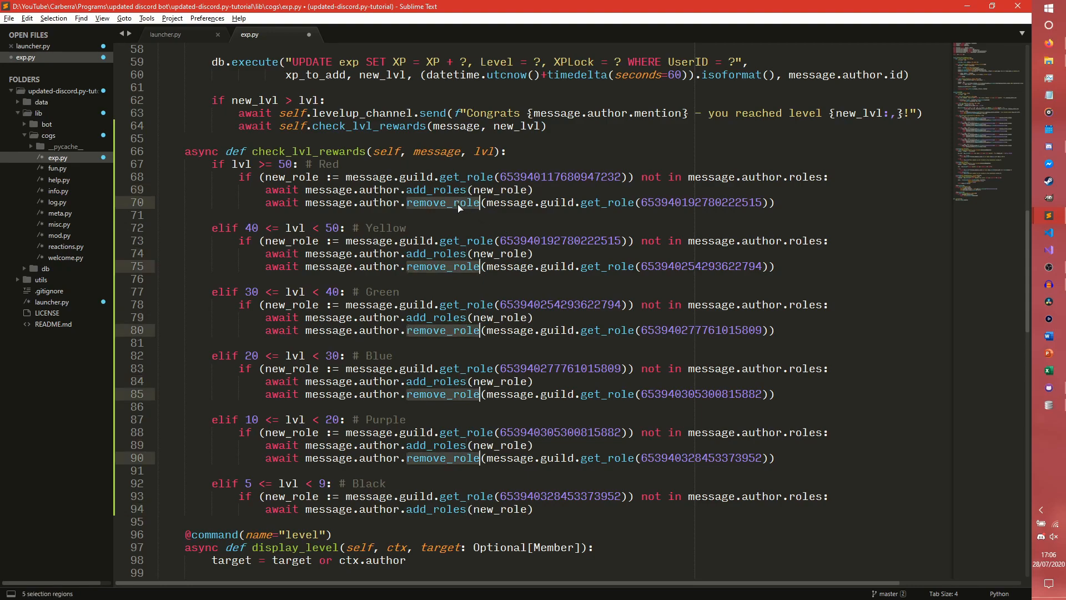
type("s")
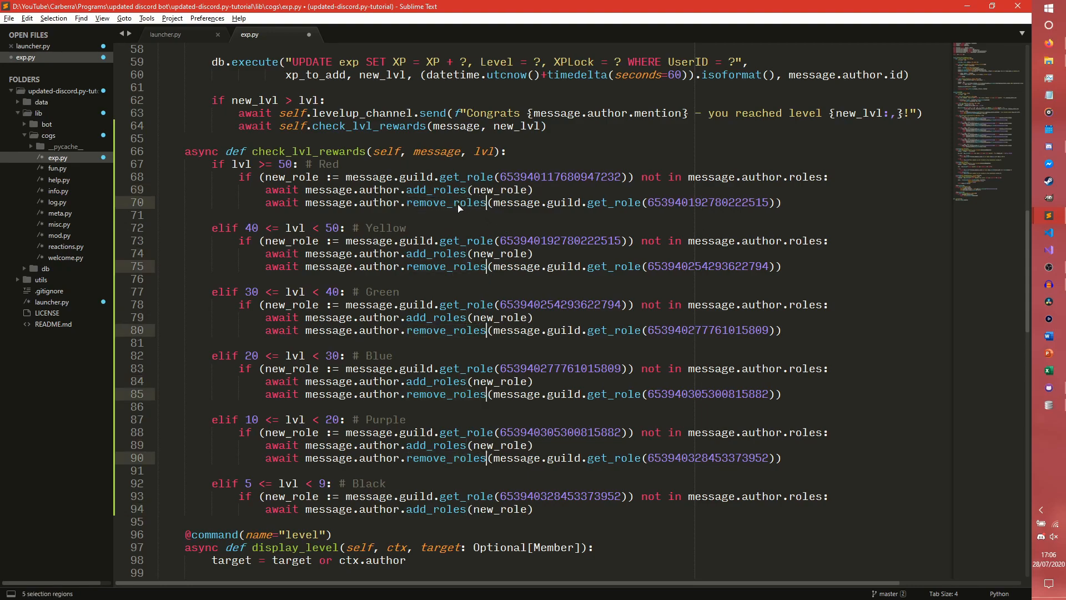
key("ctrl+s")
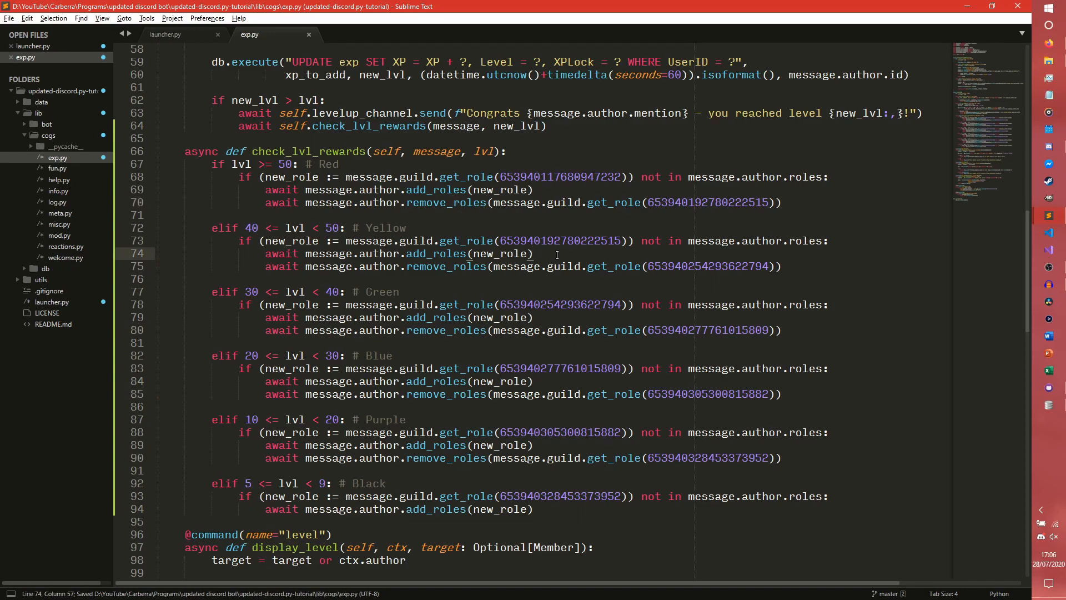
mouse_move(580, 278)
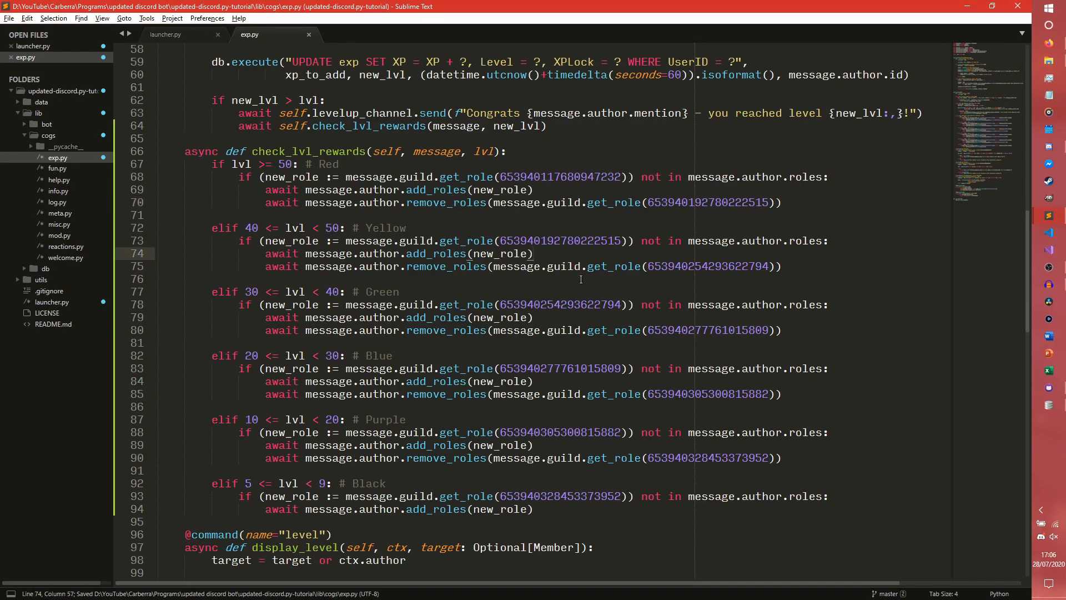
left_click(165, 35)
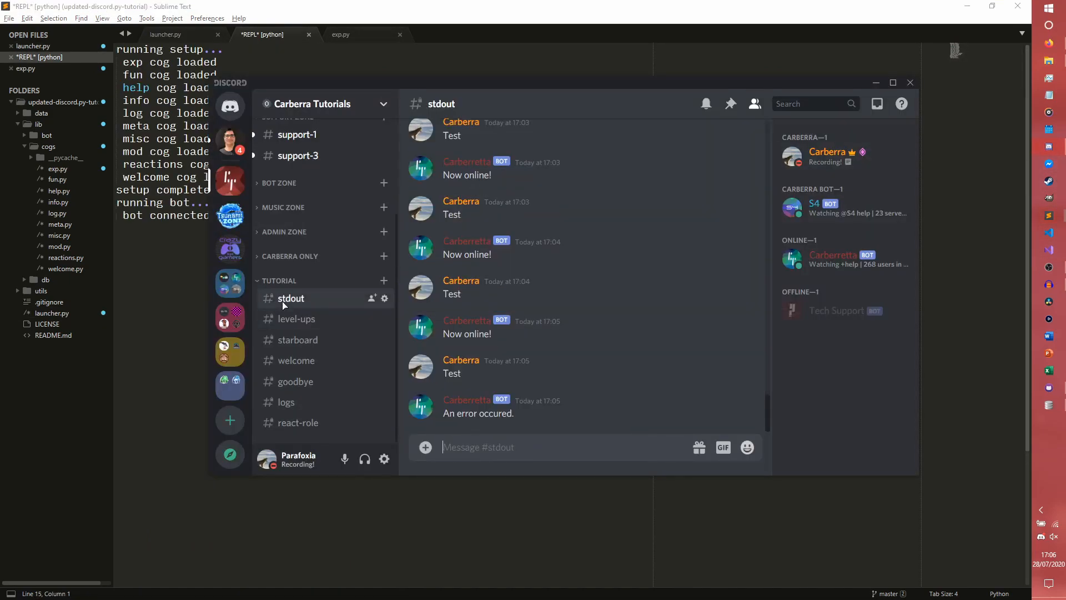
Send 'Test', then confirm in #level-ups, #logs and the profile card that the Black role was granted.
type("Test")
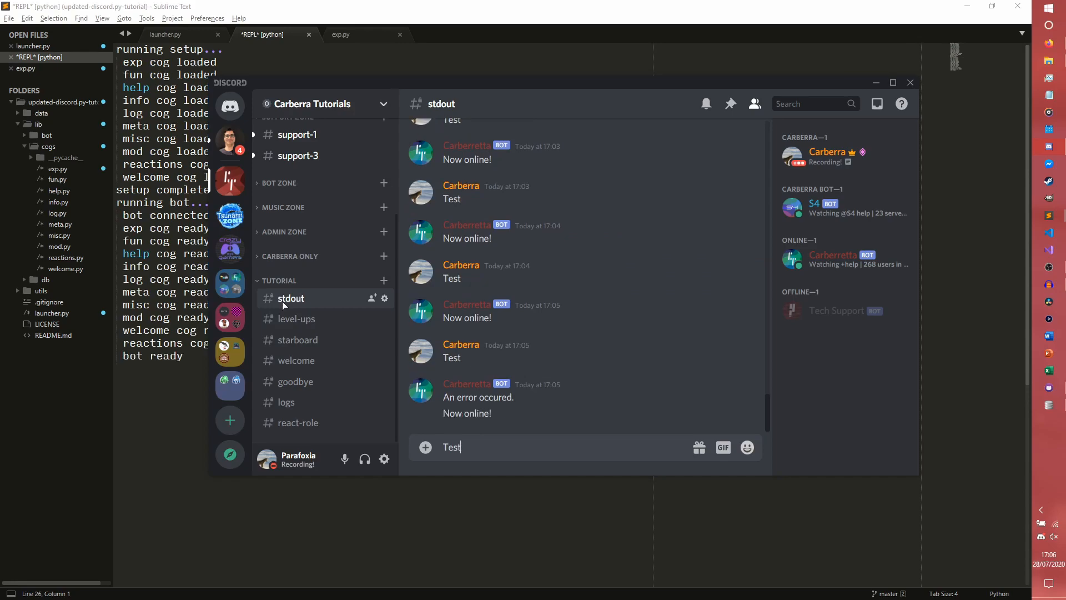
left_click(295, 319)
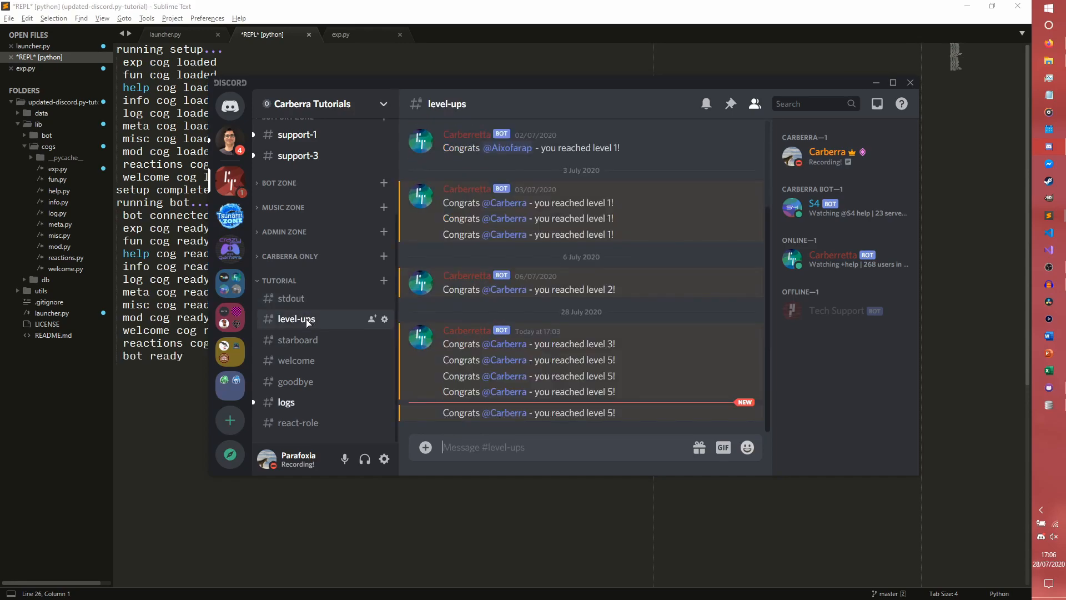
left_click(286, 402)
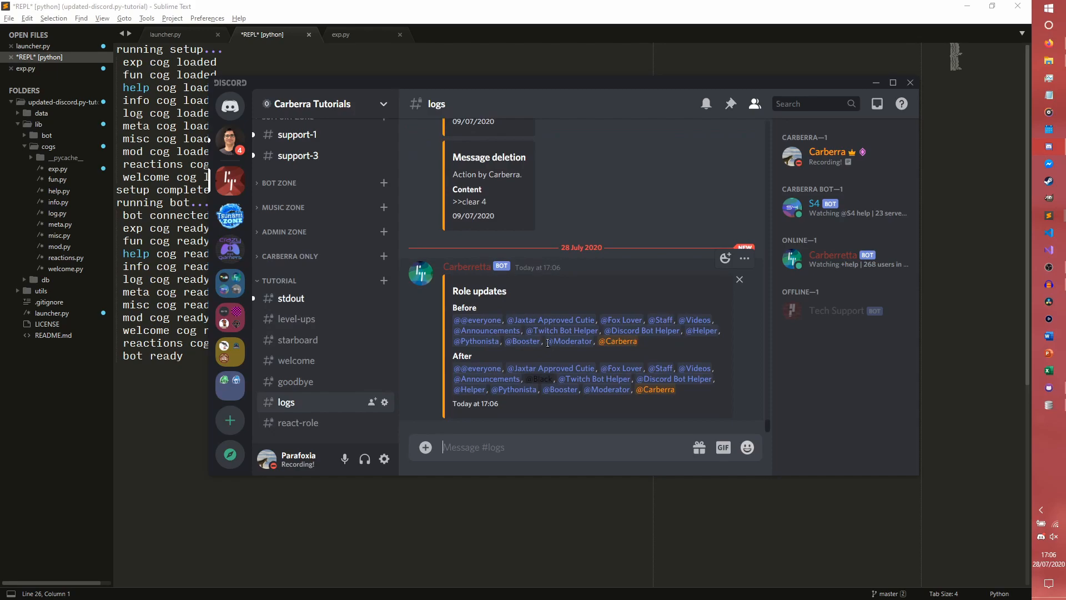
left_click(291, 298)
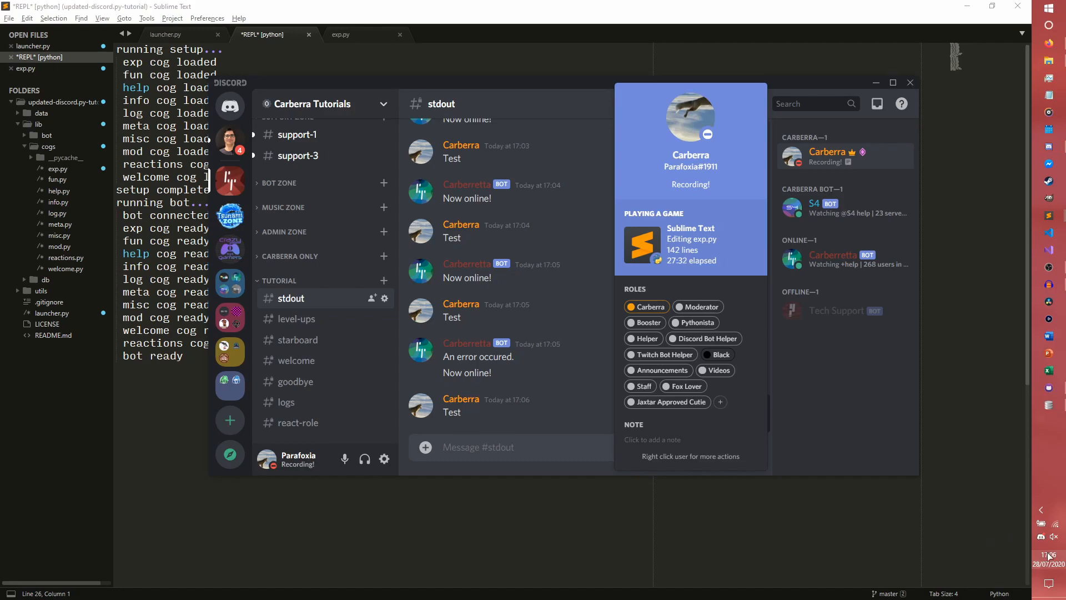
left_click(1047, 563)
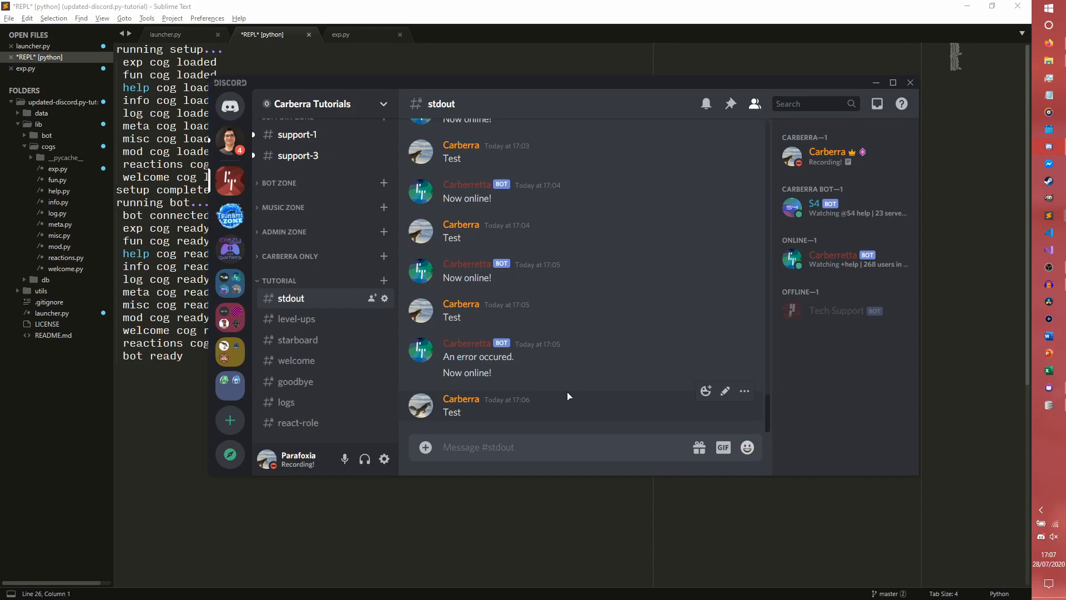
mouse_move(230, 385)
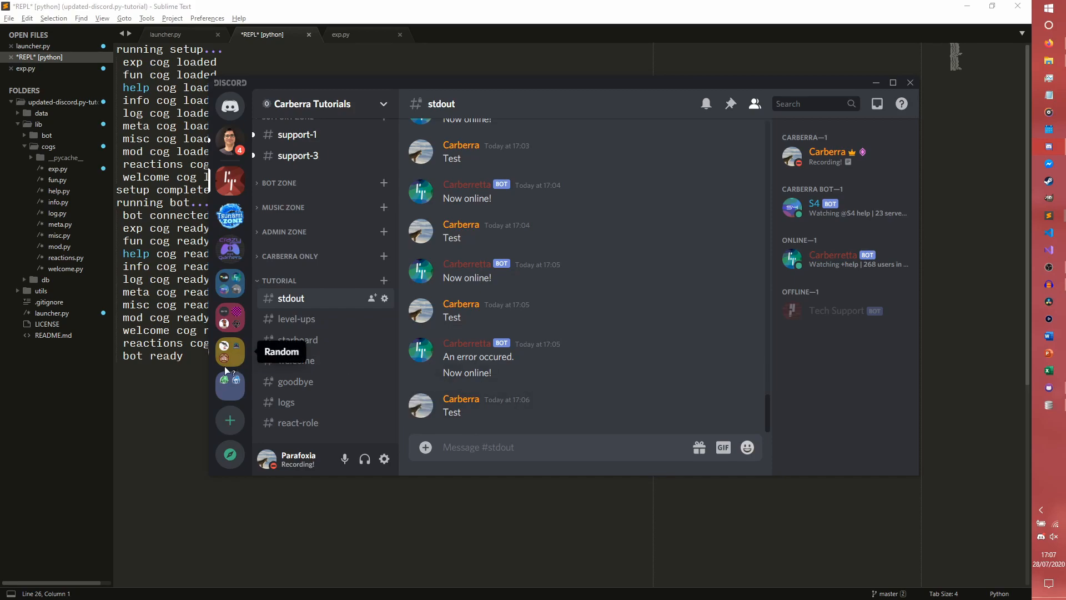
right_click(323, 340)
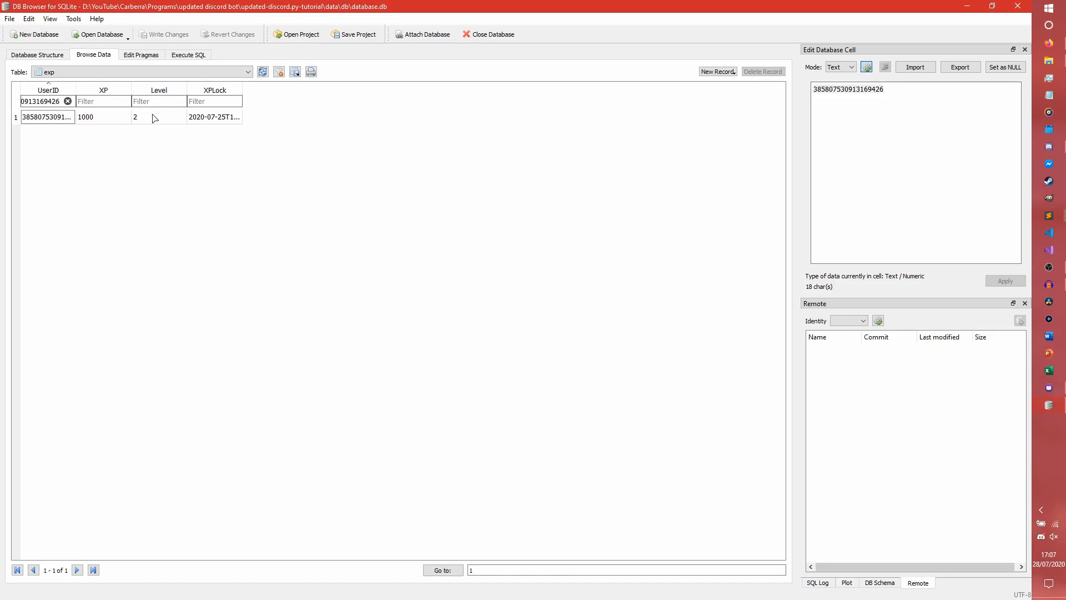
Set the user's XP cell in the exp table to 5600.
left_click(102, 117)
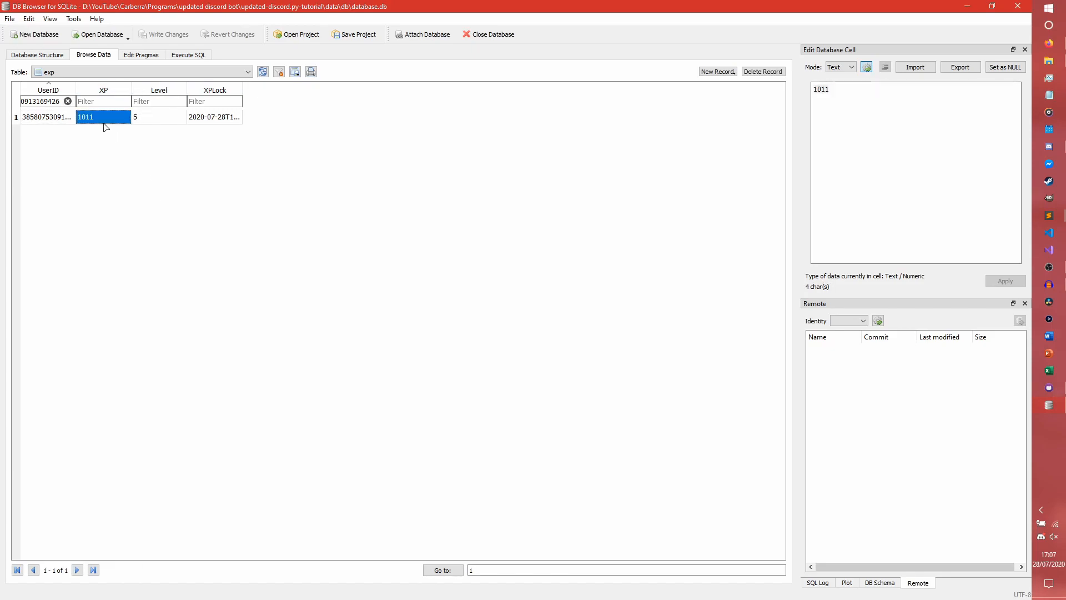
type("5600")
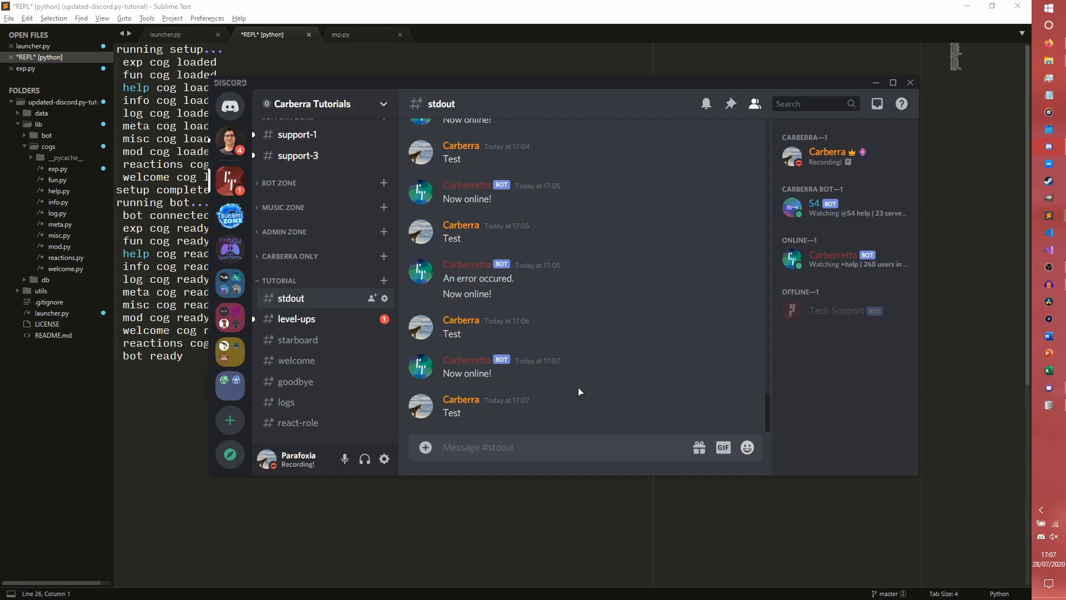
Check #level-ups for the level 13 message and confirm the profile now shows the Purple role.
left_click(296, 318)
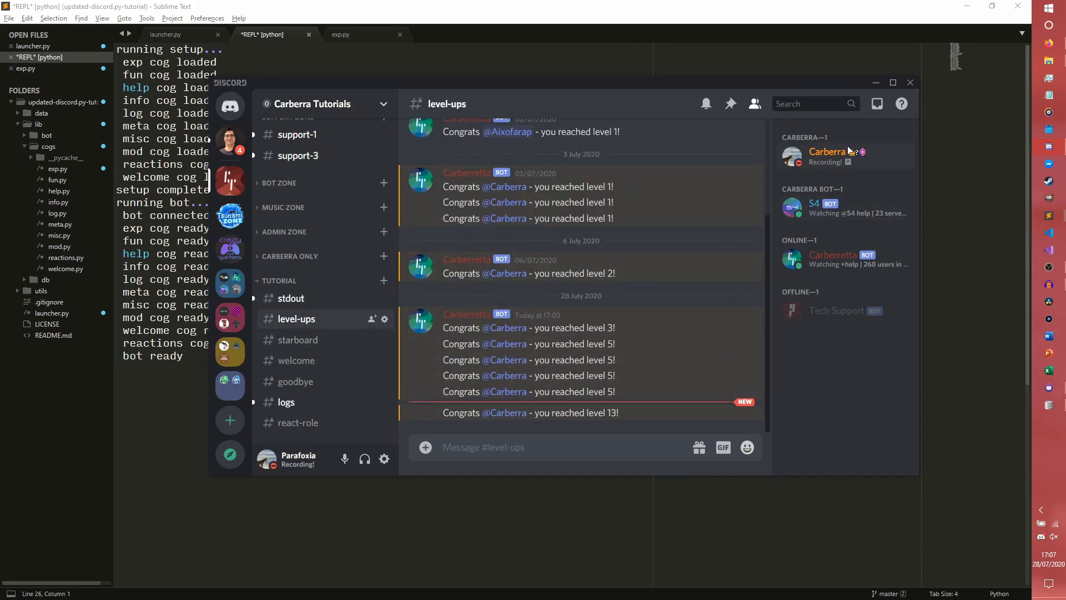
left_click(826, 152)
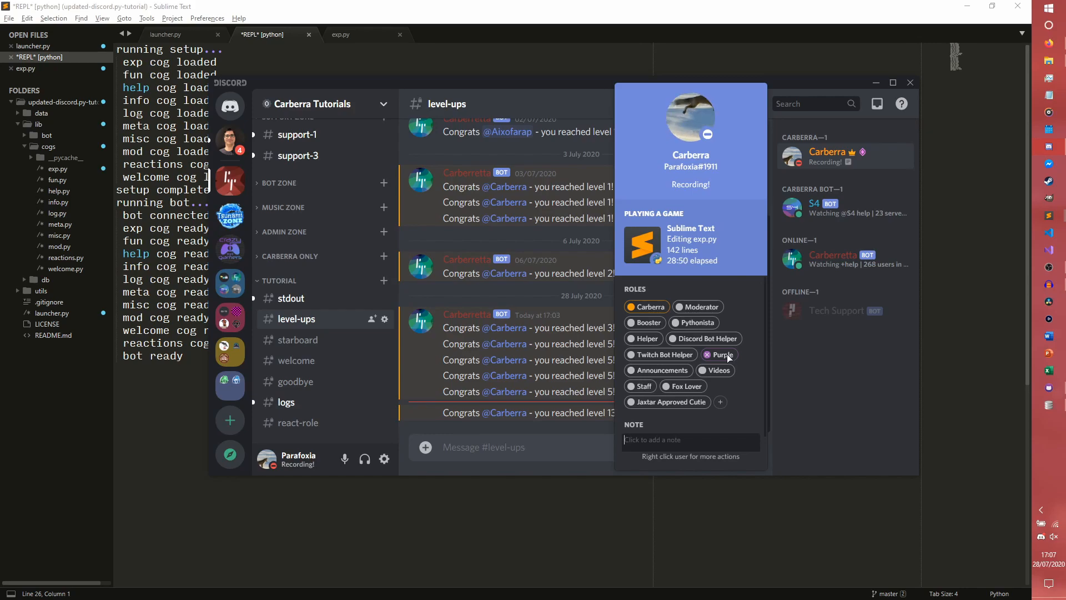
mouse_move(798, 375)
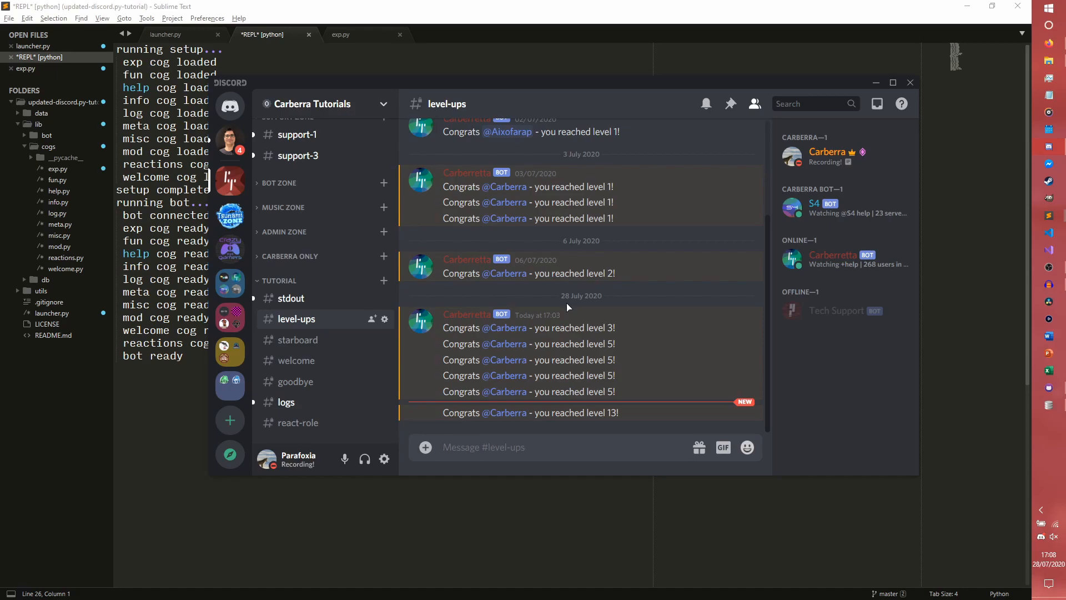
mouse_move(495, 284)
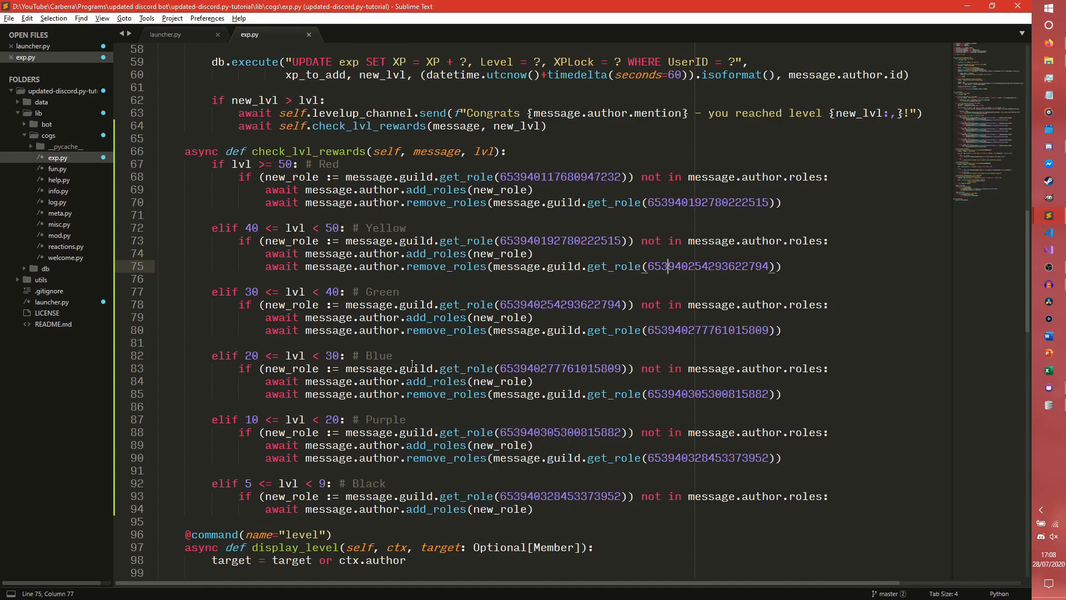
left_click(394, 354)
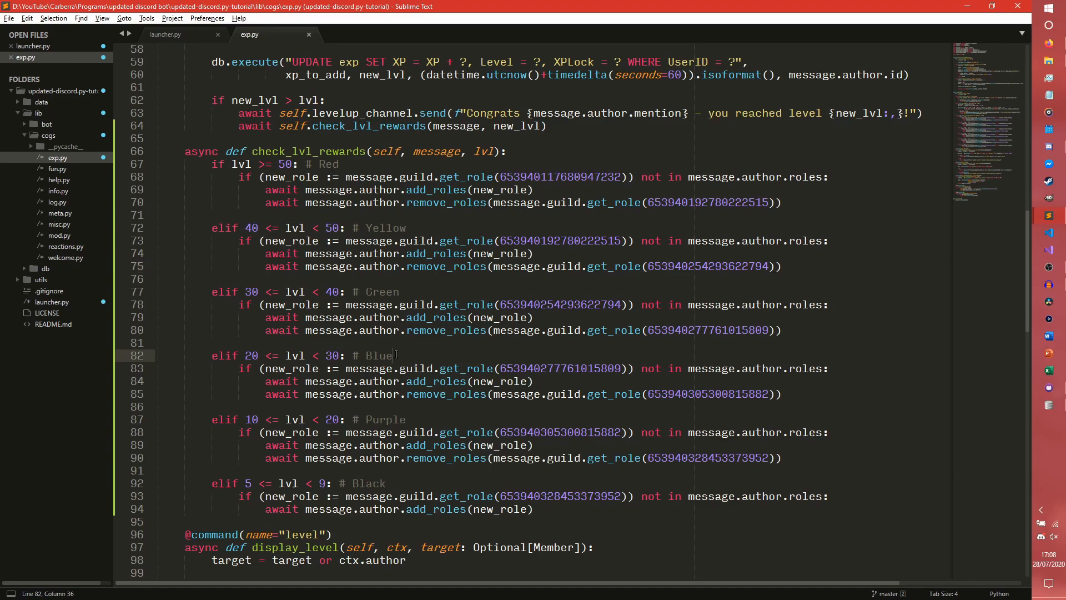